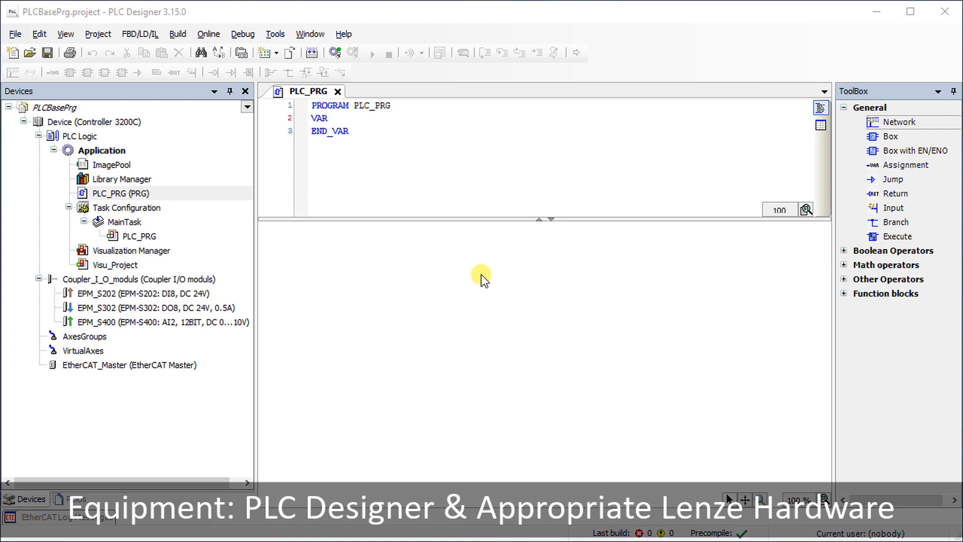
pyautogui.moveTo(347, 258)
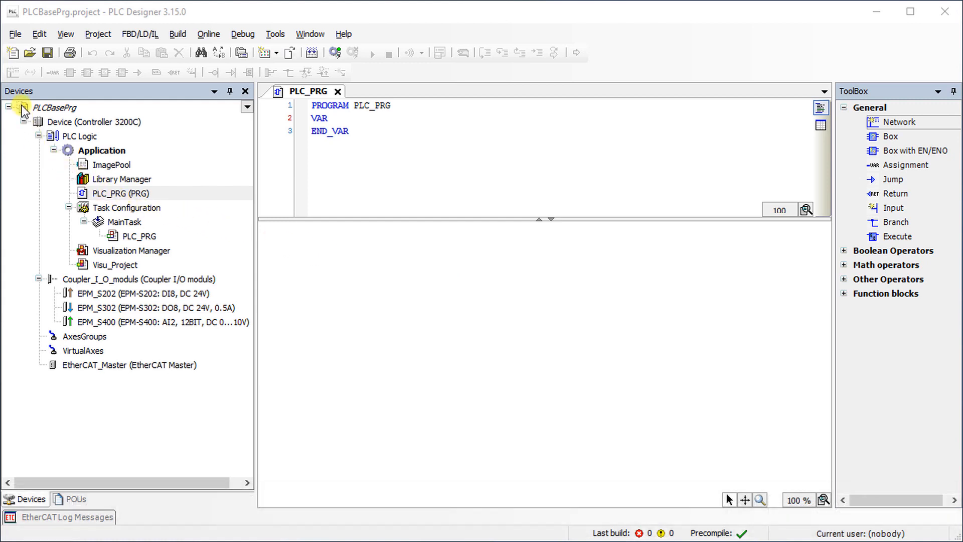
# Review the Devices tree: PLCBasePrg project, Controller 3200C device and Visu_Project visualization.
pyautogui.click(55, 108)
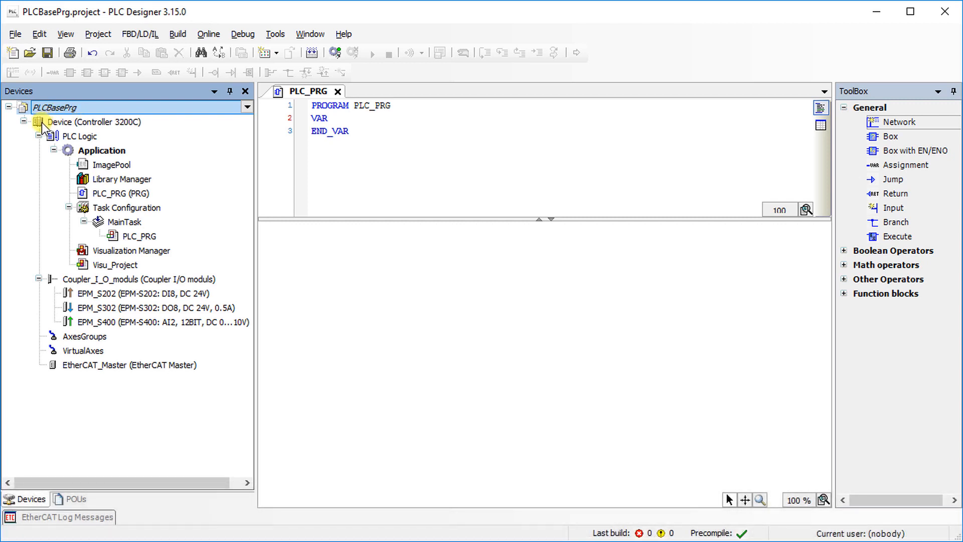
pyautogui.click(94, 121)
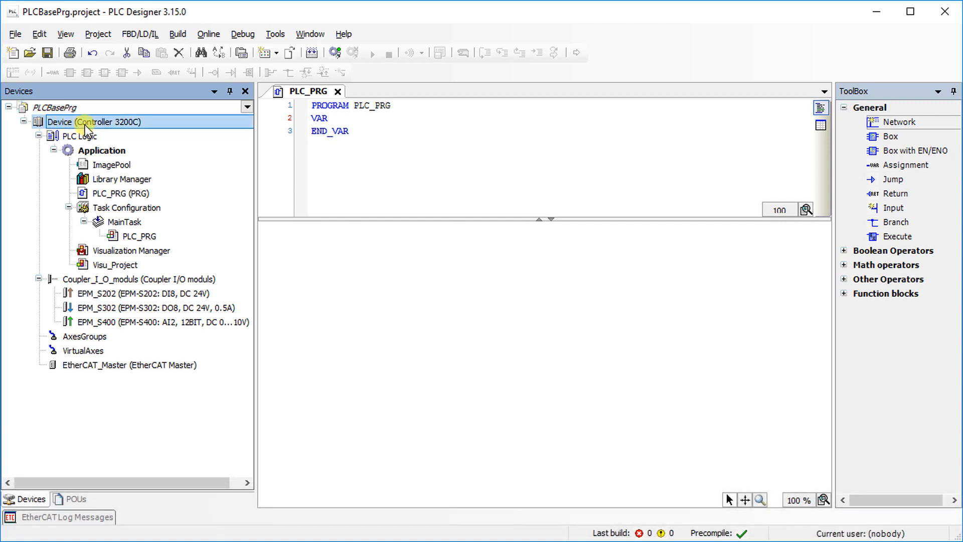
pyautogui.moveTo(141, 129)
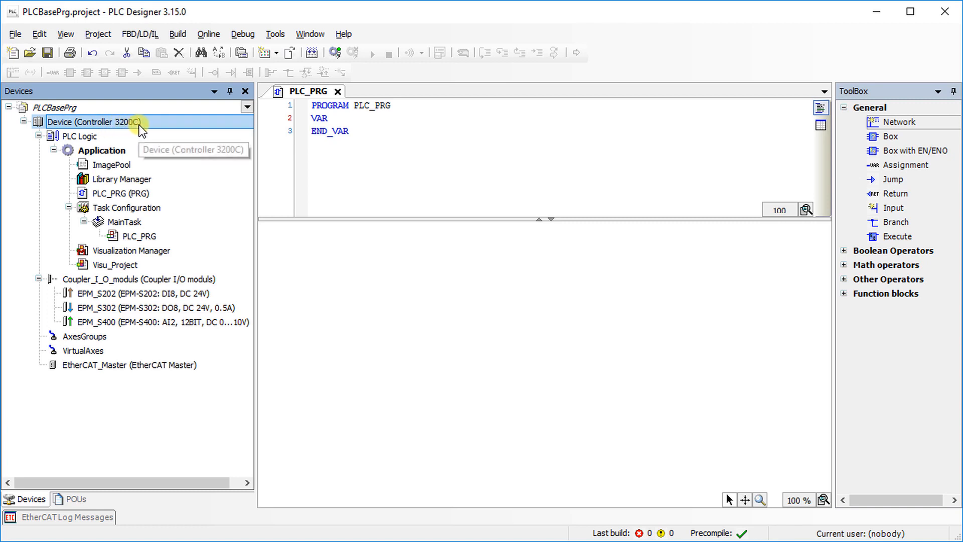
pyautogui.moveTo(55, 148)
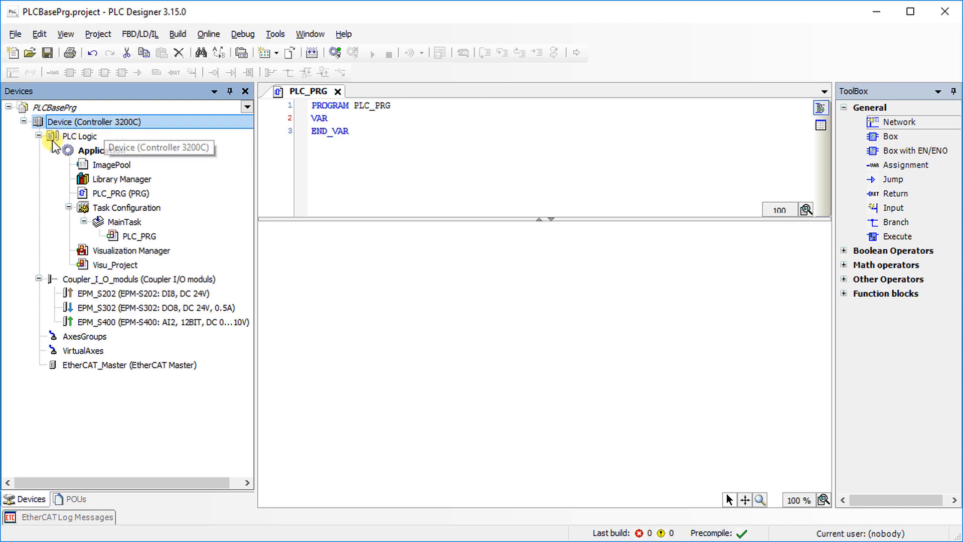
pyautogui.moveTo(66, 268)
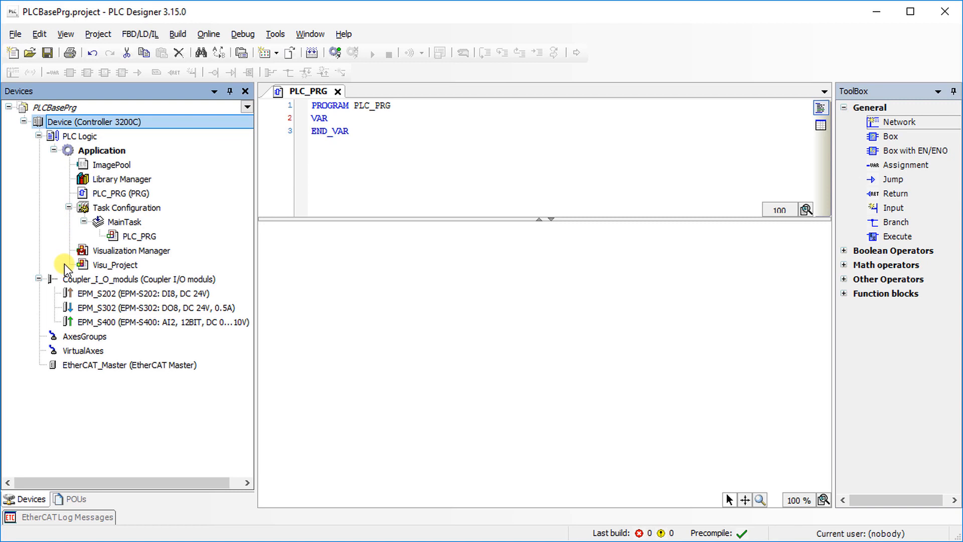
pyautogui.click(114, 264)
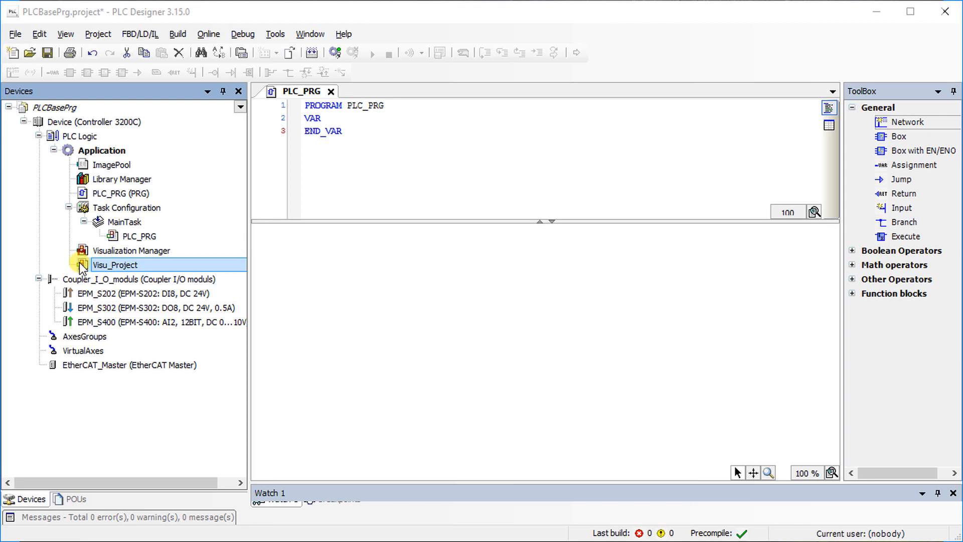
pyautogui.doubleClick(115, 264)
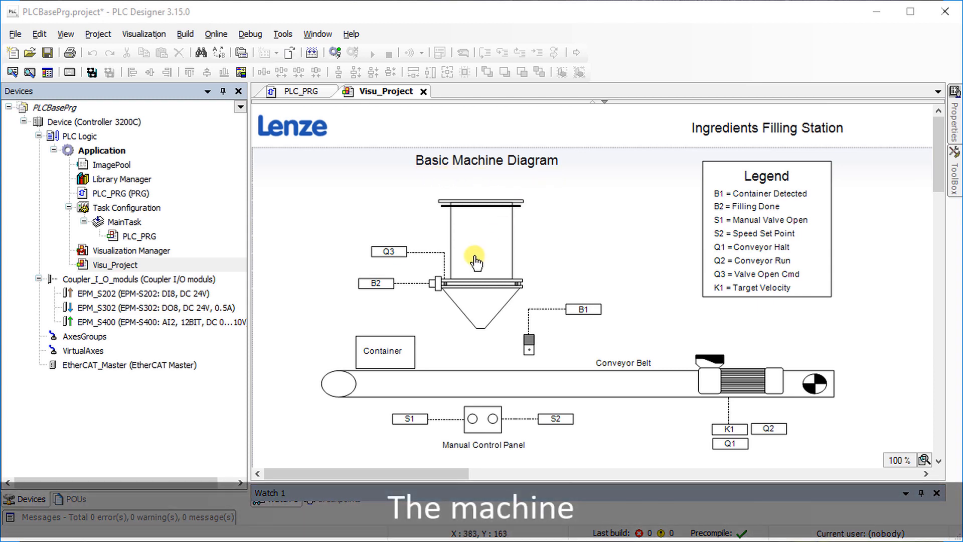
pyautogui.moveTo(447, 350)
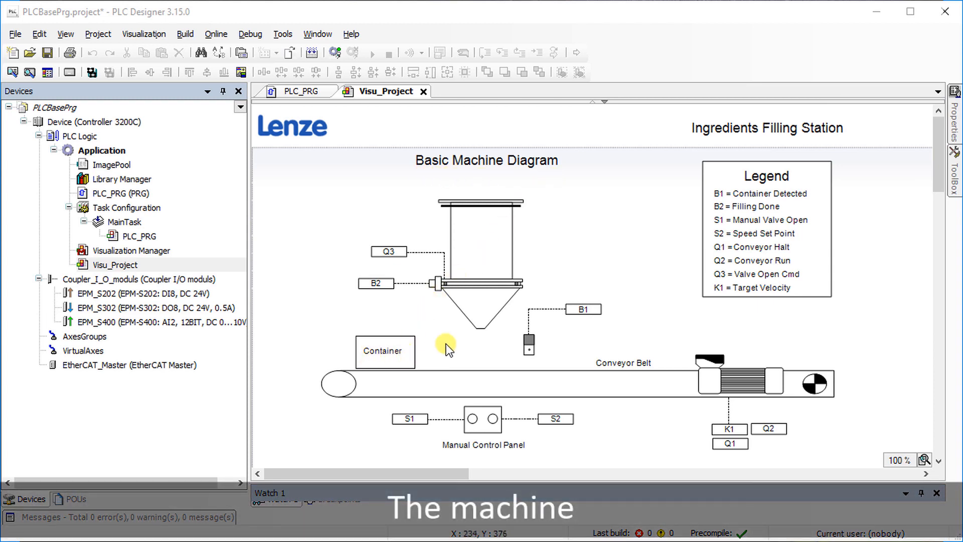
pyautogui.moveTo(483, 315)
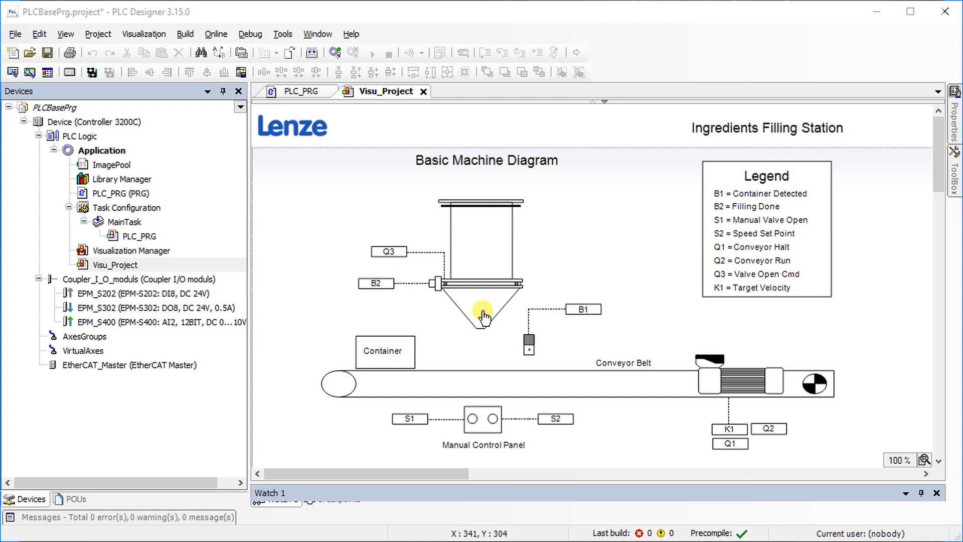
pyautogui.moveTo(442, 362)
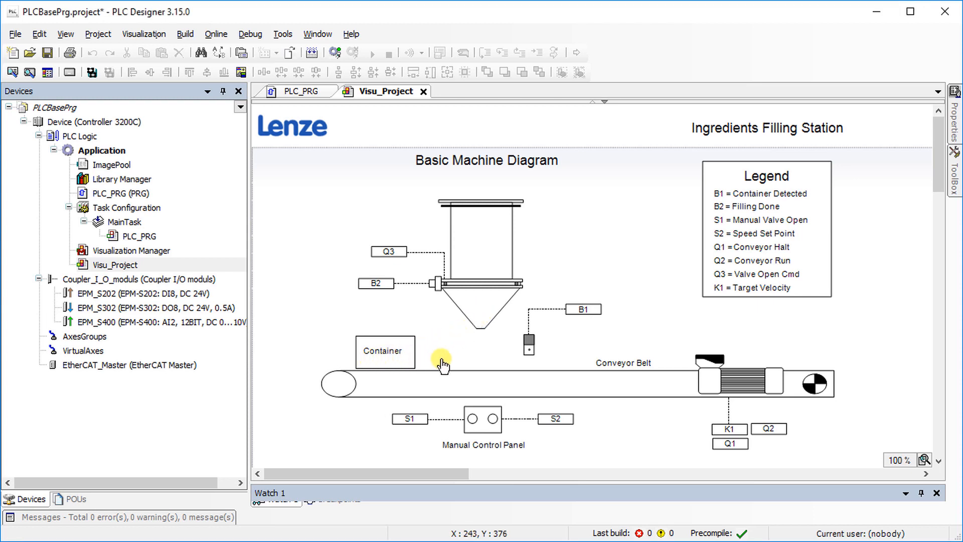
pyautogui.moveTo(480, 318)
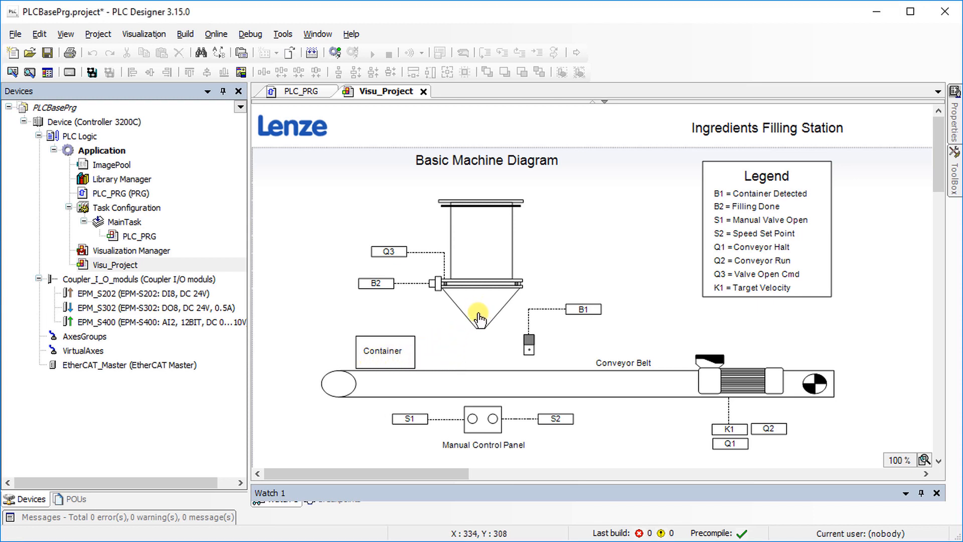
pyautogui.moveTo(526, 351)
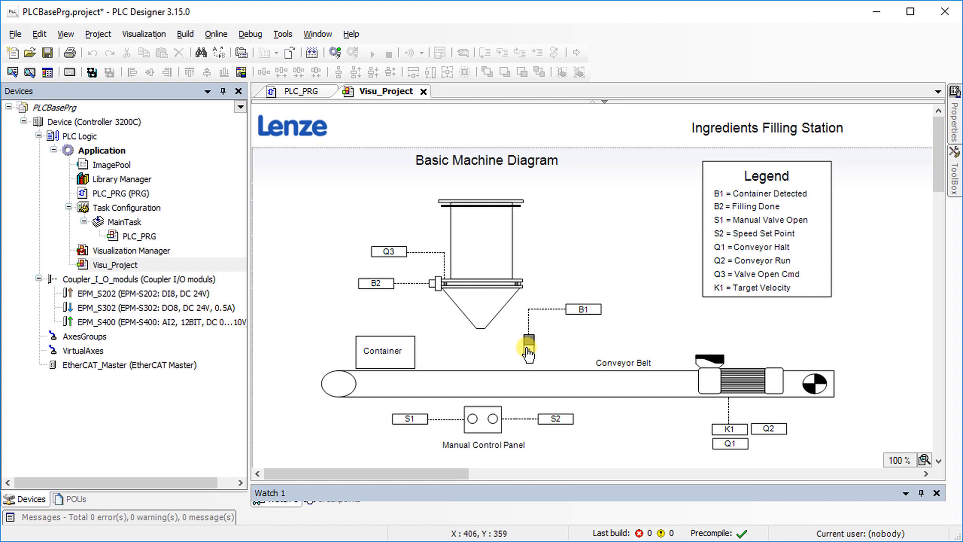
pyautogui.moveTo(412, 364)
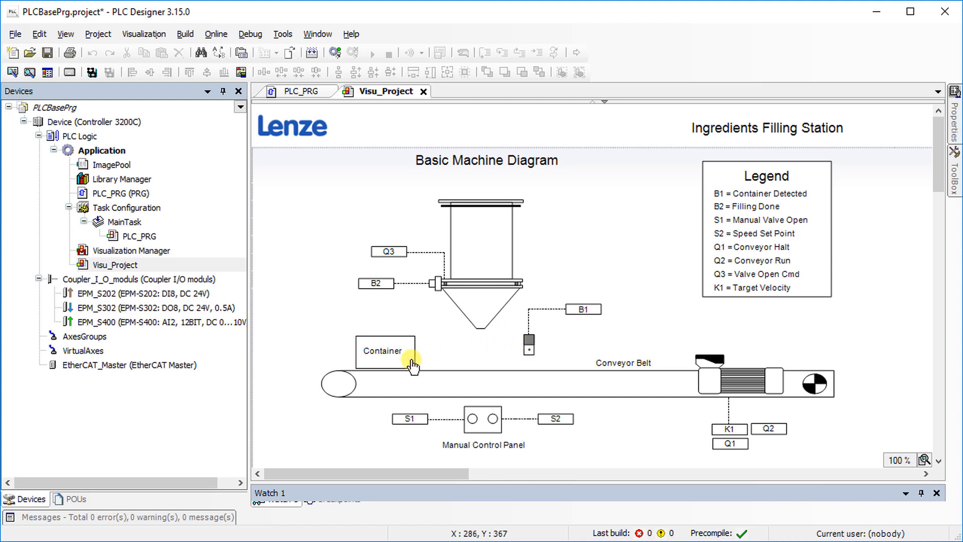
pyautogui.moveTo(477, 367)
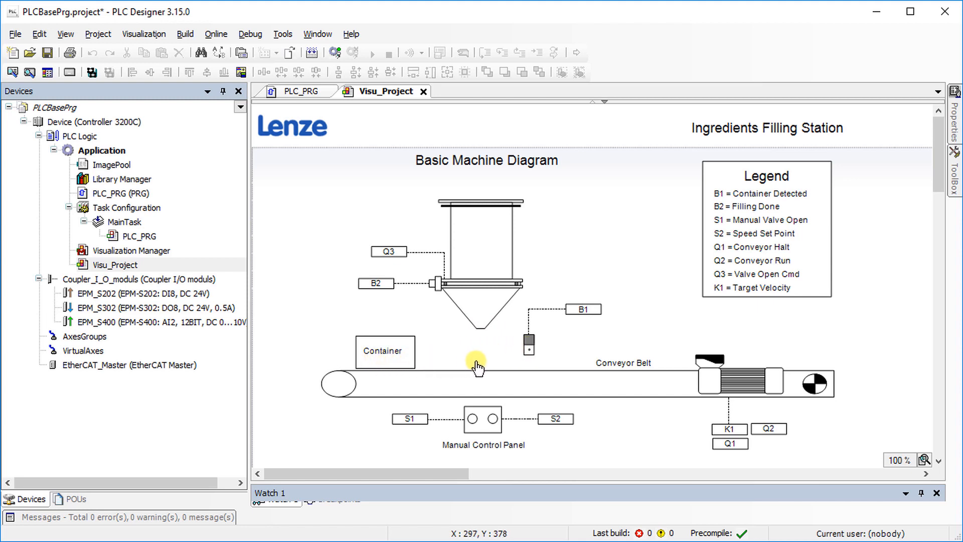
pyautogui.moveTo(573, 367)
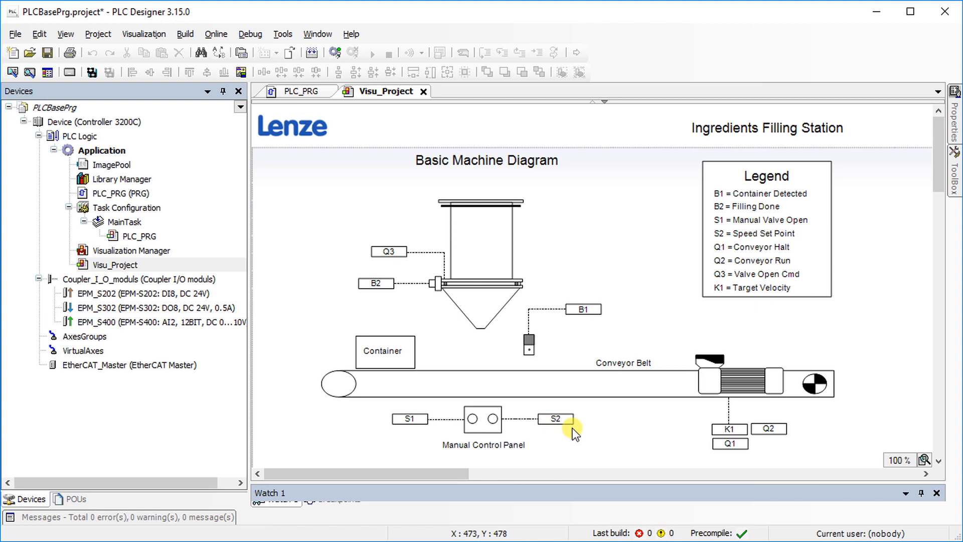
pyautogui.moveTo(567, 324)
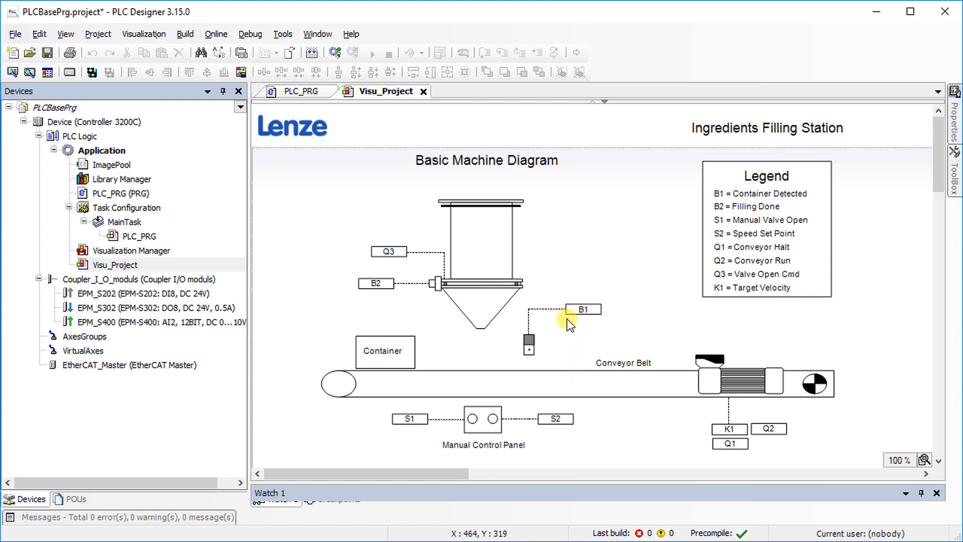
pyautogui.moveTo(575, 324)
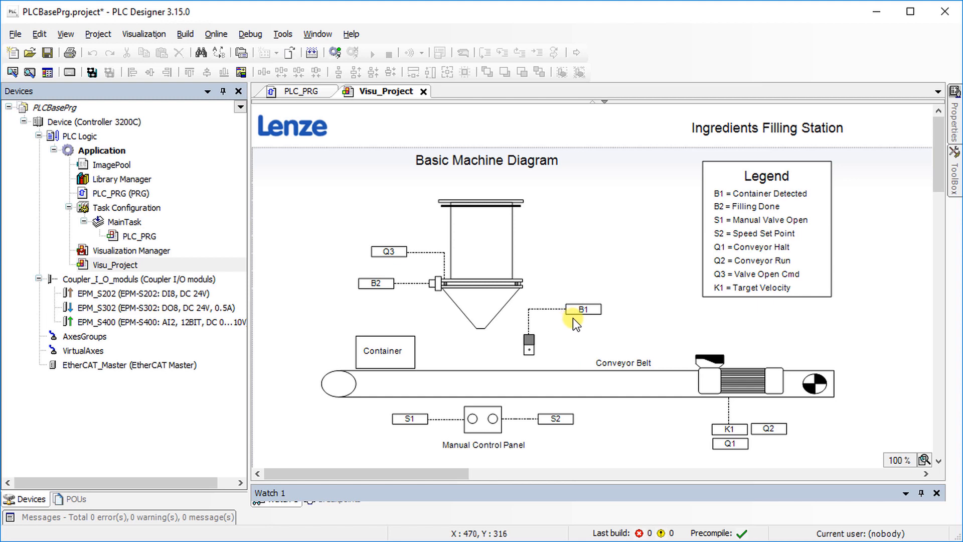
pyautogui.moveTo(607, 324)
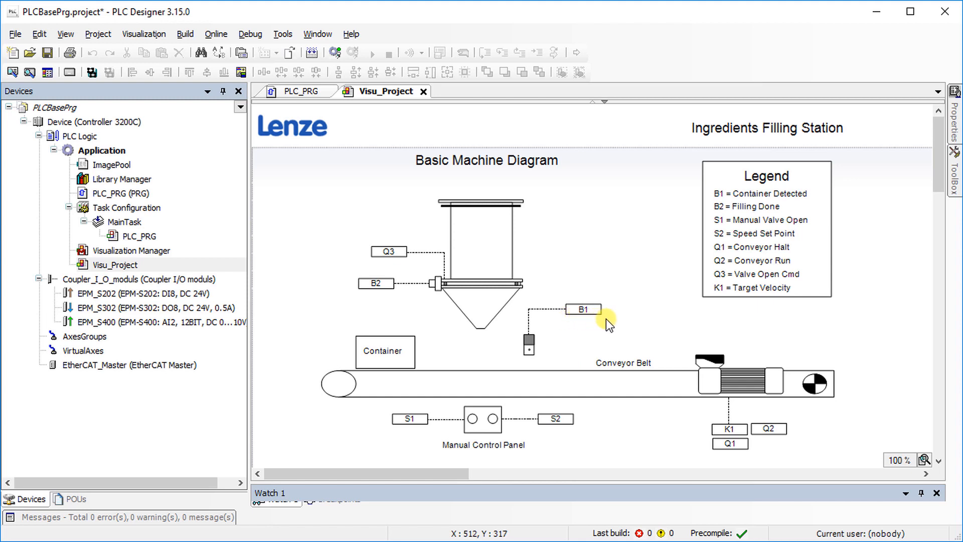
pyautogui.moveTo(611, 324)
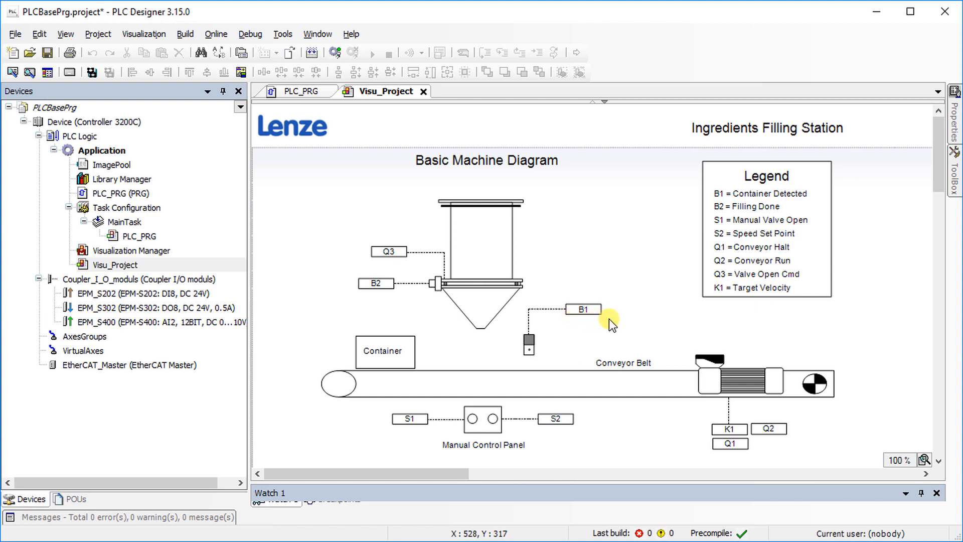
pyautogui.moveTo(454, 423)
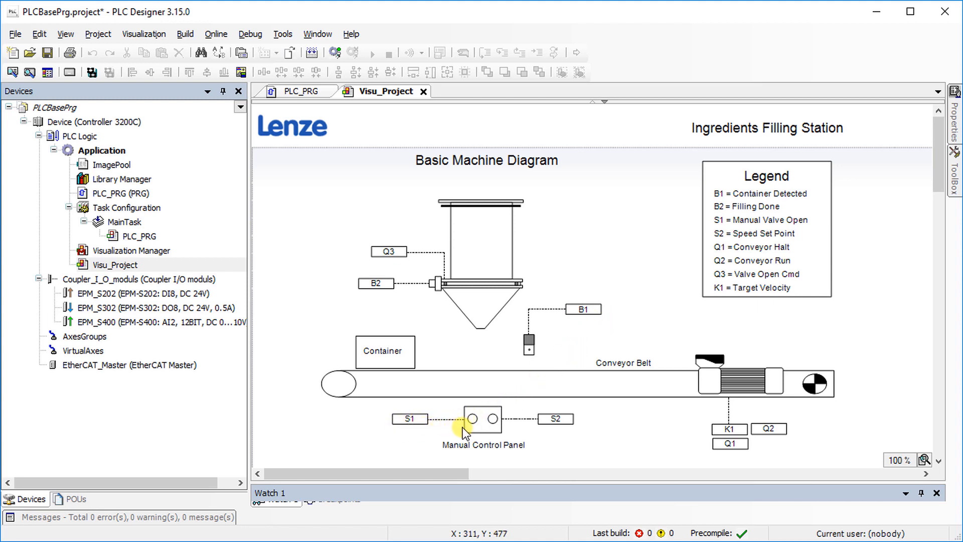
pyautogui.moveTo(379, 324)
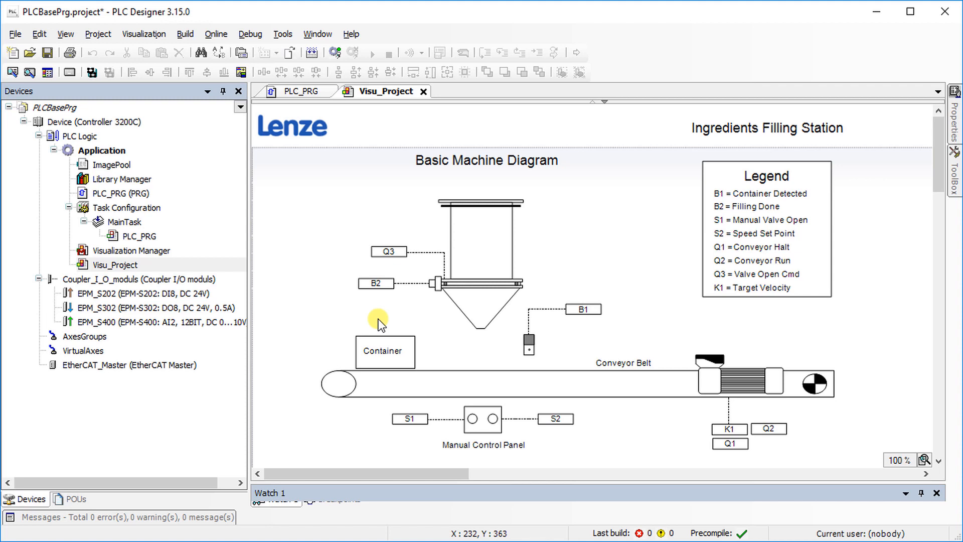
pyautogui.moveTo(396, 299)
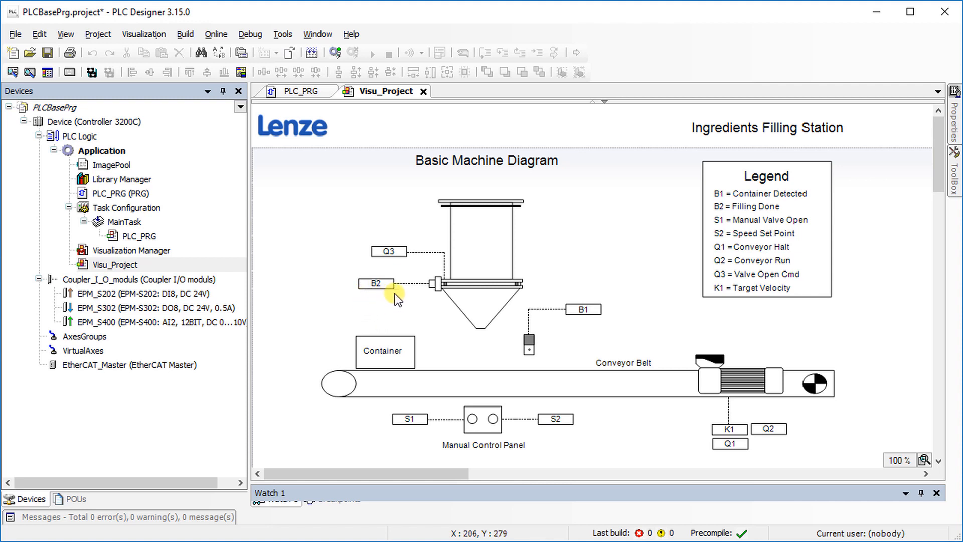
pyautogui.moveTo(417, 298)
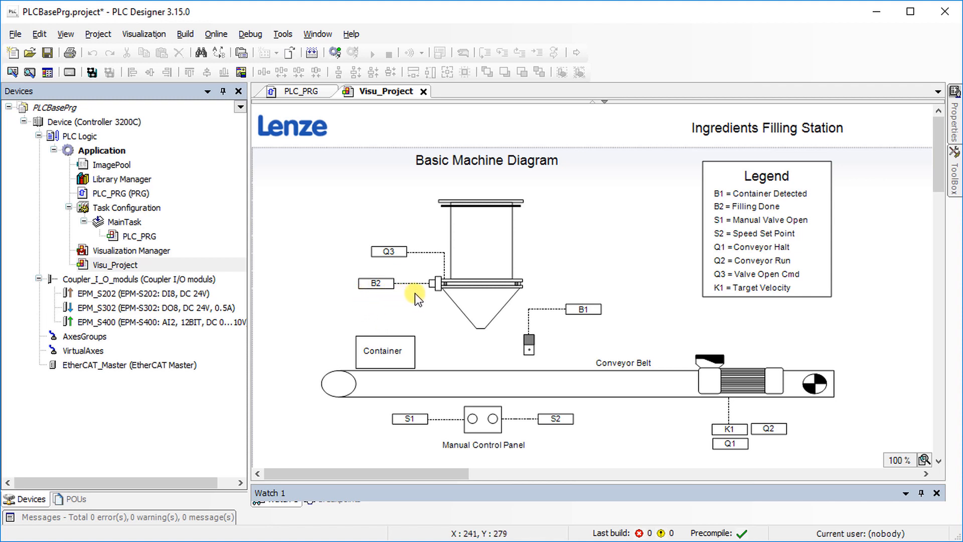
pyautogui.moveTo(536, 431)
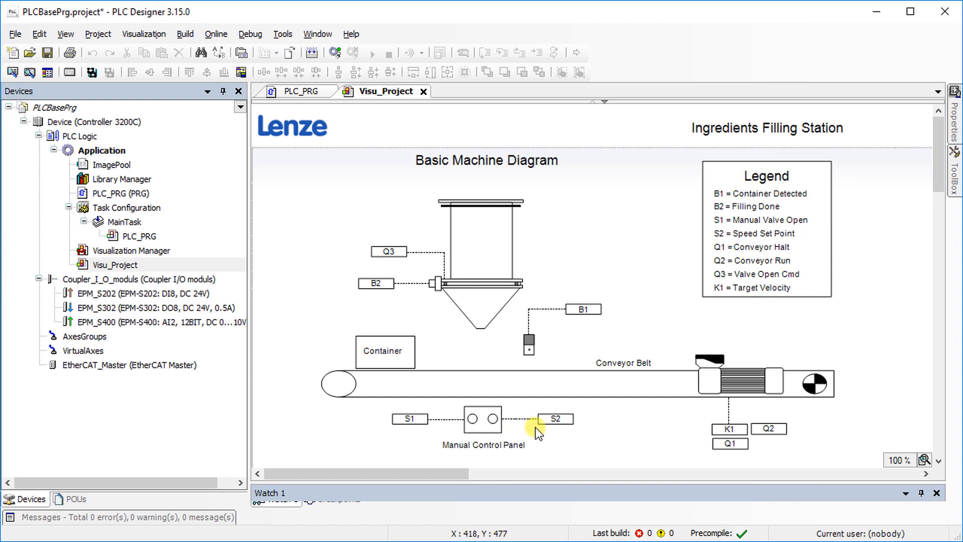
pyautogui.moveTo(584, 436)
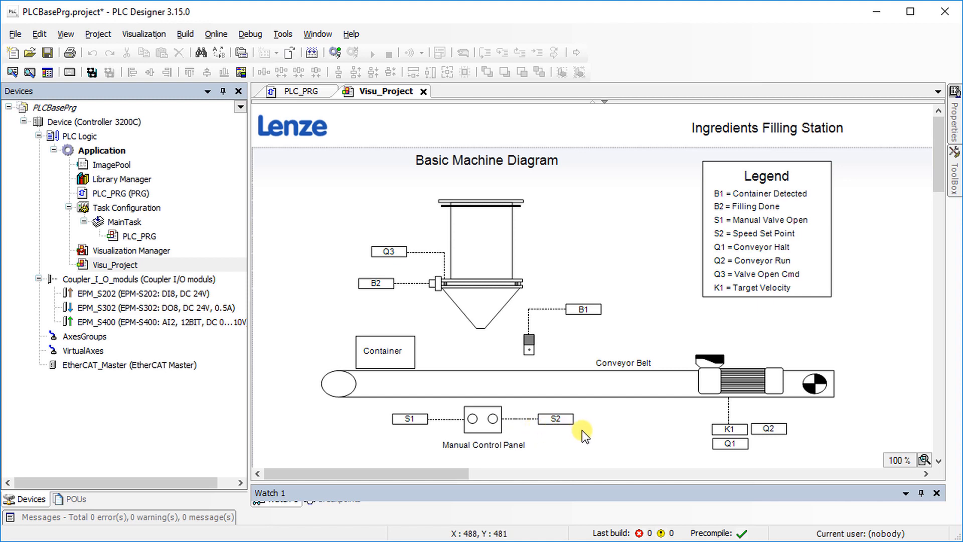
pyautogui.moveTo(706, 456)
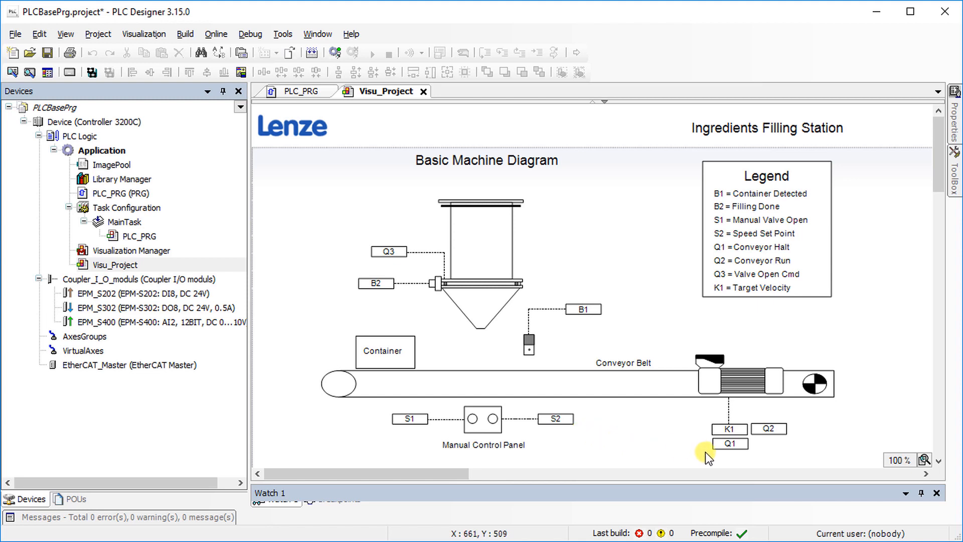
pyautogui.moveTo(743, 459)
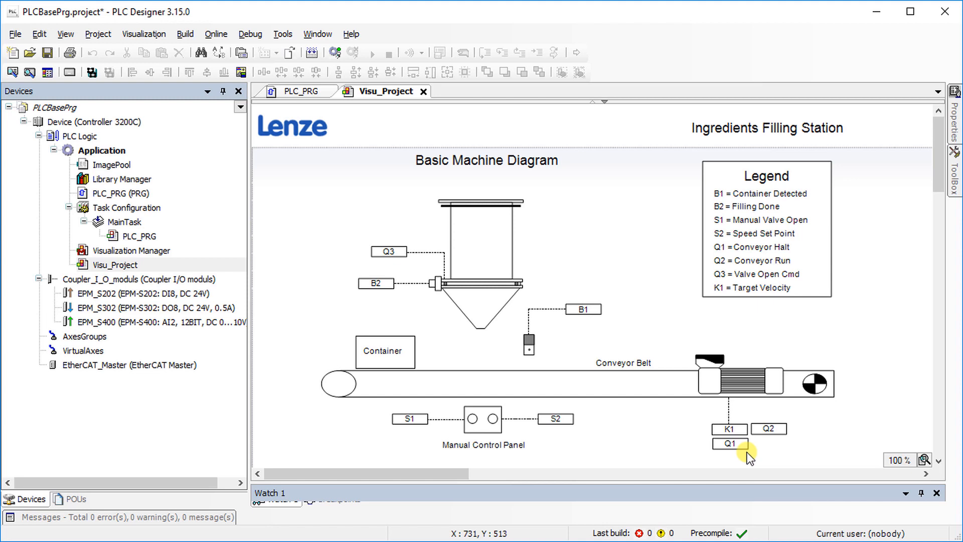
pyautogui.moveTo(767, 428)
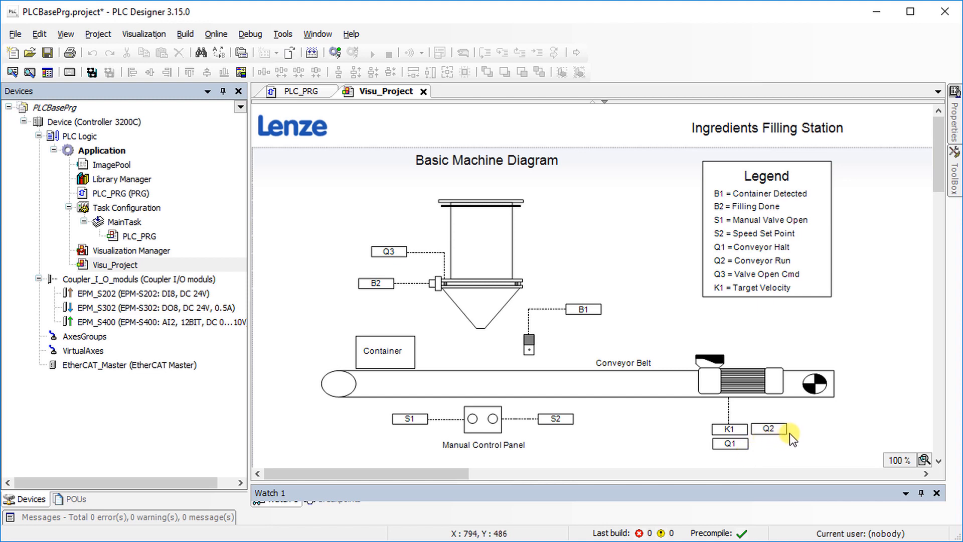
pyautogui.moveTo(431, 276)
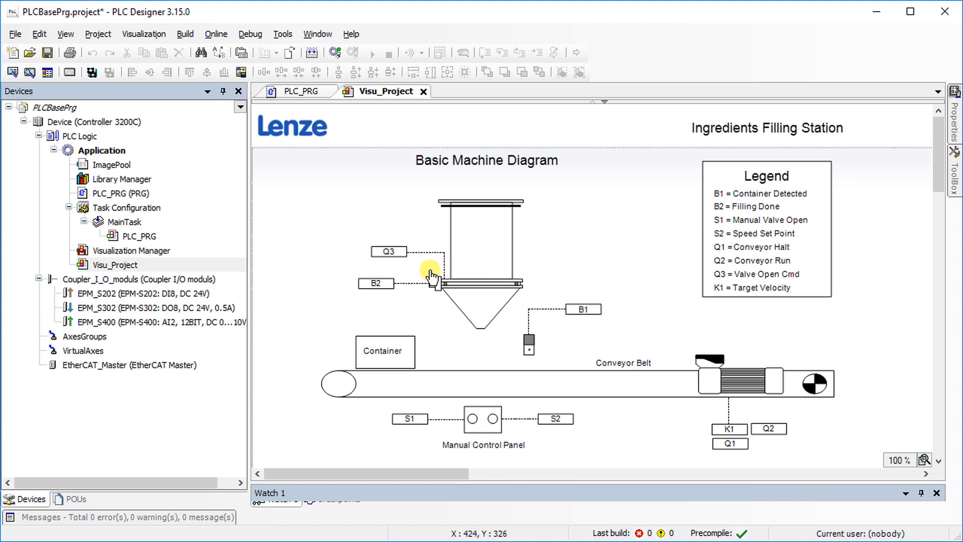
pyautogui.moveTo(410, 263)
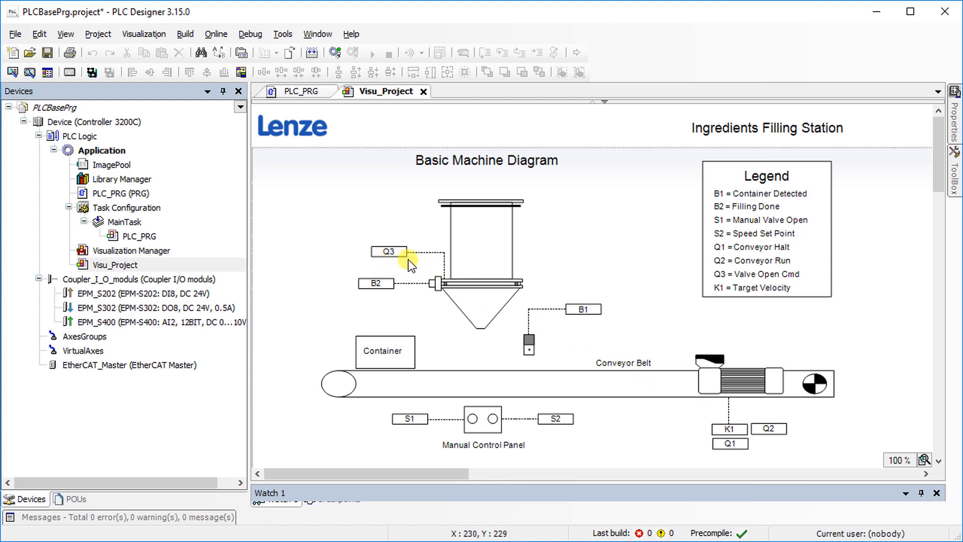
pyautogui.moveTo(433, 287)
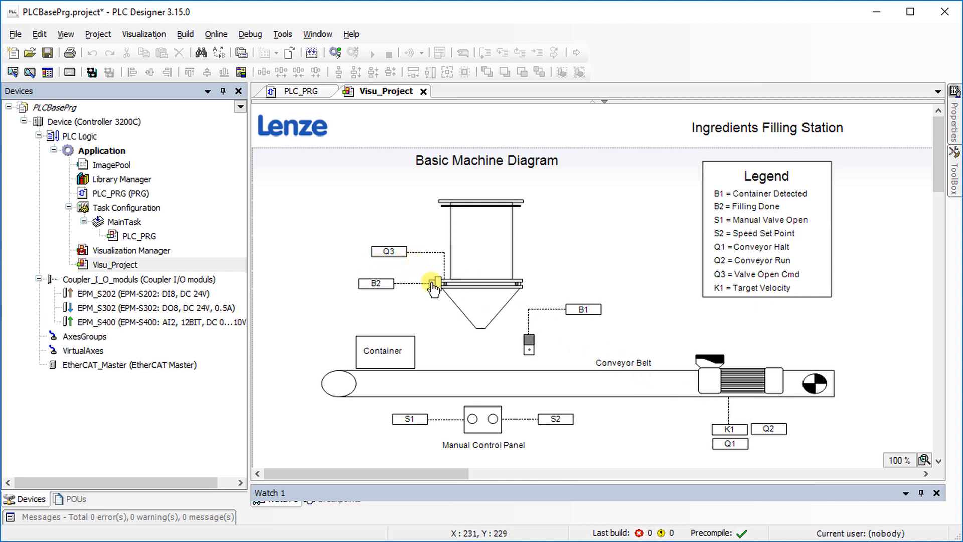
pyautogui.moveTo(711, 439)
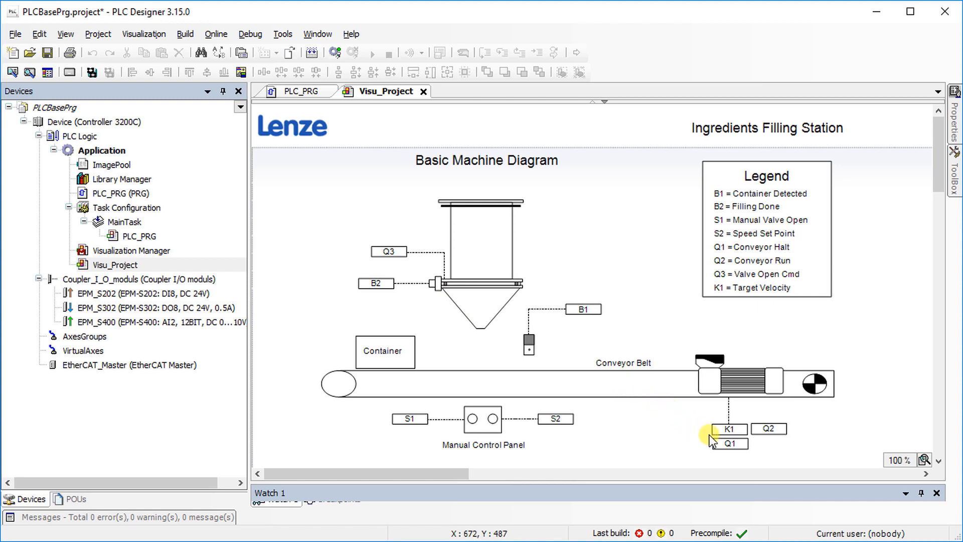
pyautogui.moveTo(729, 428)
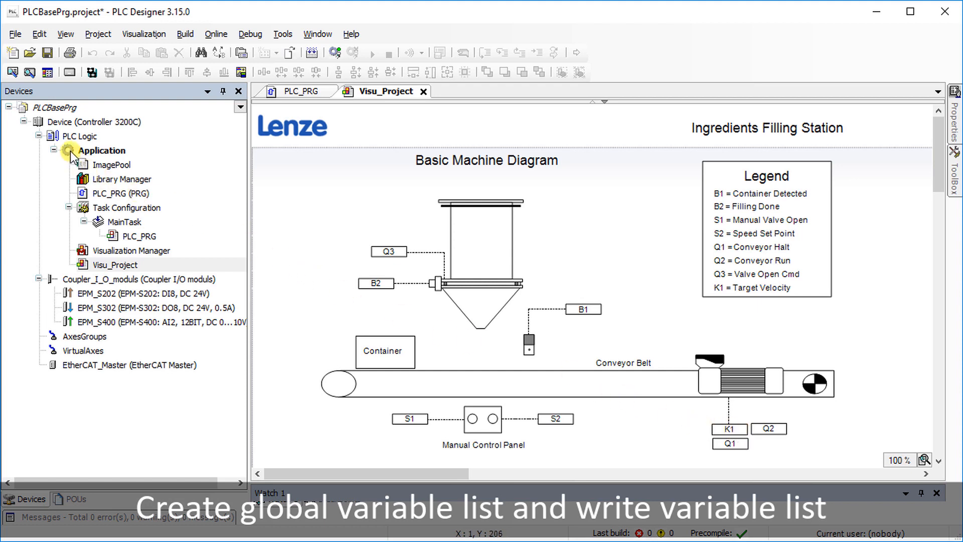
# Add a new Global Variable List named GVL_Input under Application.
pyautogui.click(102, 149)
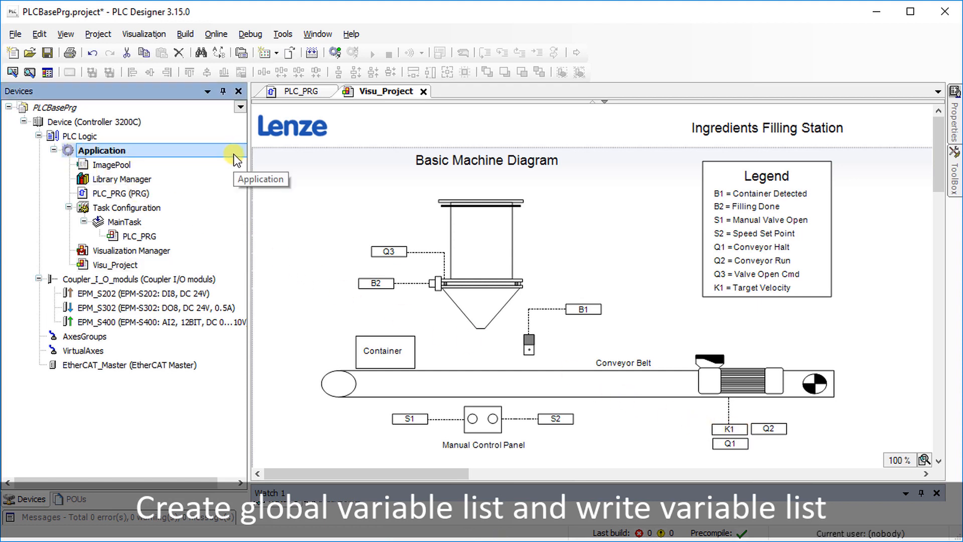
pyautogui.rightClick(101, 150)
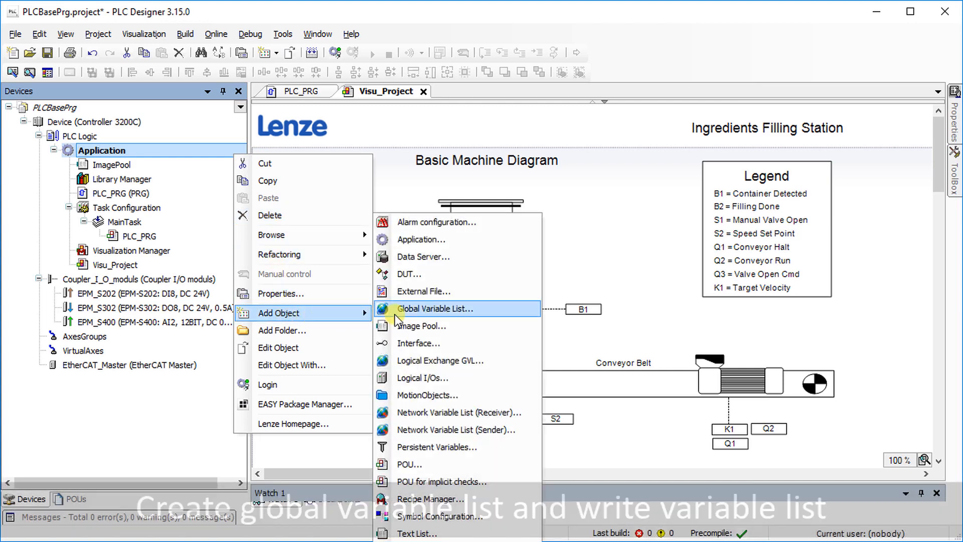
pyautogui.click(436, 308)
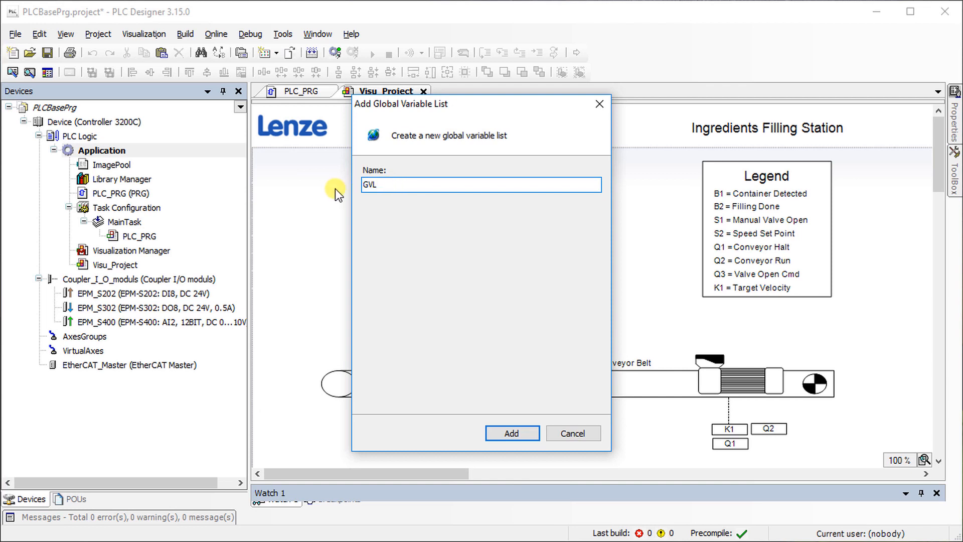
pyautogui.write('_Input')
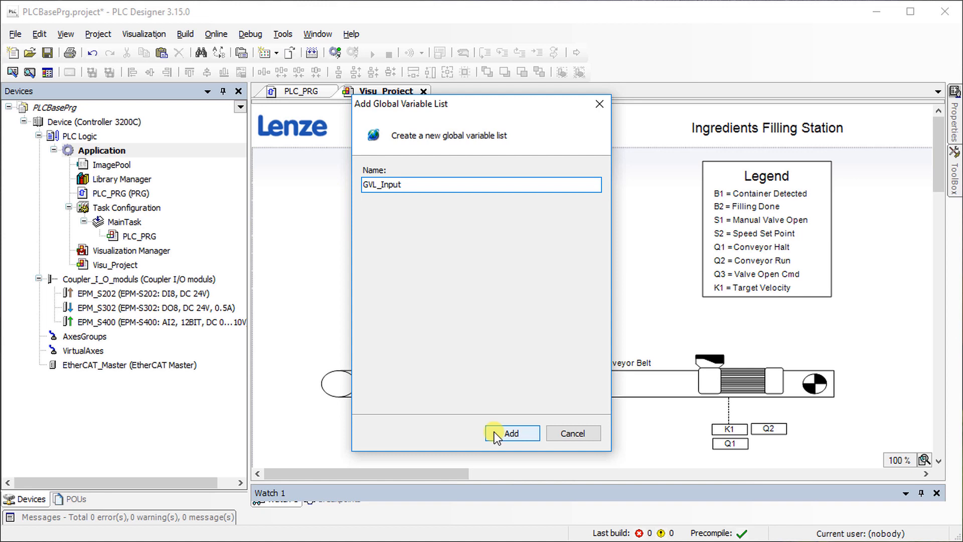
pyautogui.click(510, 434)
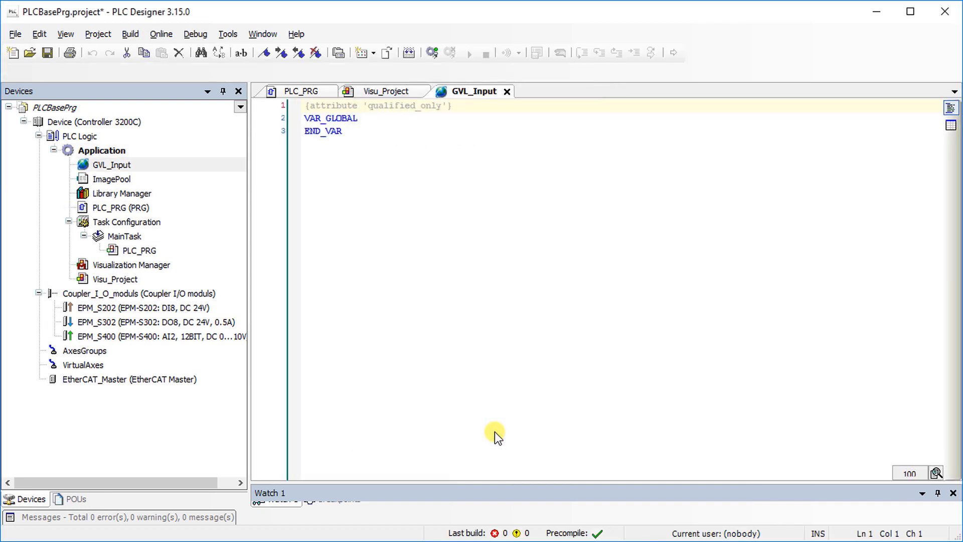
# Place the cursor after VAR_GLOBAL in GVL_Input to insert blank declaration lines.
pyautogui.click(305, 105)
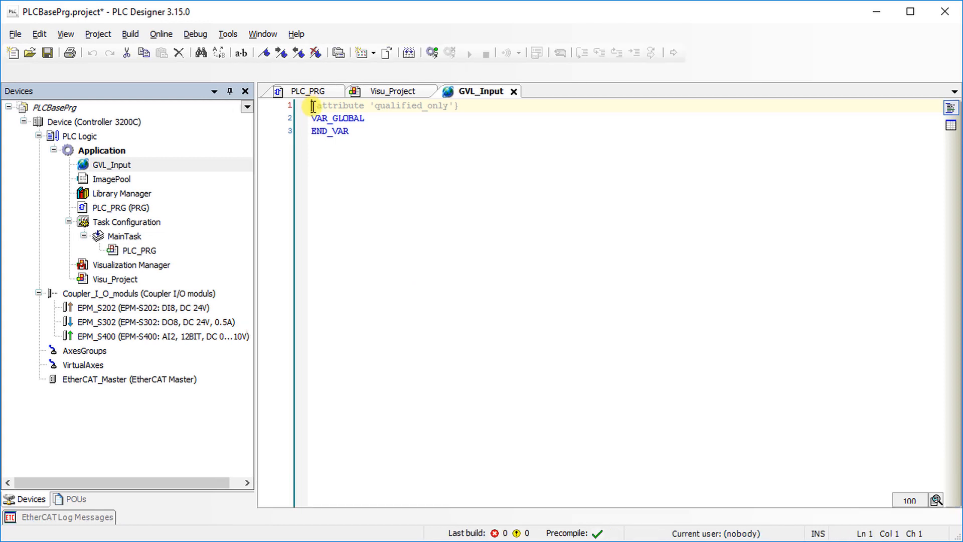
pyautogui.moveTo(426, 108)
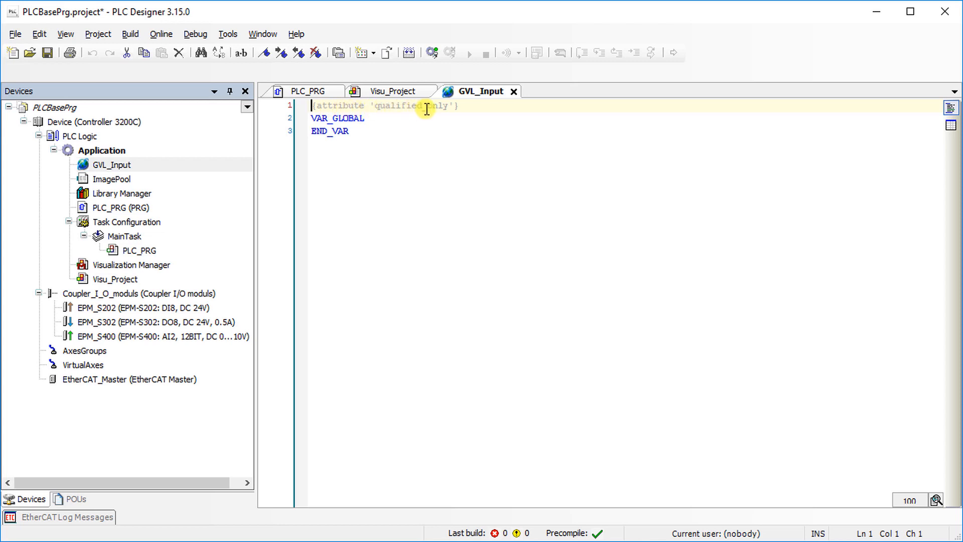
pyautogui.moveTo(465, 109)
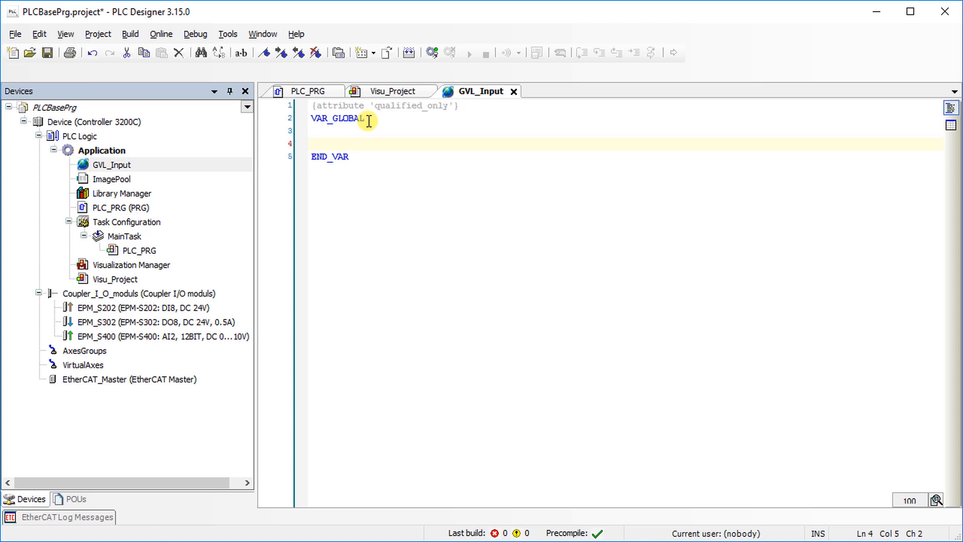
# Declare digital input xContainerDetected : BOOL with comment 'Container detected'.
pyautogui.click(332, 143)
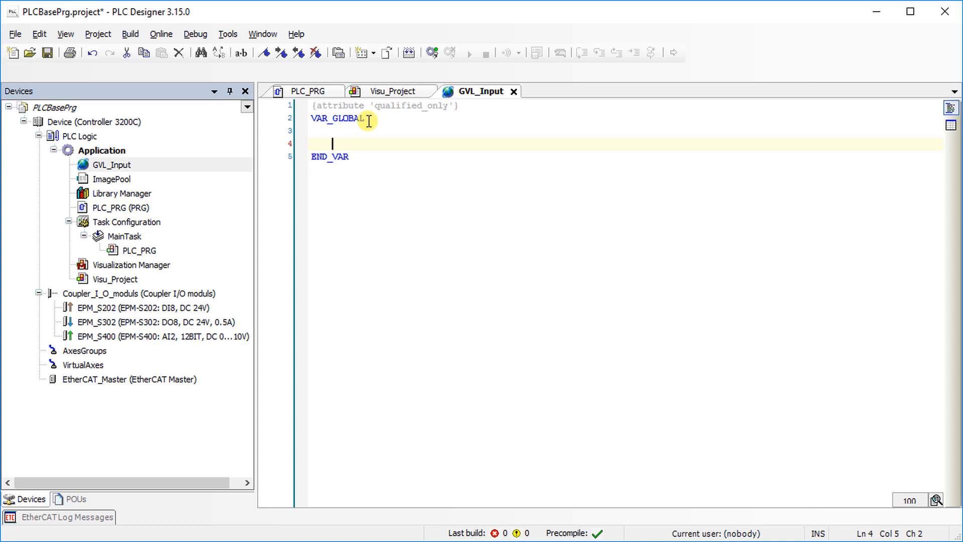
pyautogui.write('//Digital Inputs')
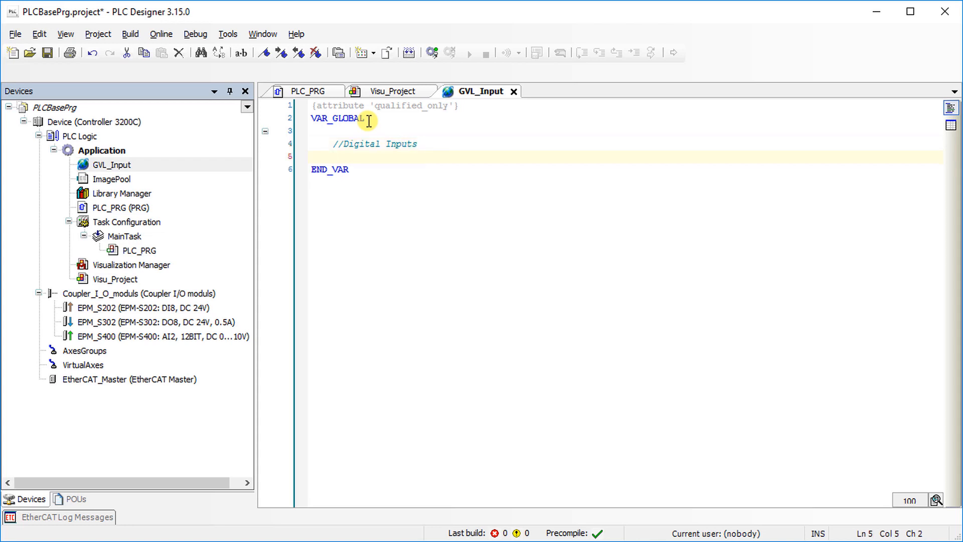
pyautogui.write('xContainerDetected      :')
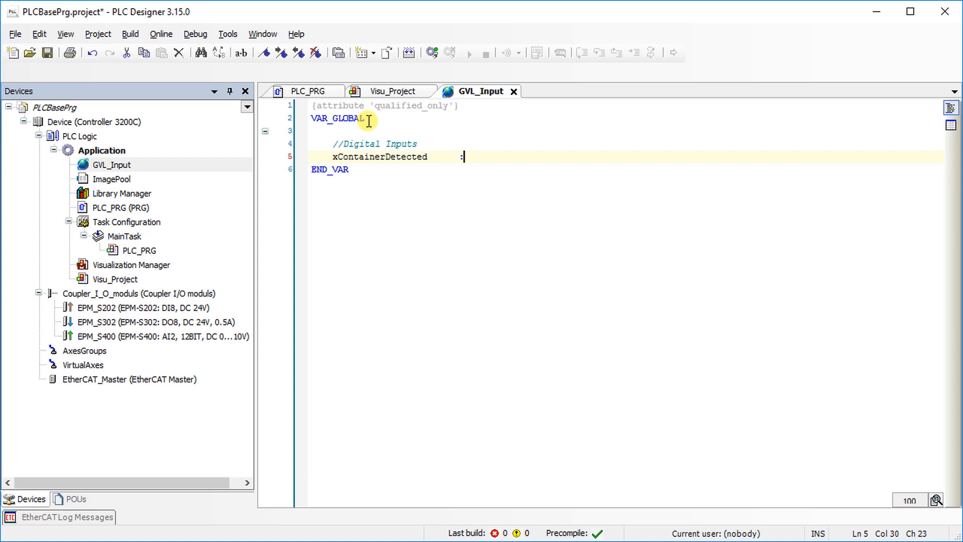
pyautogui.write('bool;')
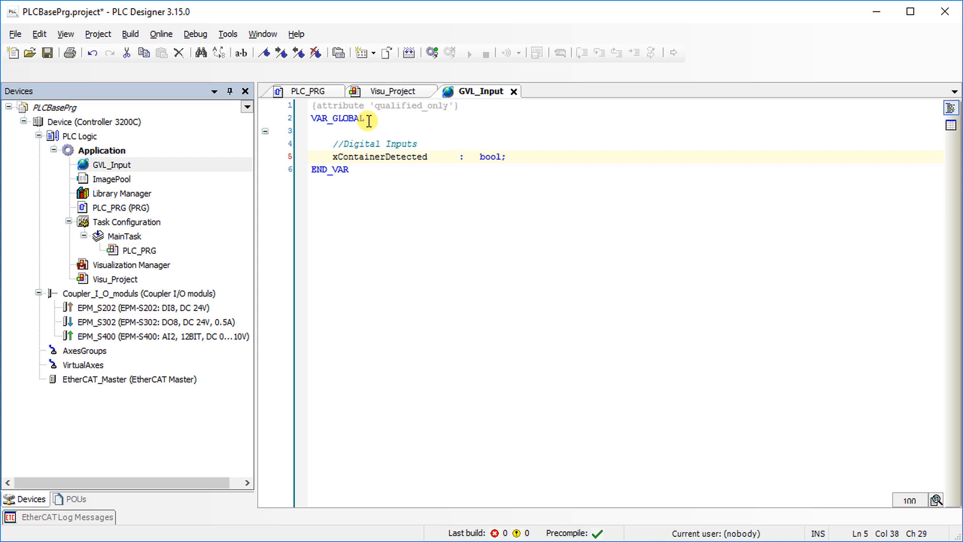
pyautogui.write('//C')
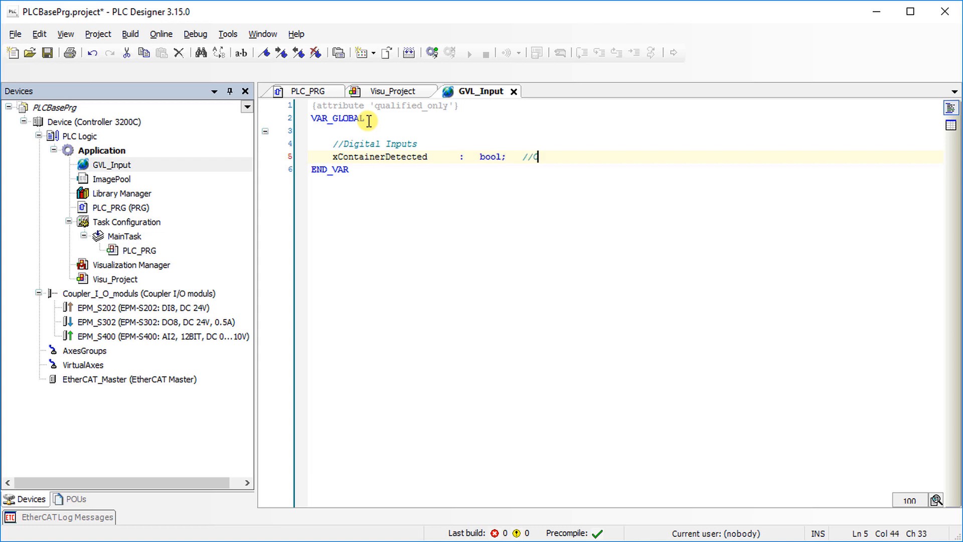
pyautogui.write('ontainer detected feedback')
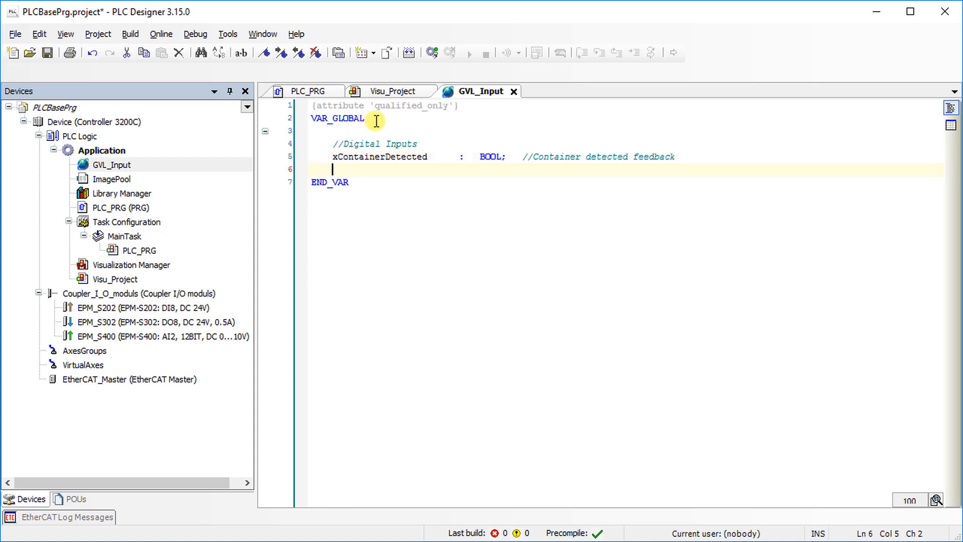
# Declare xManValveOpenPb : BOOL commented 'Manual valve open command from push button'.
pyautogui.write('xManVa')
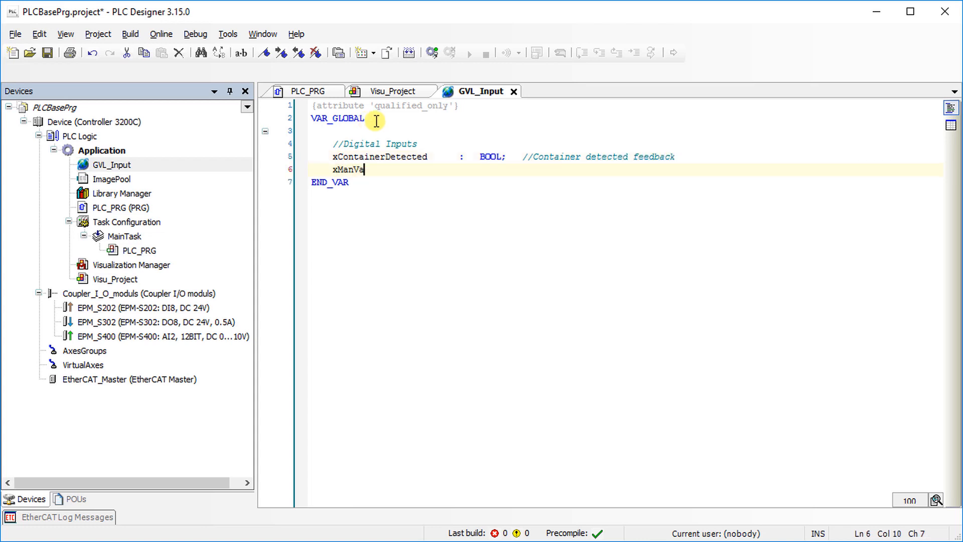
pyautogui.write('lveOpenPb')
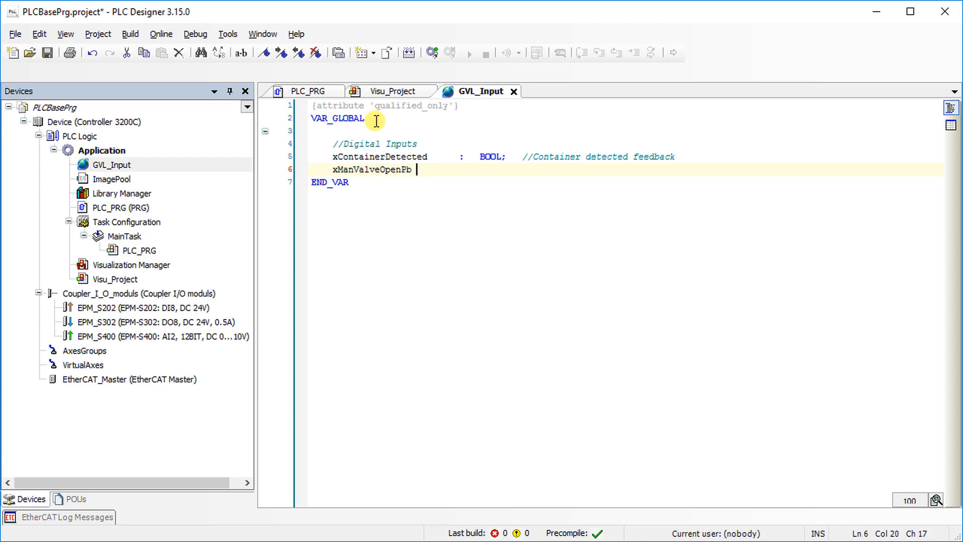
pyautogui.write(': bool; //')
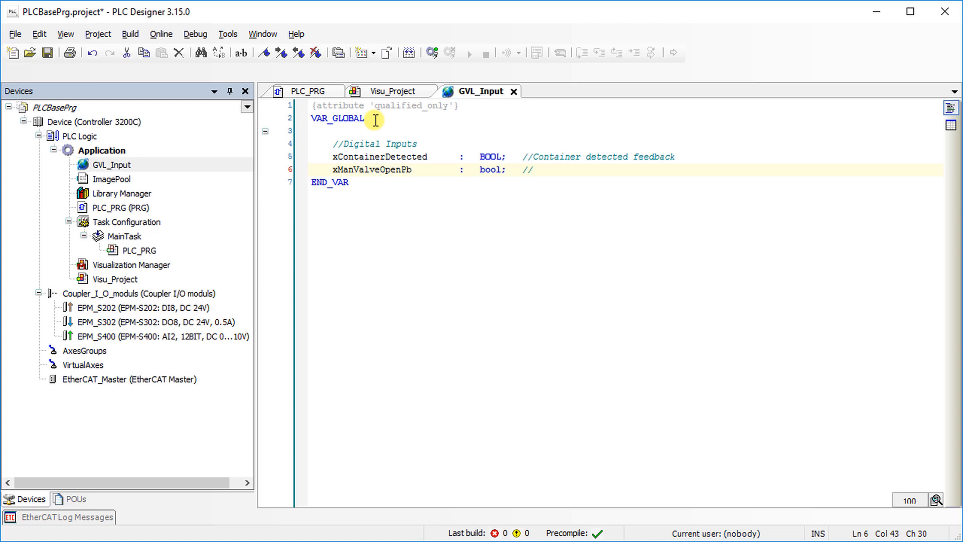
pyautogui.write('Manual')
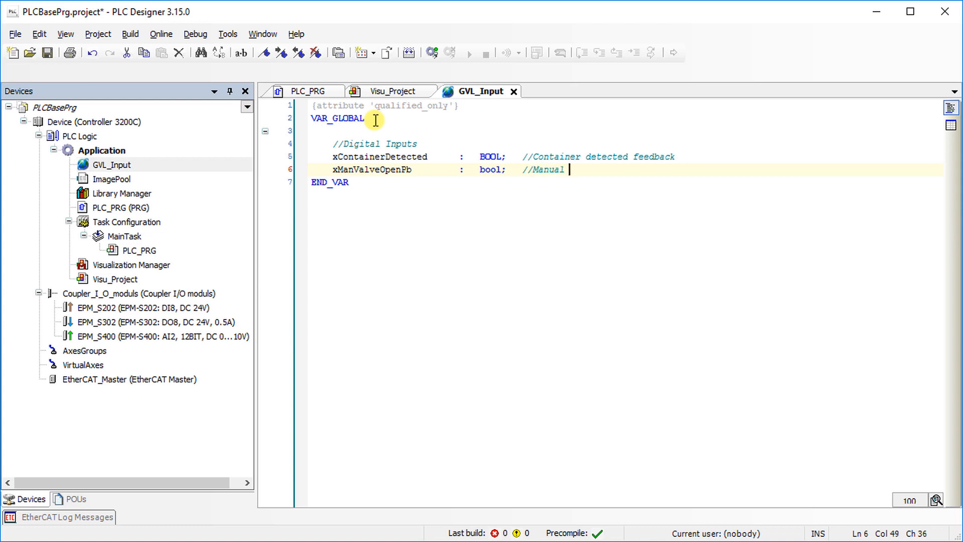
pyautogui.write('valve open')
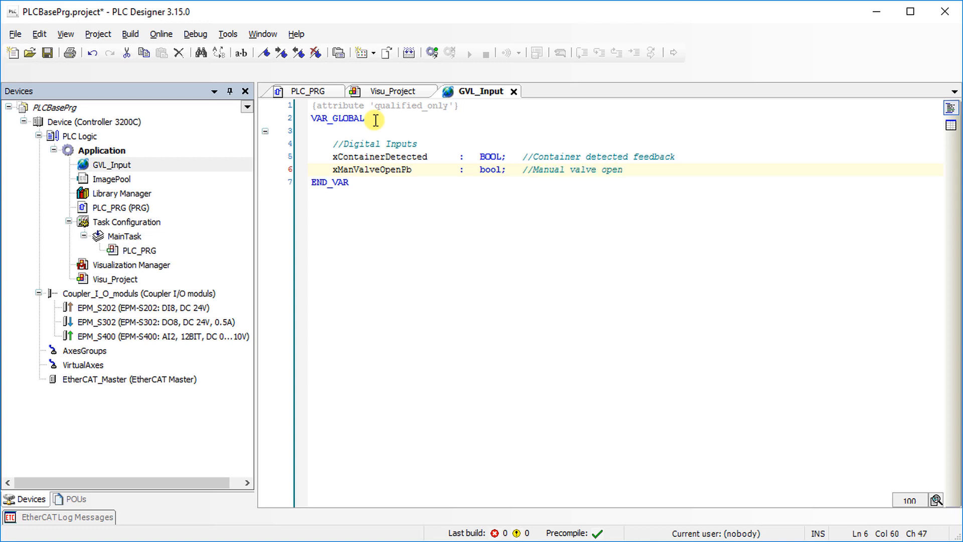
pyautogui.write('command')
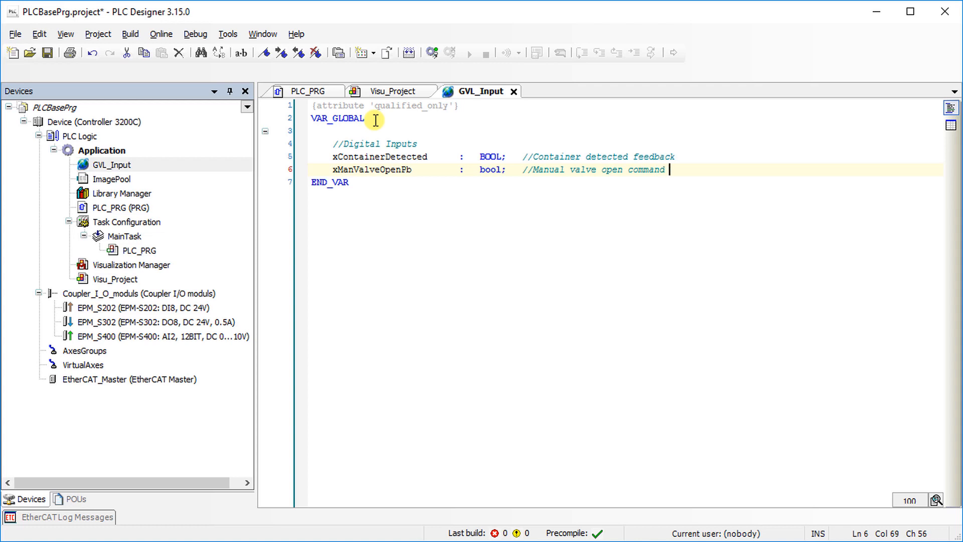
pyautogui.write('from push button')
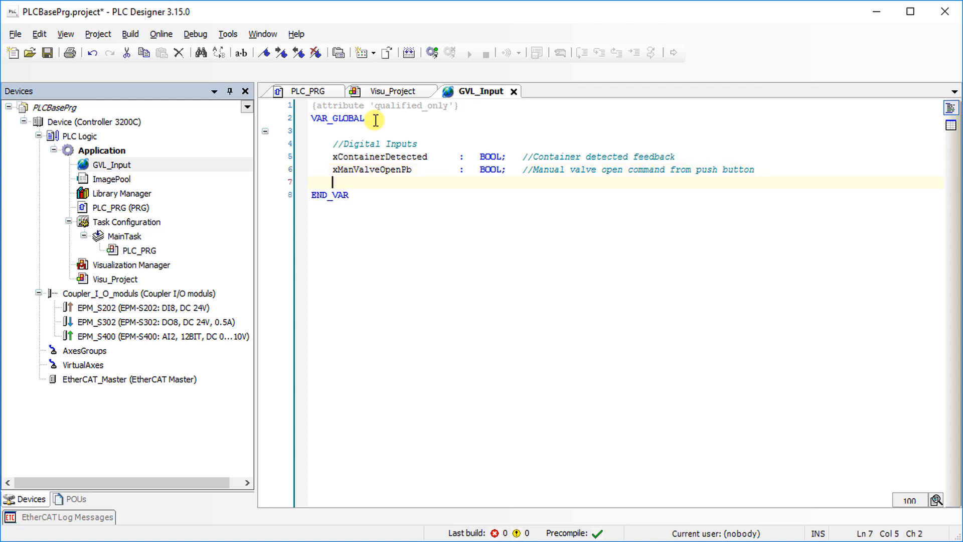
# Declare xFillingDone AT %IX8.4 : BOOL with comment 'Filling done feedback'.
pyautogui.write('xFilling')
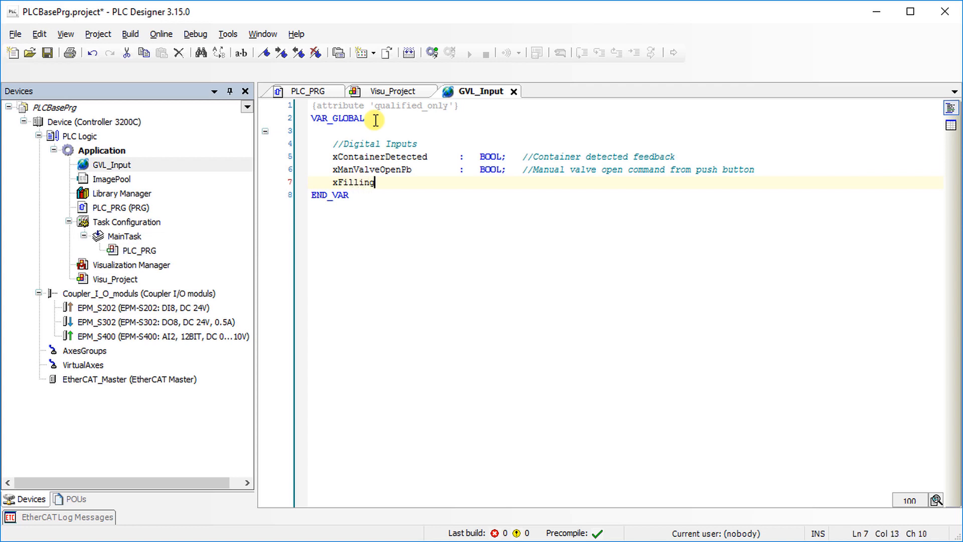
pyautogui.write('Done at')
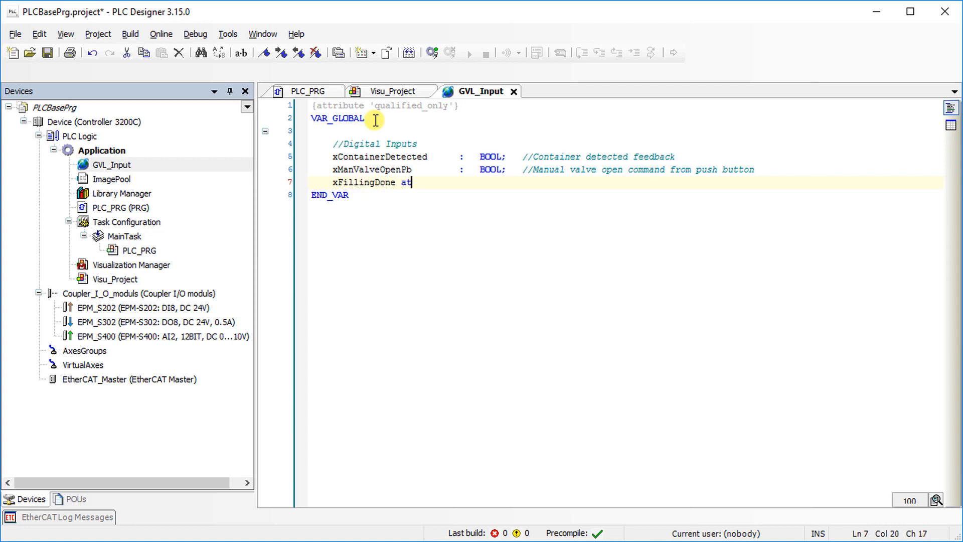
pyautogui.write('%ix')
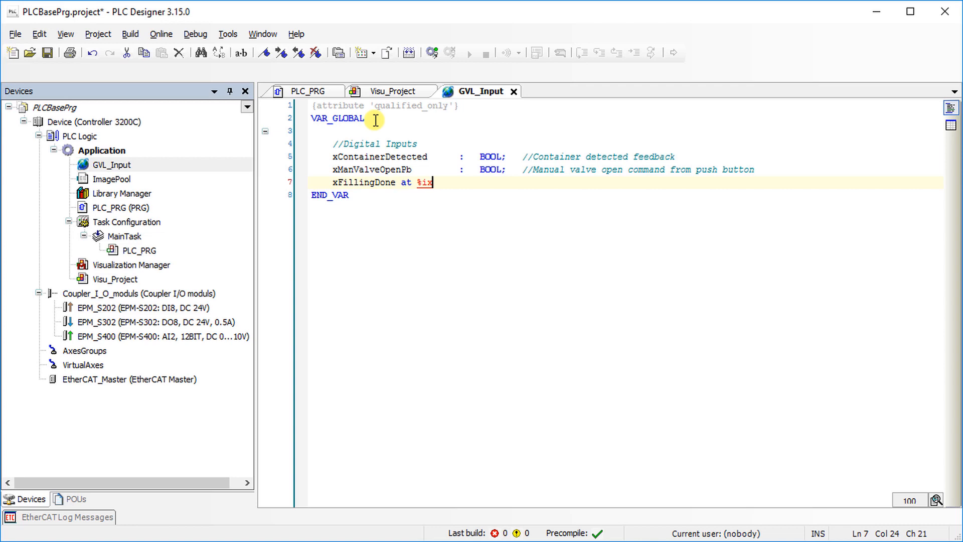
pyautogui.write('8.4')
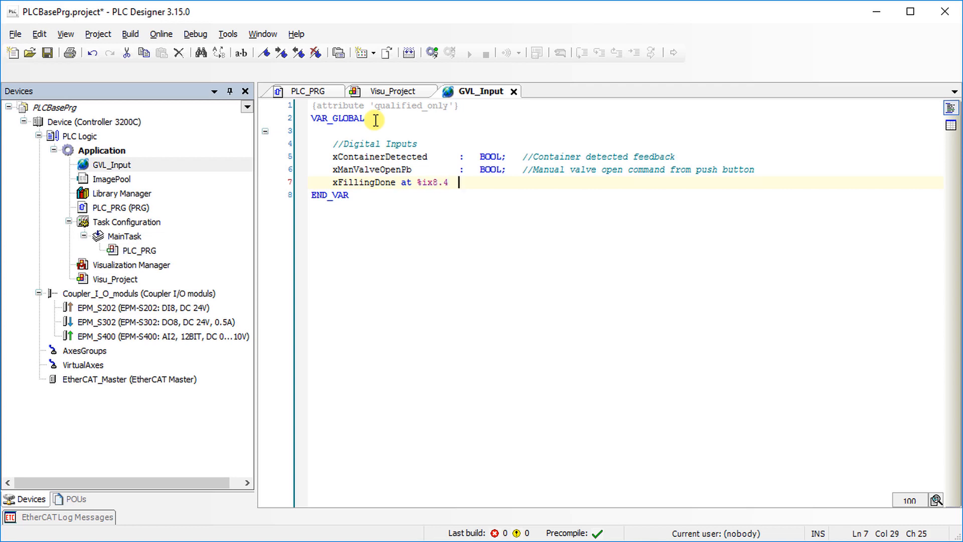
pyautogui.write(': bool;')
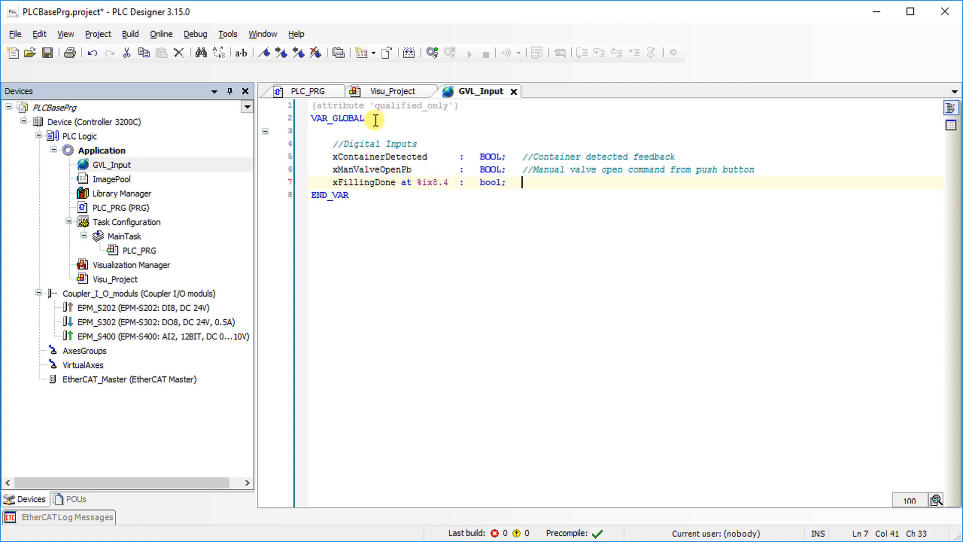
pyautogui.write('//Filling')
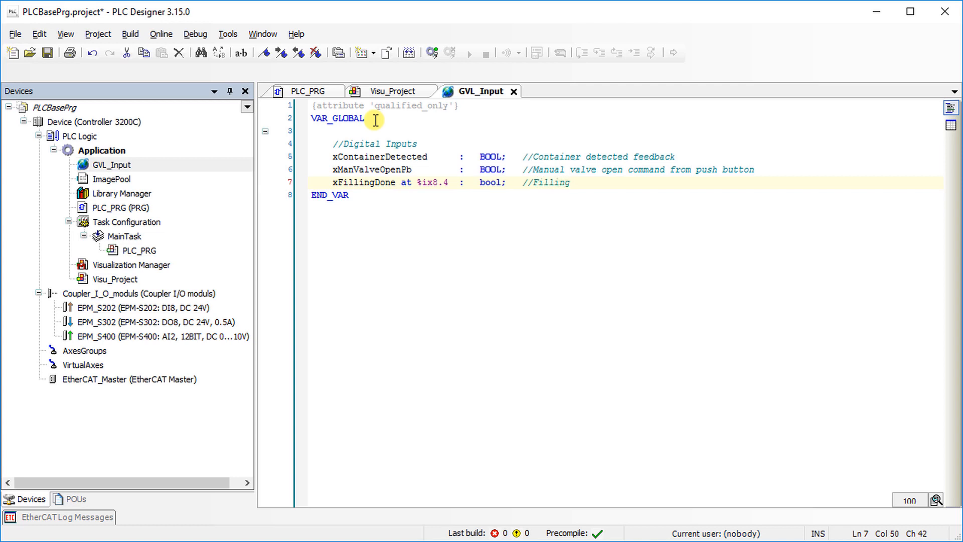
pyautogui.write('done feedback')
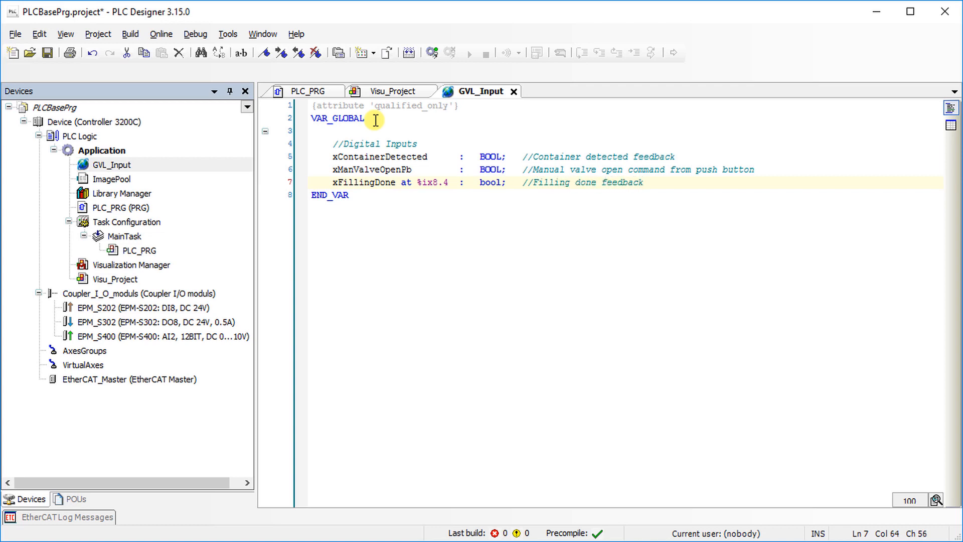
# Add an Analog Input section declaring wSetvelocity : WORD, commented as conveyor set velocity from the control panel.
pyautogui.write('//Analo')
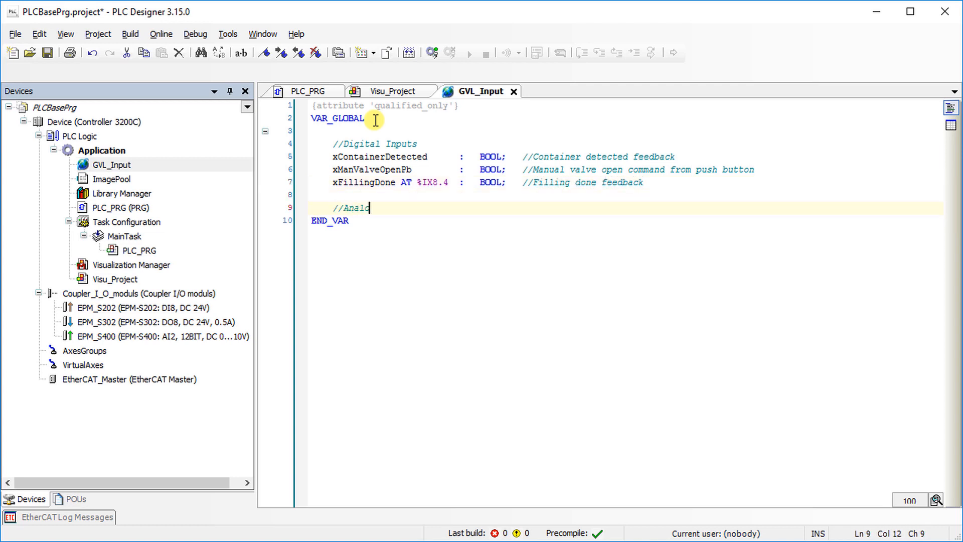
pyautogui.press('Enter')
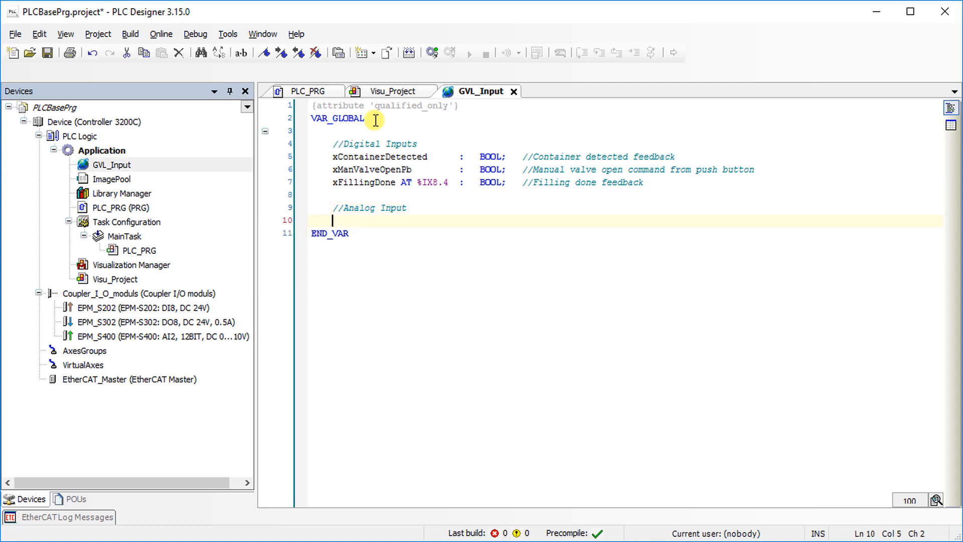
pyautogui.write('wSetvelocity            :')
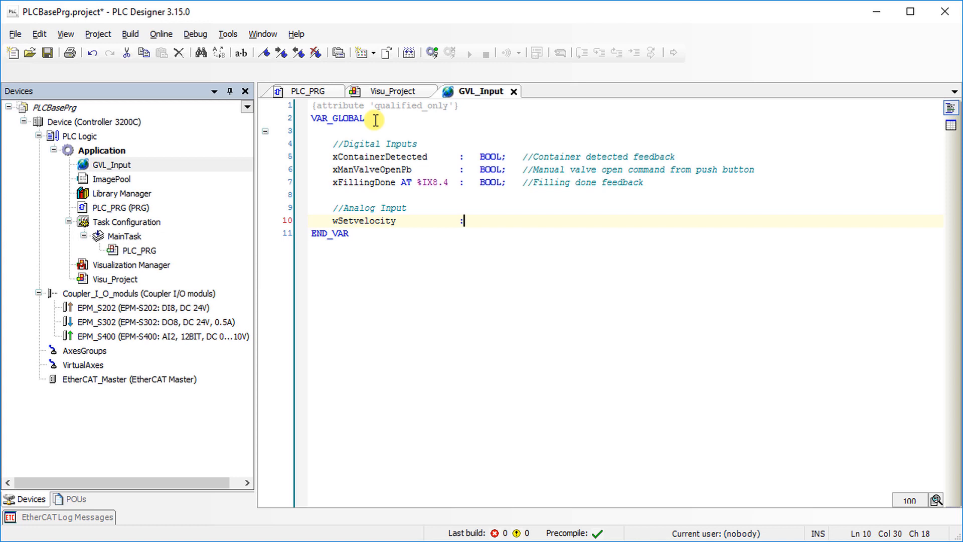
pyautogui.write('word;')
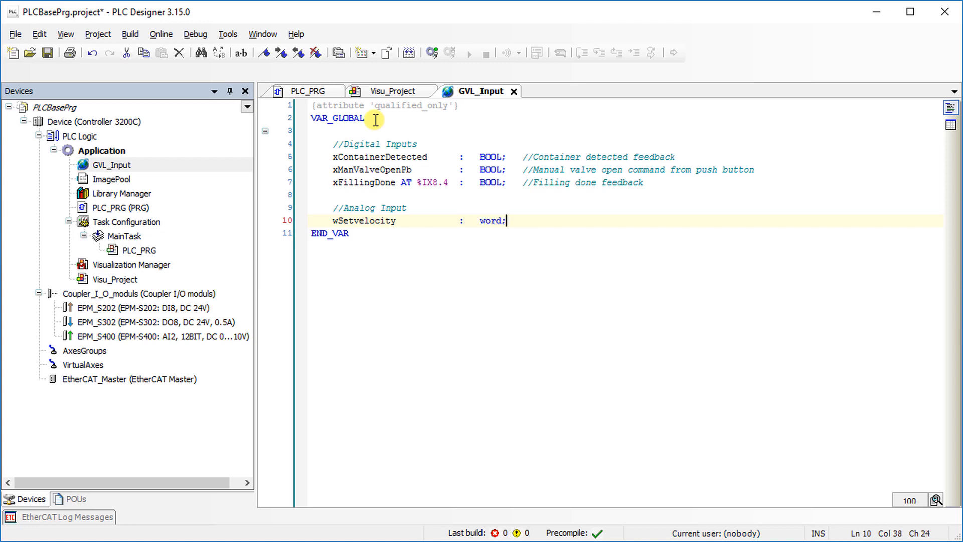
pyautogui.write('//Set')
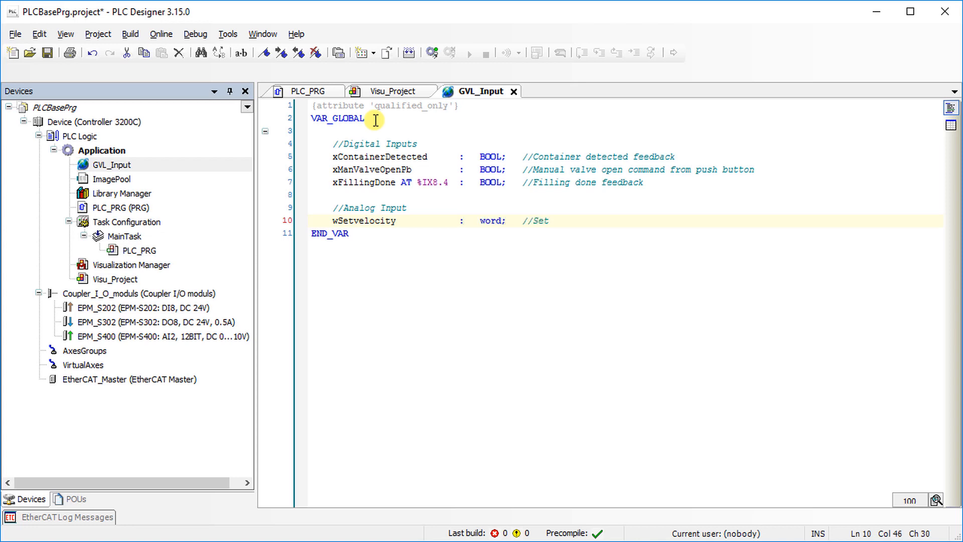
pyautogui.write('velocity for the')
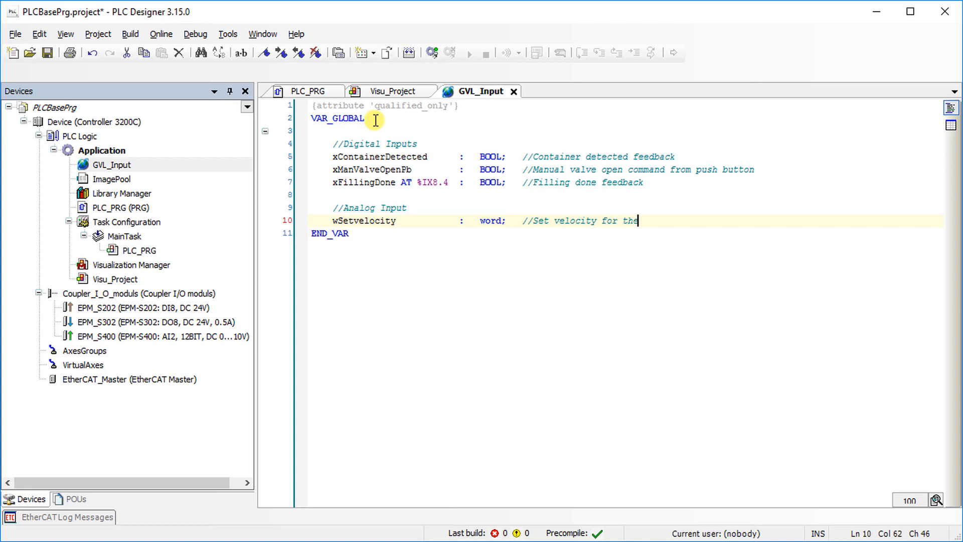
pyautogui.write('conveyor from')
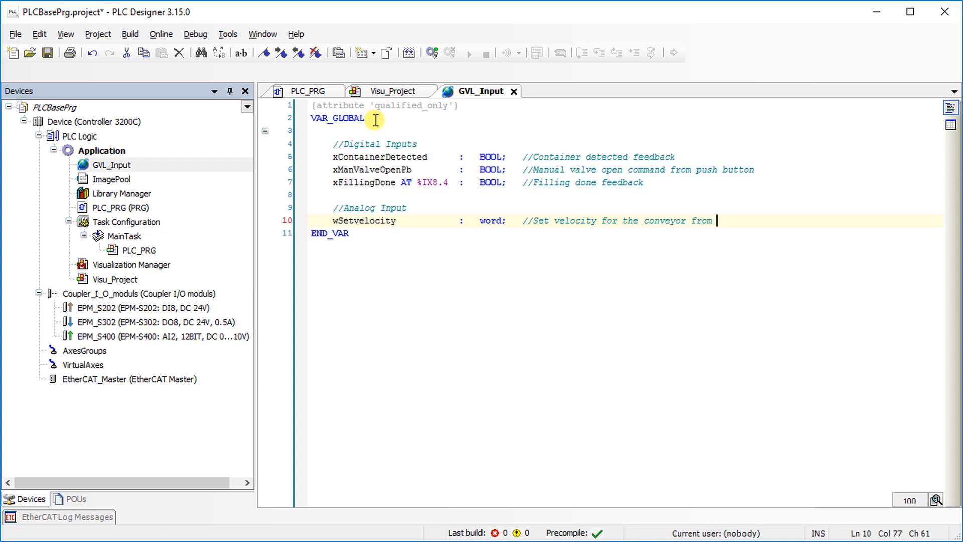
pyautogui.write('the control panel')
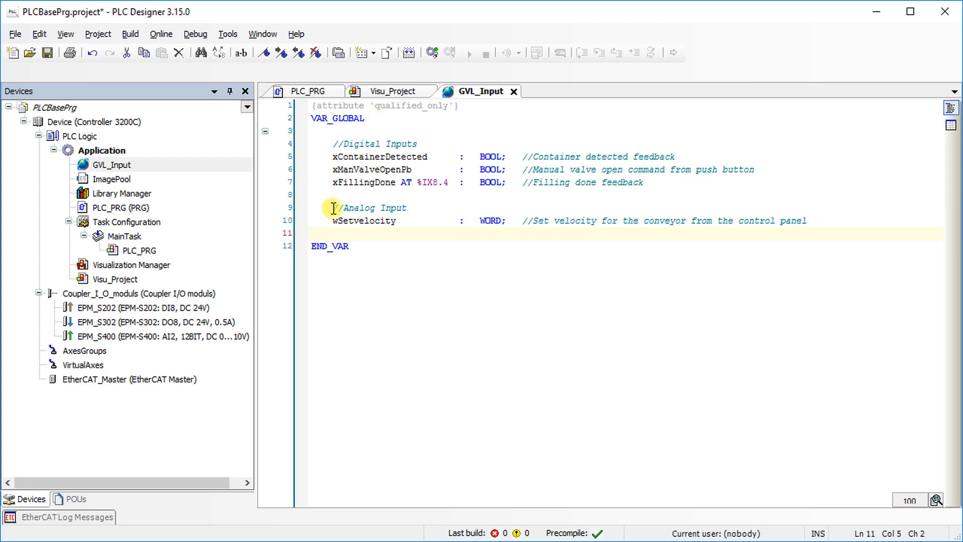
pyautogui.click(335, 182)
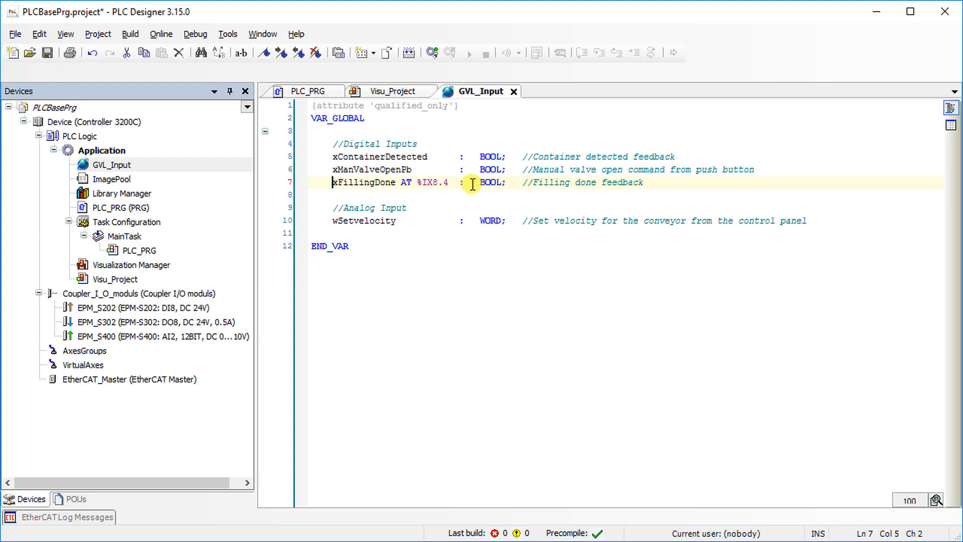
pyautogui.moveTo(646, 183)
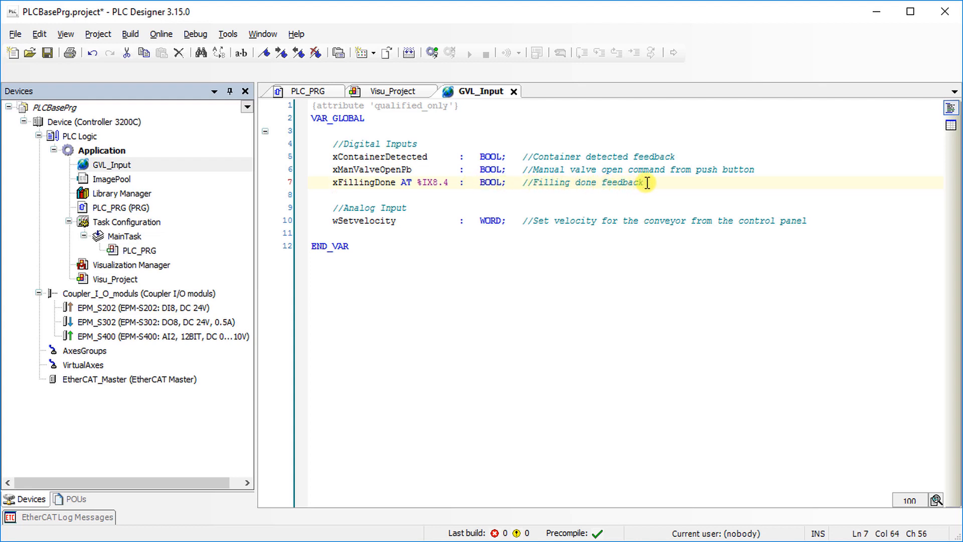
pyautogui.moveTo(645, 190)
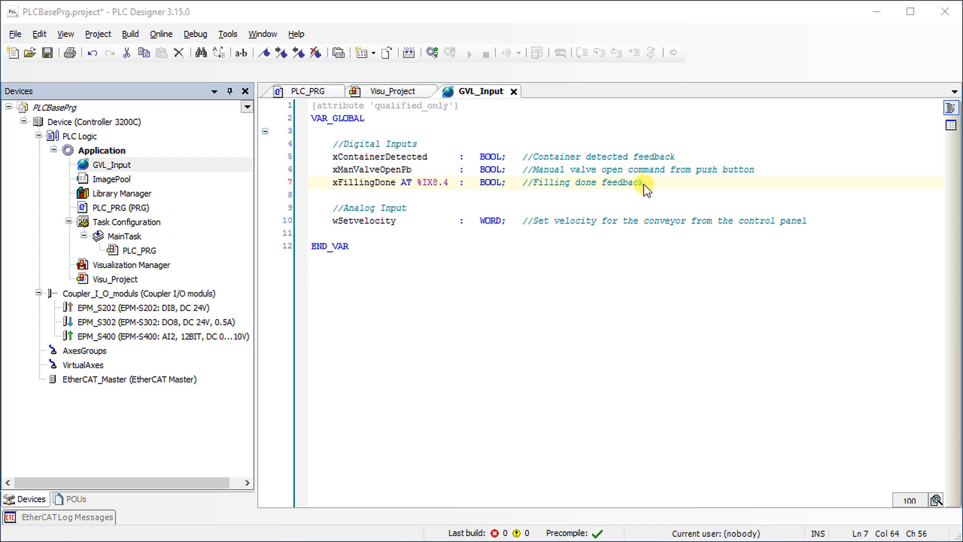
pyautogui.moveTo(411, 196)
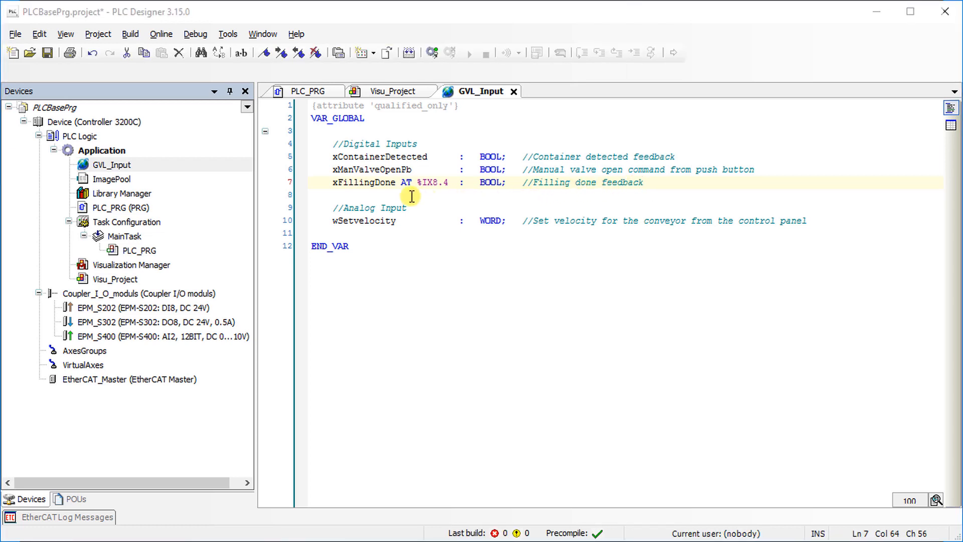
pyautogui.moveTo(160, 160)
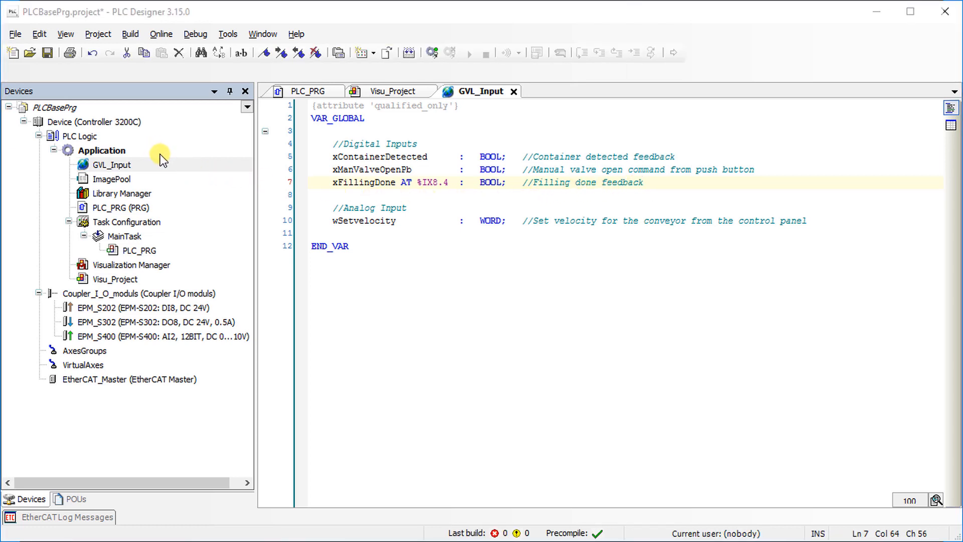
pyautogui.click(103, 150)
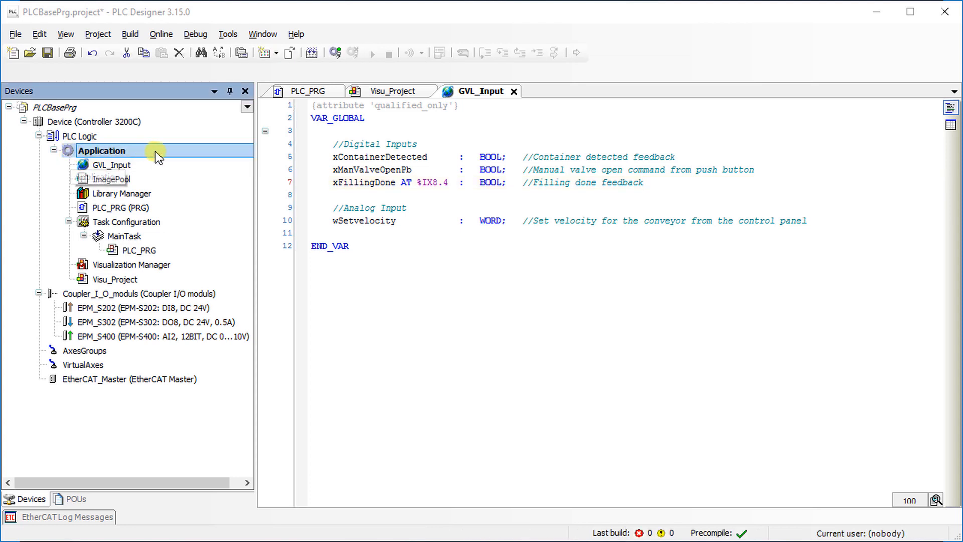
# Add a second Global Variable List named GVL_Output under Application.
pyautogui.rightClick(102, 150)
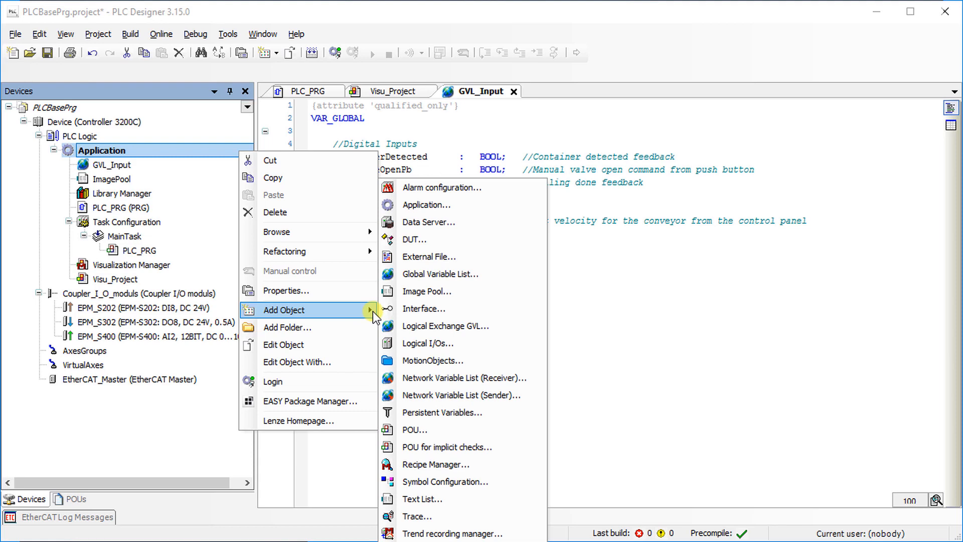
pyautogui.moveTo(417, 274)
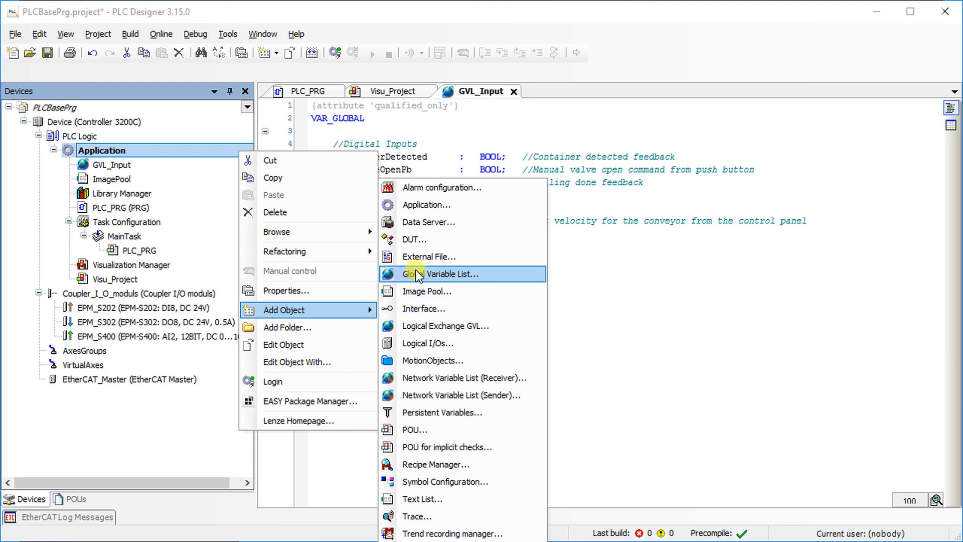
pyautogui.click(453, 274)
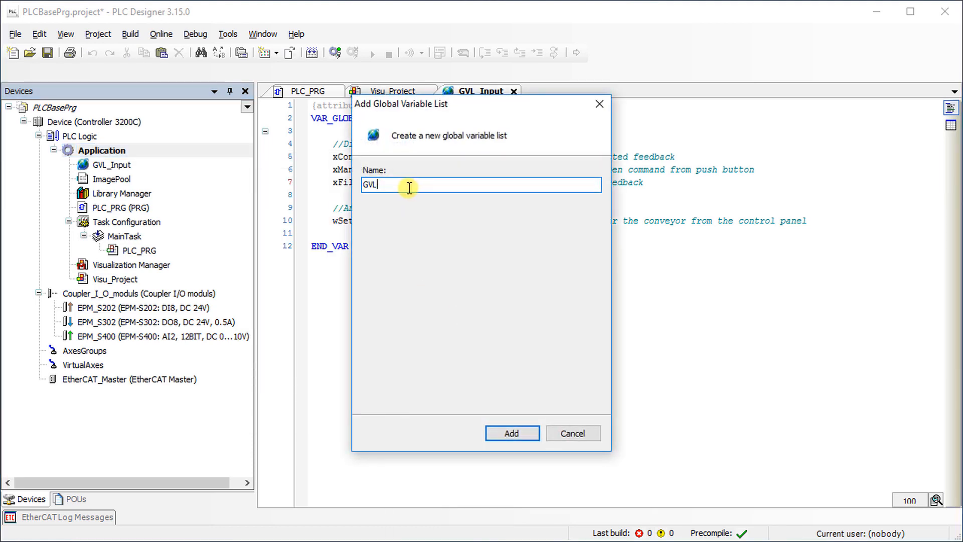
pyautogui.write('_O')
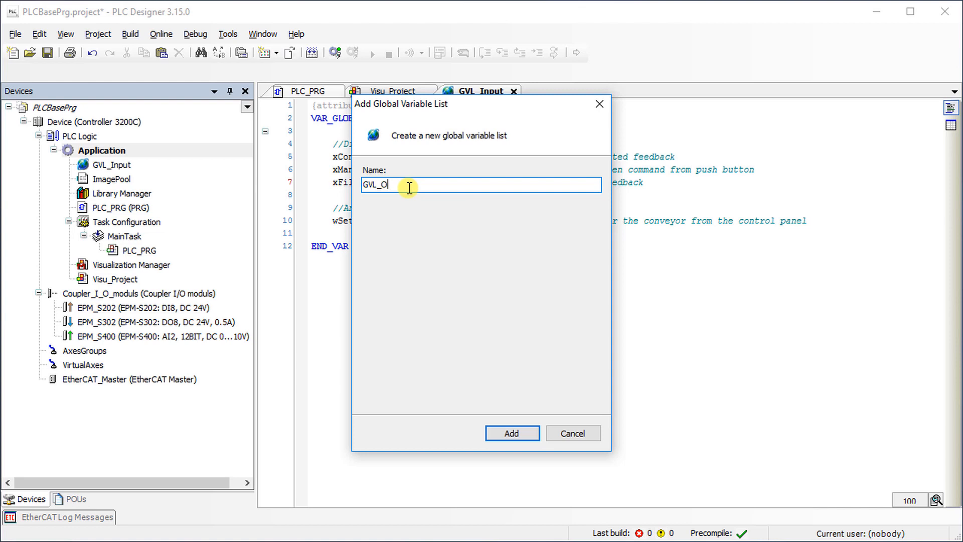
pyautogui.write('utput')
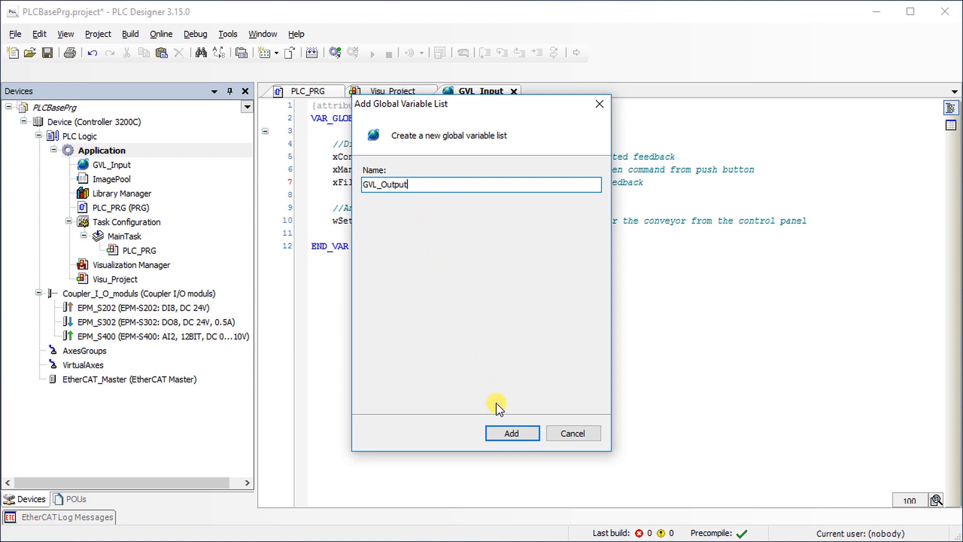
pyautogui.click(511, 433)
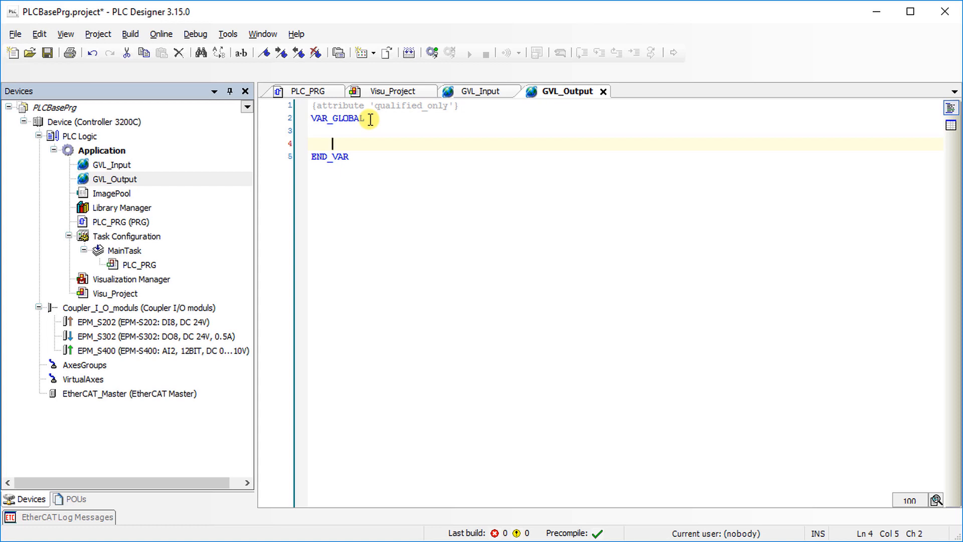
# Declare digital outputs xConveyorHalt and xValveOpenCmd as BOOL with halt and open-command comments.
pyautogui.write('//Digital')
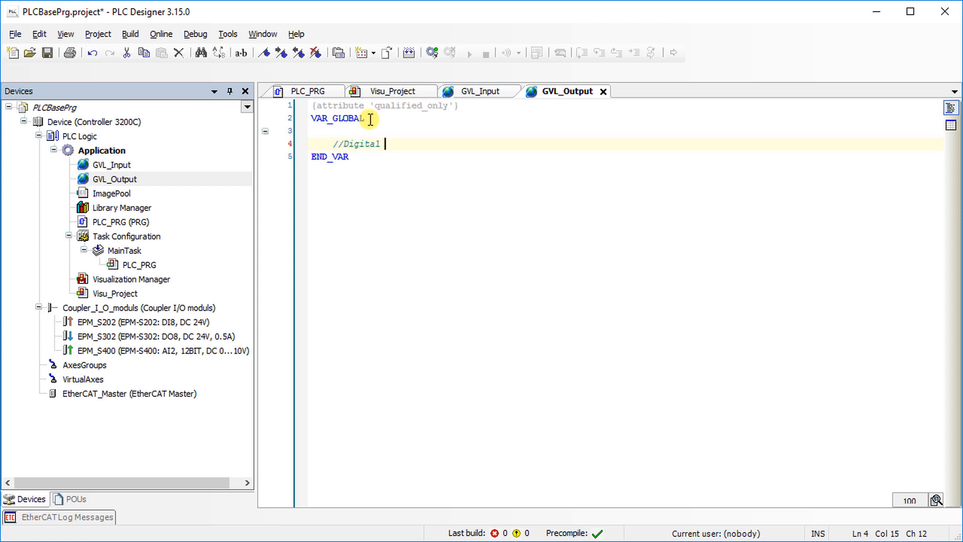
pyautogui.write('outputs')
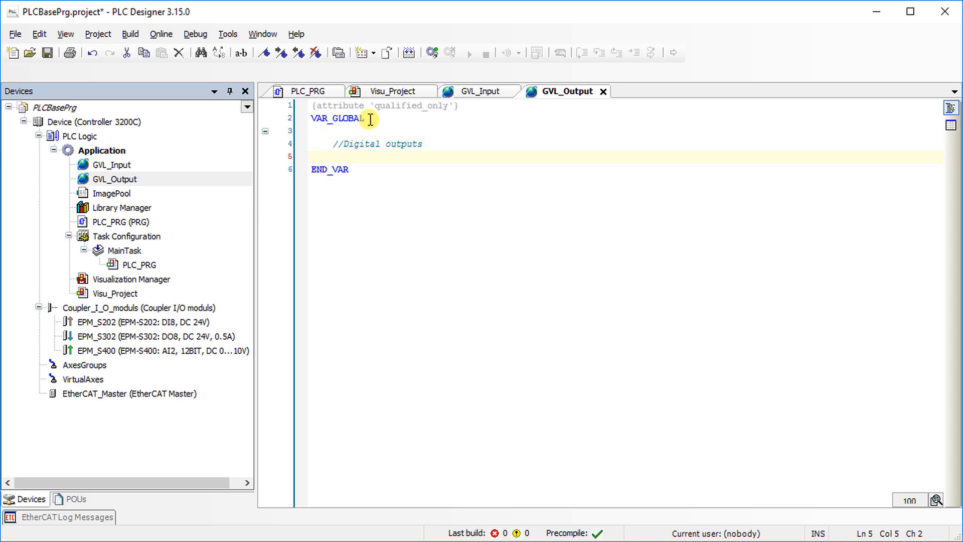
pyautogui.write('xConveyor')
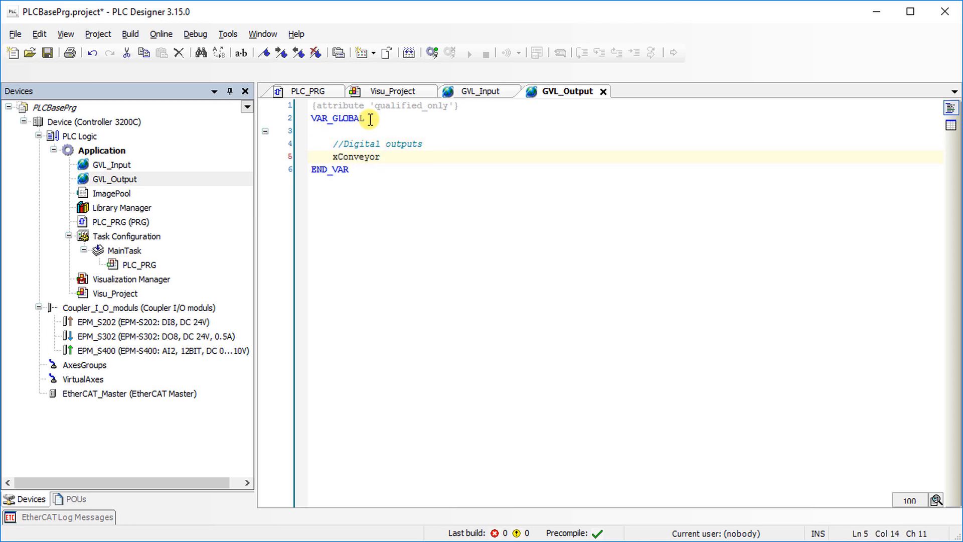
pyautogui.write('Halt')
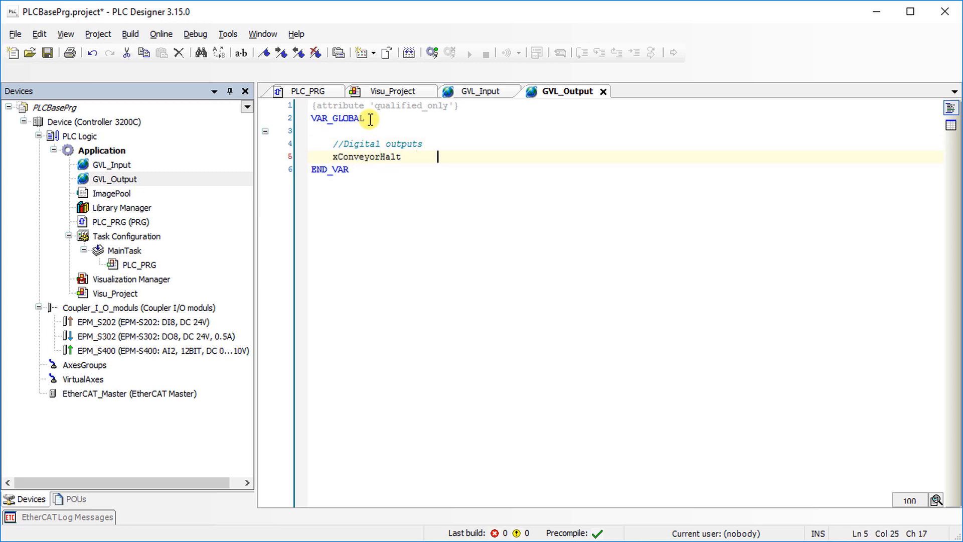
pyautogui.write(':   bool;   //')
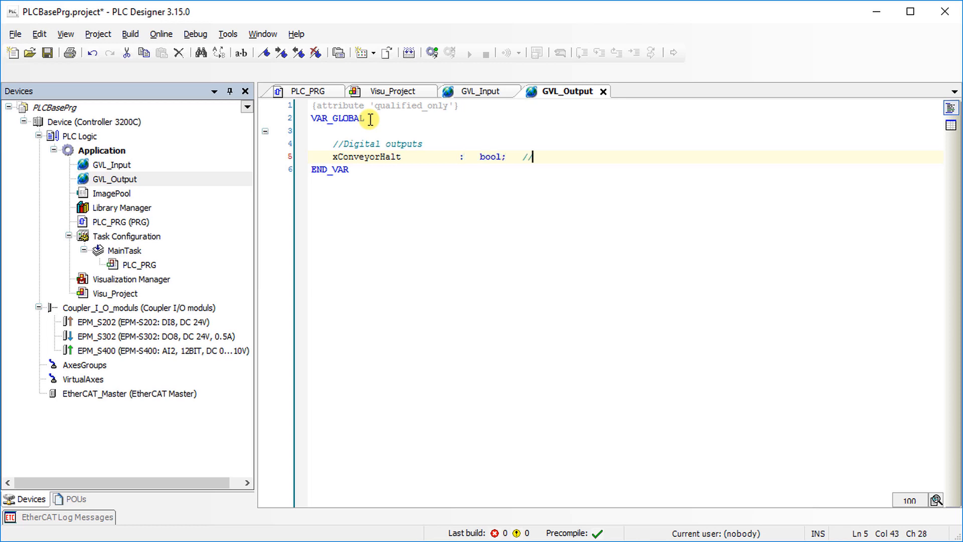
pyautogui.write('Conveyor halt command')
pyautogui.write('x')
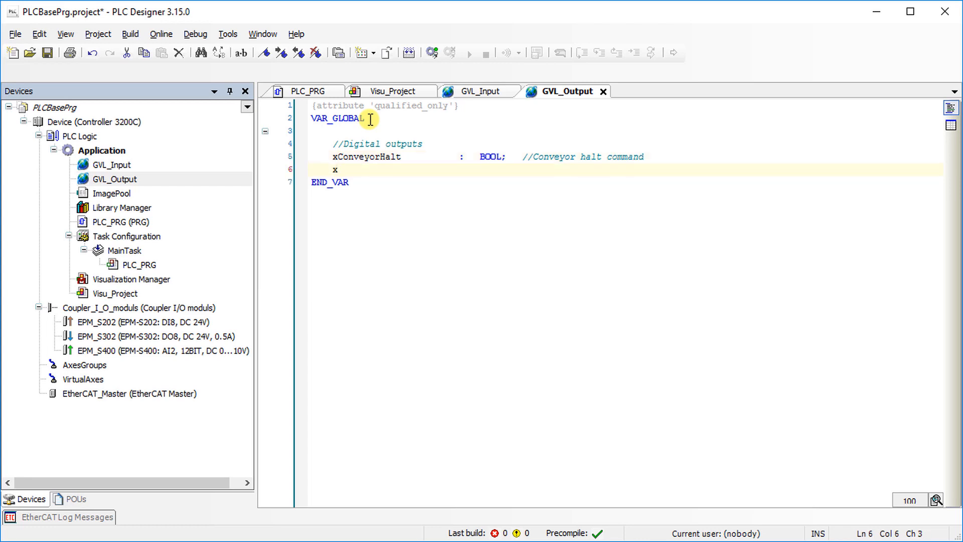
pyautogui.write('ValveOpen')
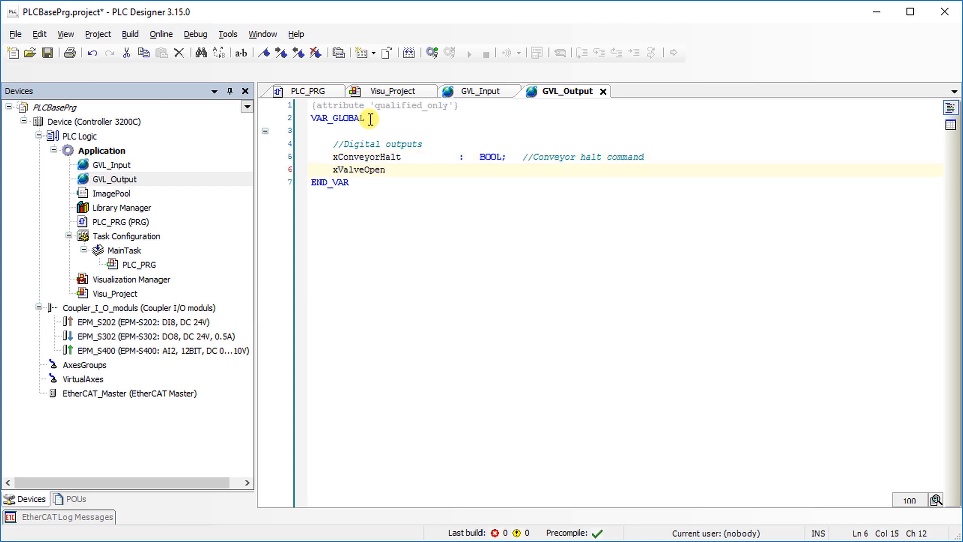
pyautogui.write('Cmd')
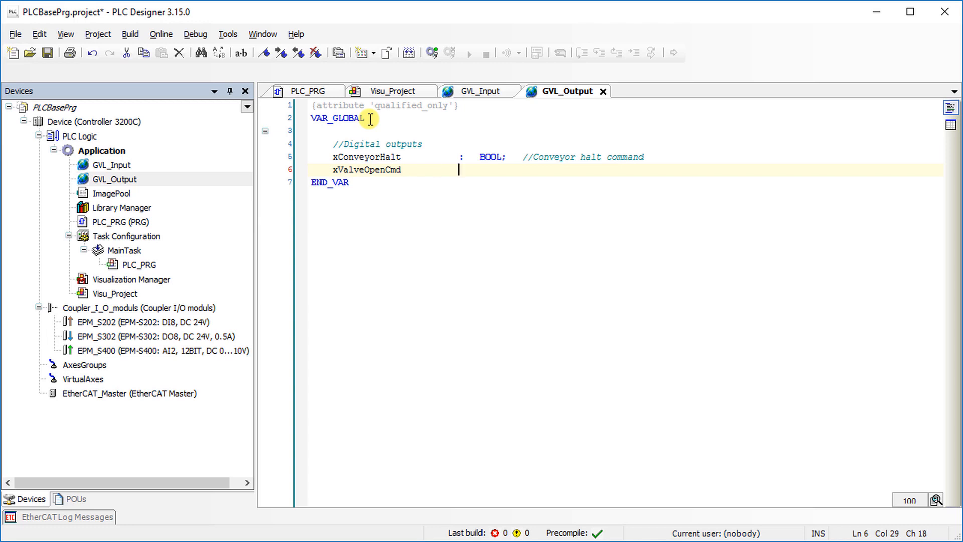
pyautogui.write(': bool; //Valve')
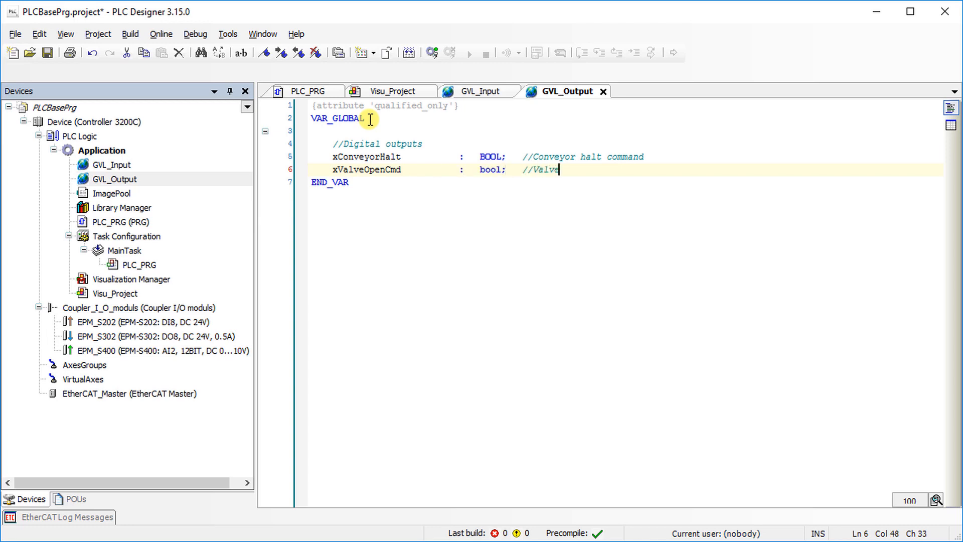
pyautogui.write('open command')
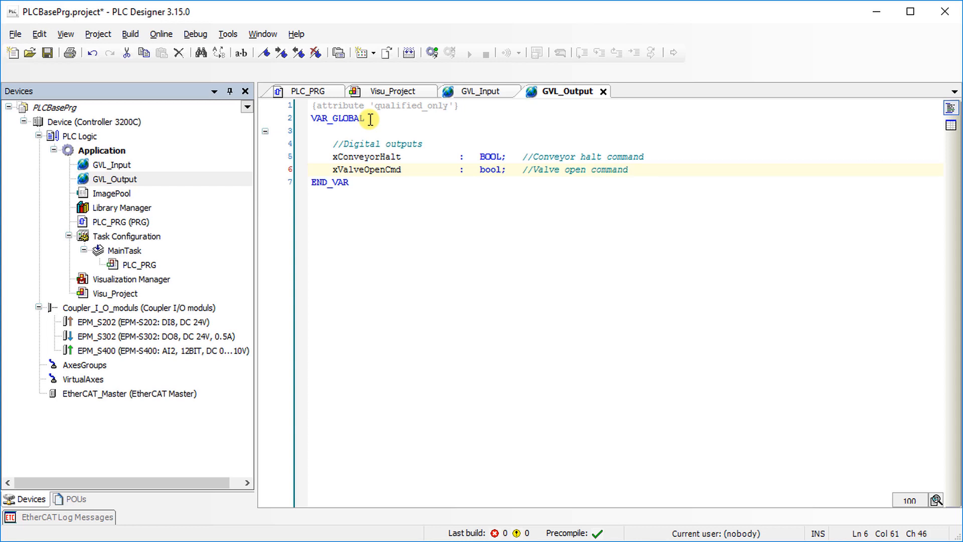
# Declare xConveyorRun AT %QX1.4 : BOOL and analog output wTargetVelocity : WORD with comments.
pyautogui.write('xCon')
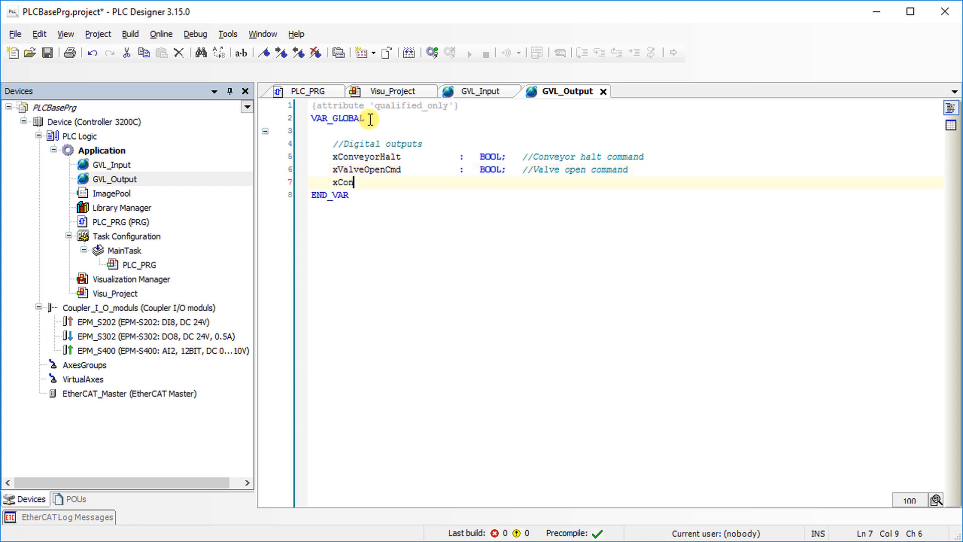
pyautogui.write('veyorRun')
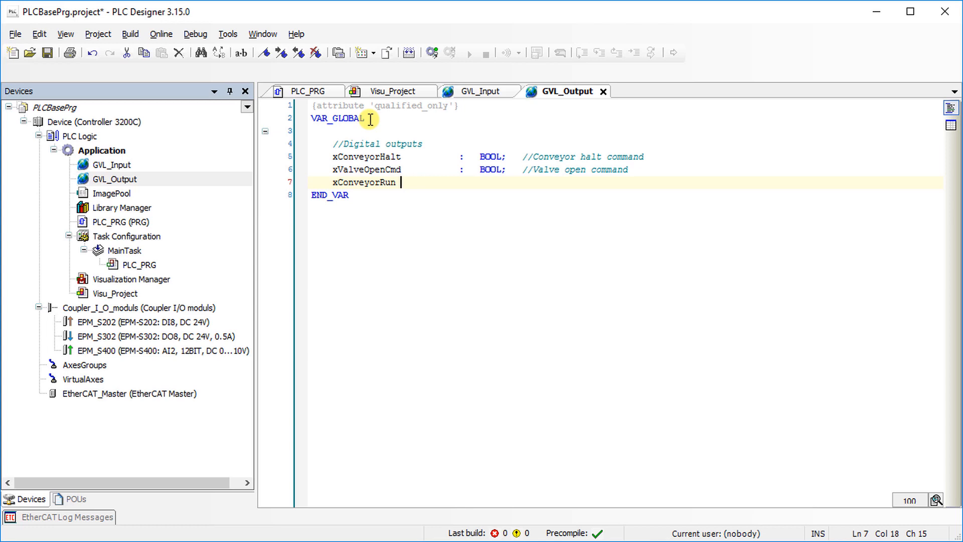
pyautogui.write('at %qx')
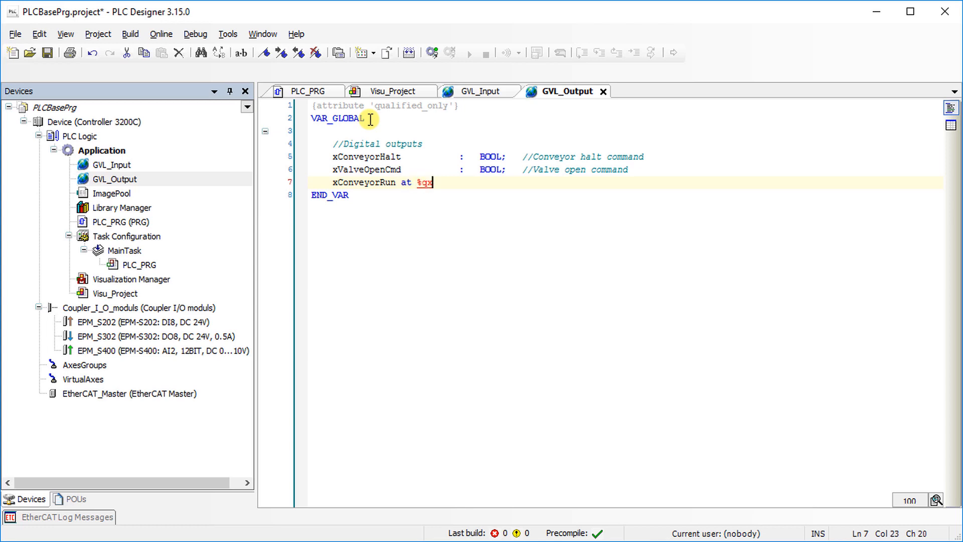
pyautogui.write('1.4 :')
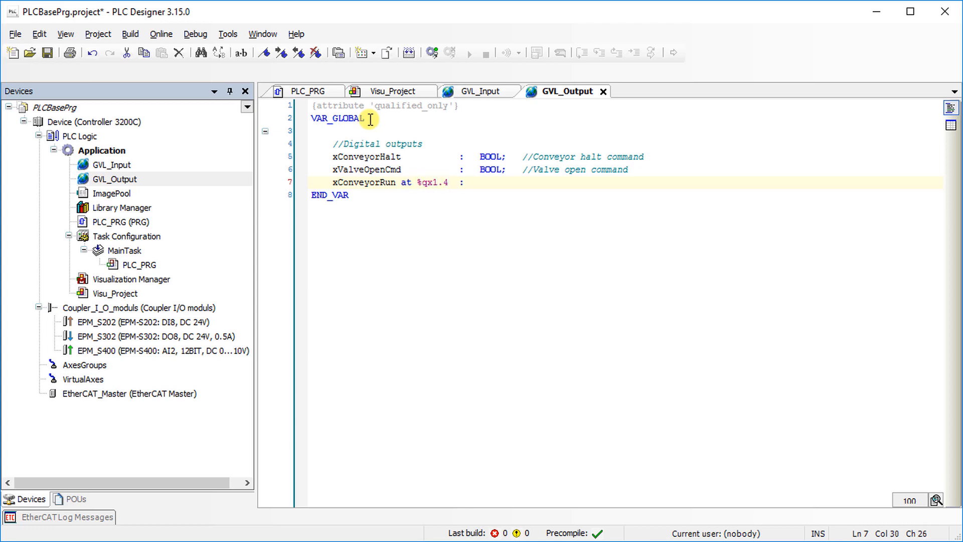
pyautogui.write('bool;\t//')
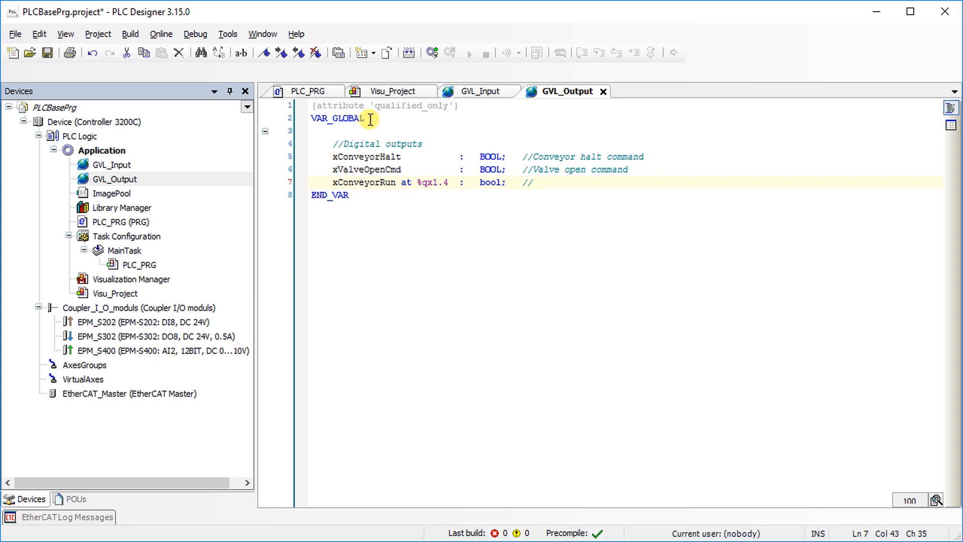
pyautogui.write('Cconveyor run command')
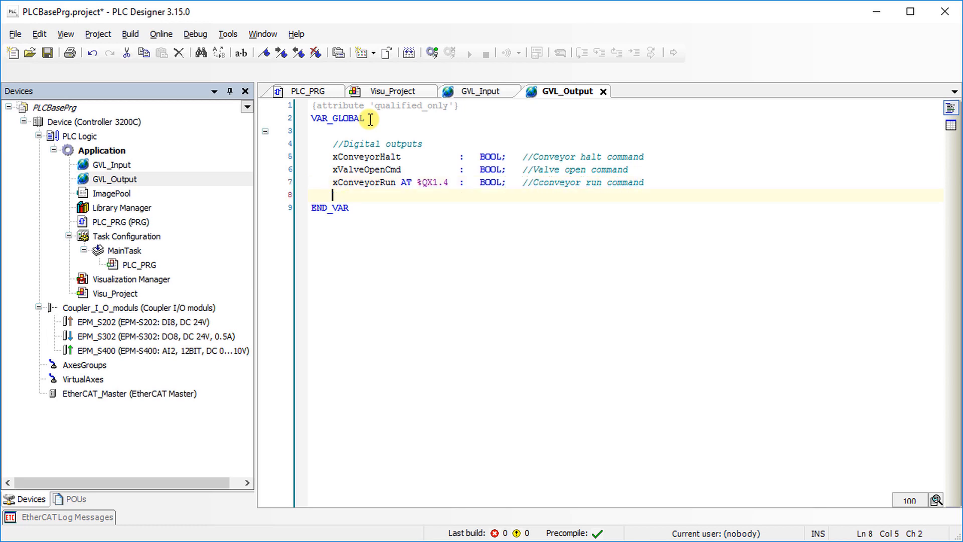
pyautogui.write('//Analog Output')
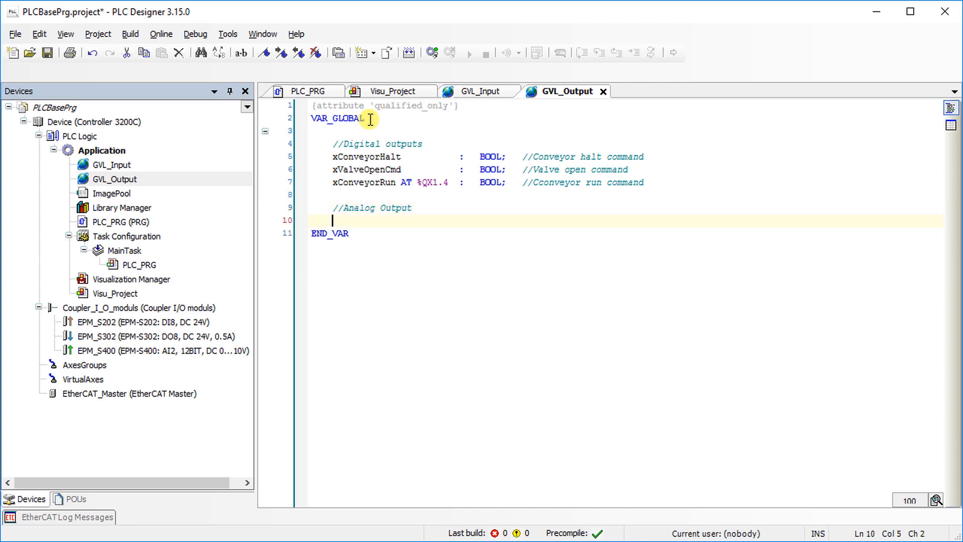
pyautogui.write('wTarget')
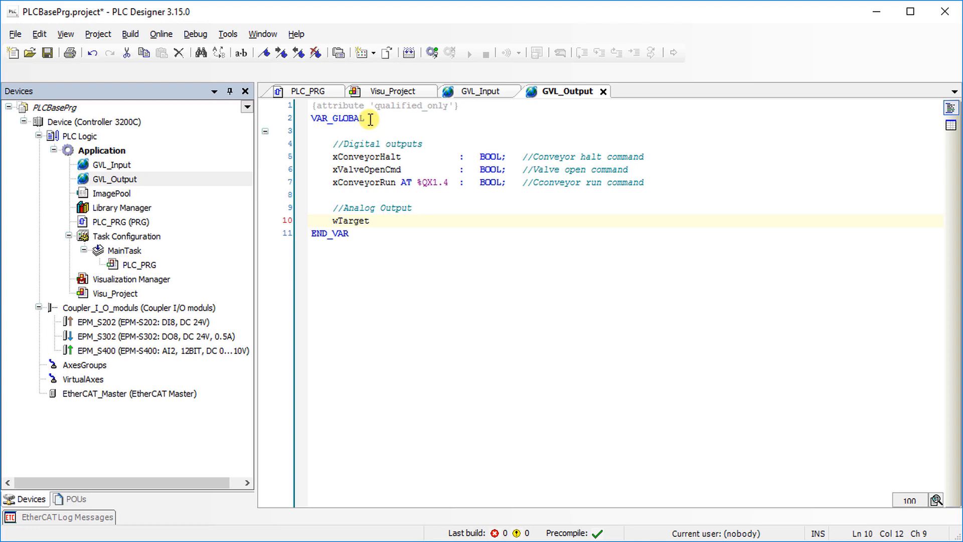
pyautogui.write('Velocity')
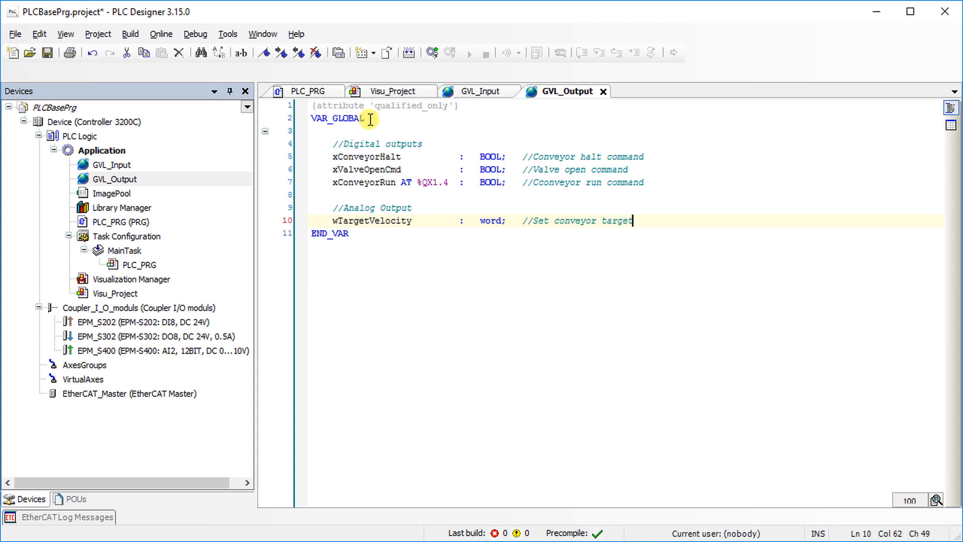
pyautogui.write('velocity')
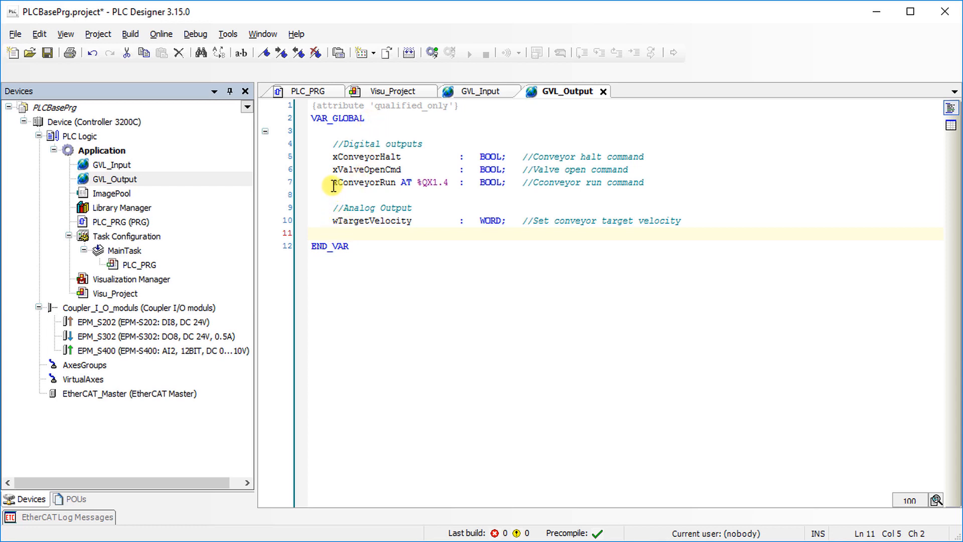
# Review the xConveyorRun declaration and select the EPM_S202 input module in the Devices tree.
pyautogui.click(362, 182)
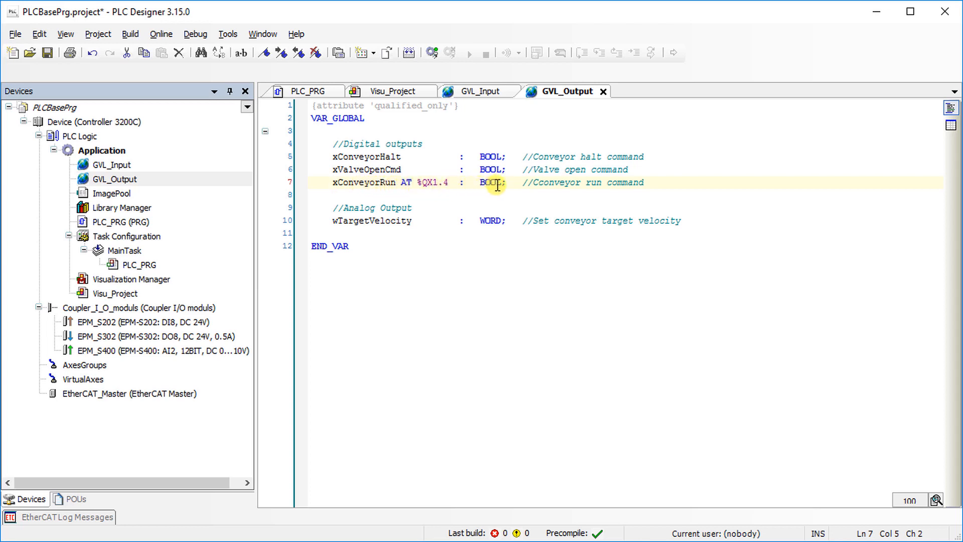
pyautogui.moveTo(619, 182)
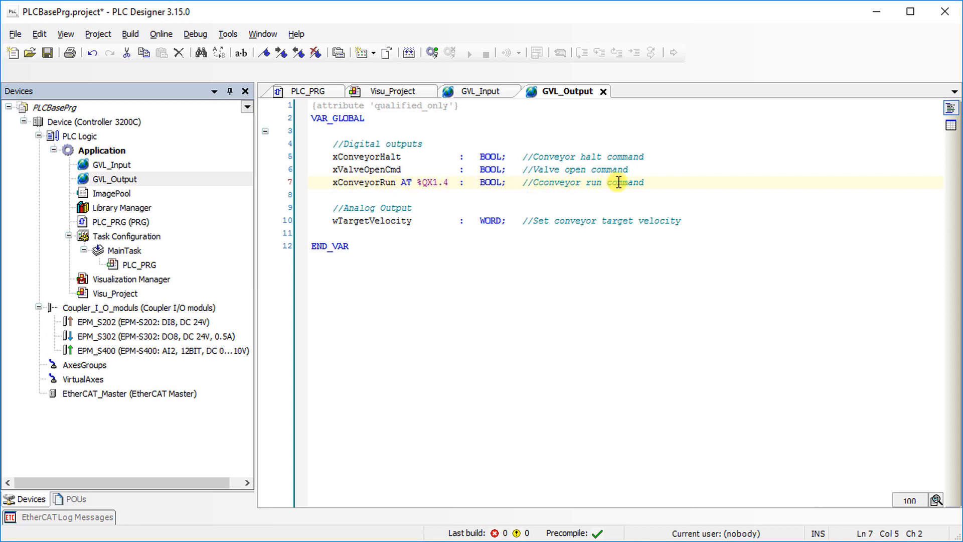
pyautogui.click(645, 183)
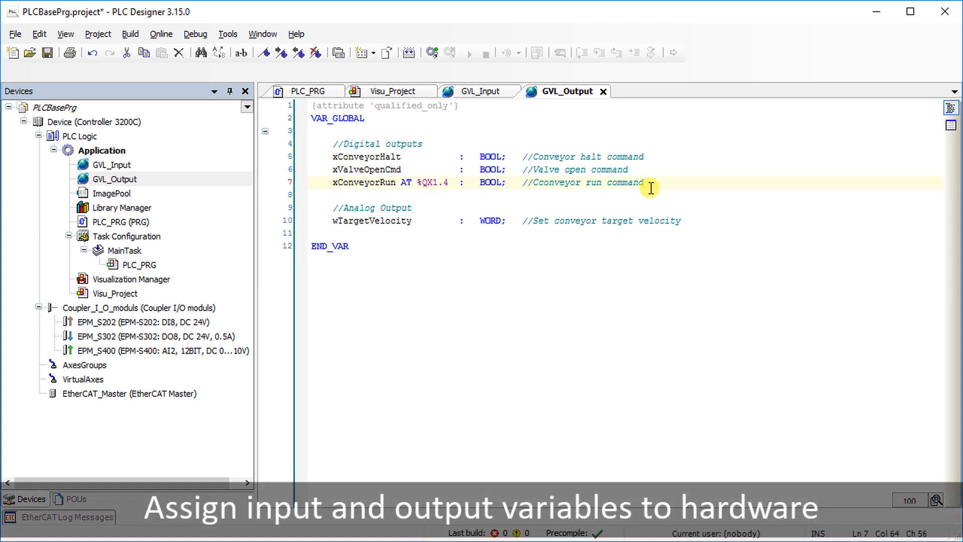
pyautogui.moveTo(327, 293)
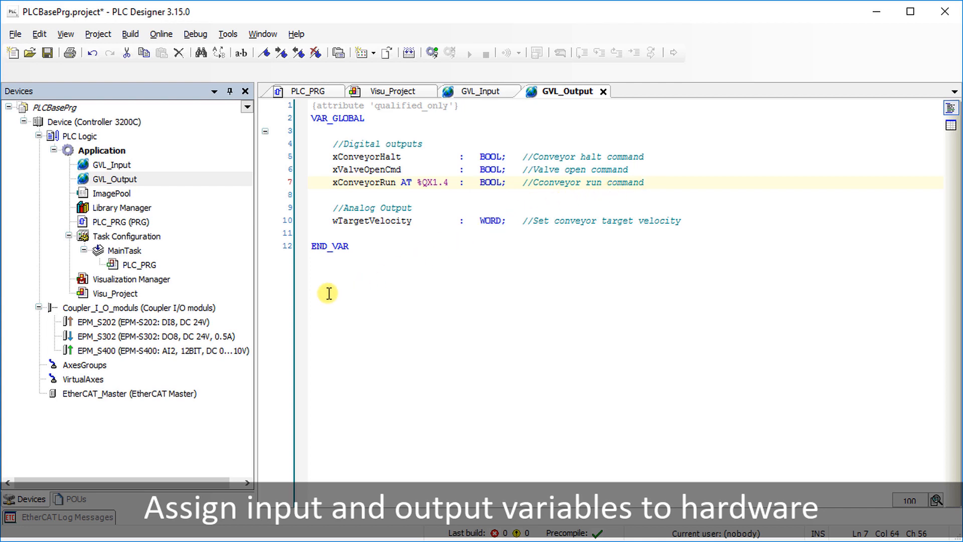
pyautogui.moveTo(83, 322)
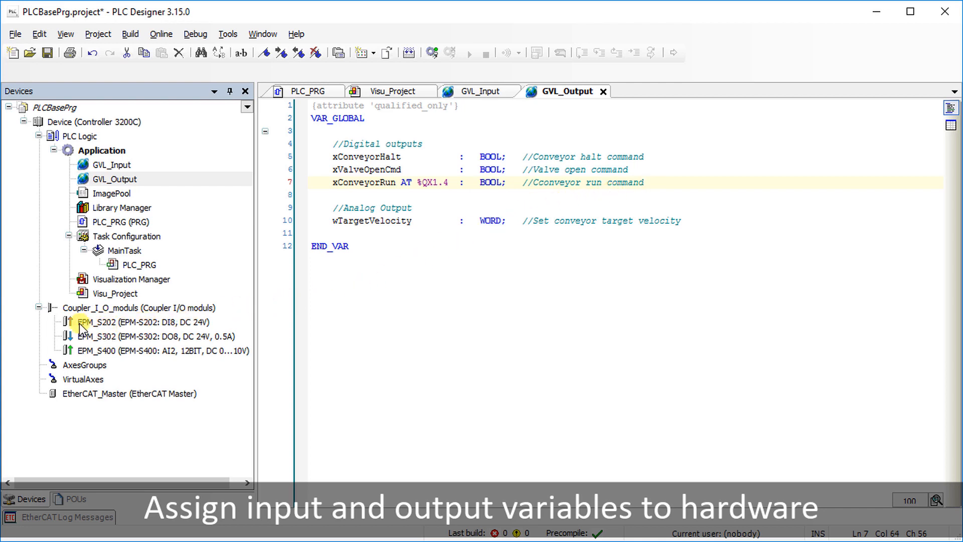
pyautogui.click(137, 322)
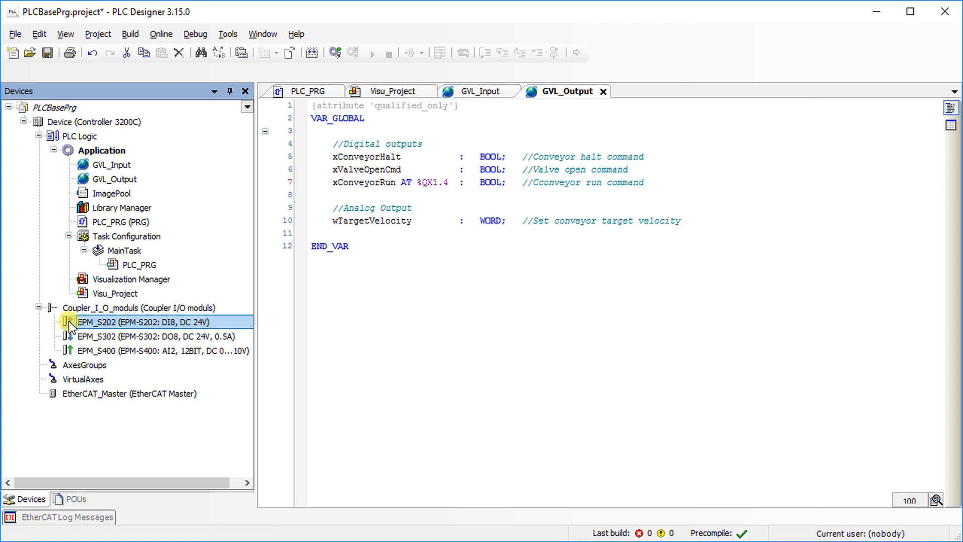
# Map EPM_S202 channels DI3 and DI4 to xContainerDetected and xManValveOpenPb.
pyautogui.doubleClick(138, 322)
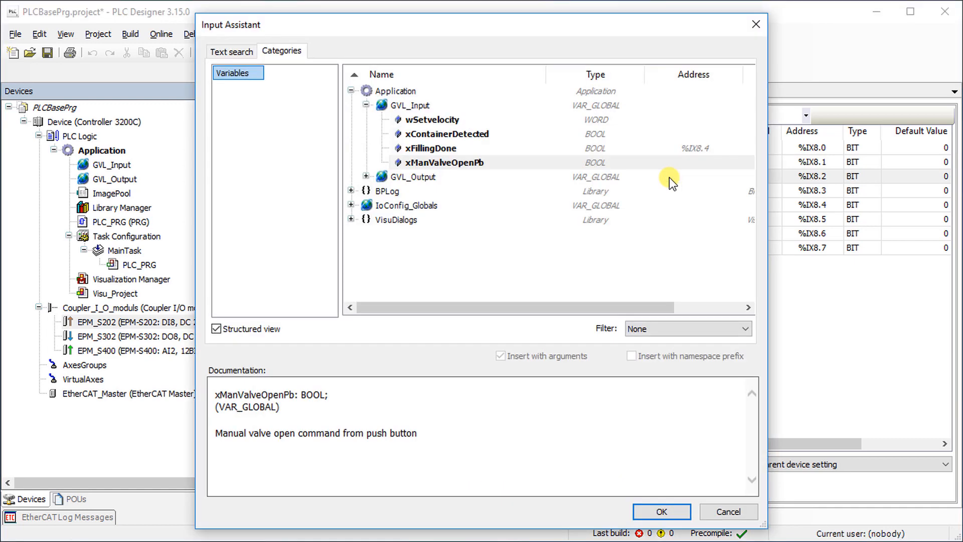
pyautogui.moveTo(448, 150)
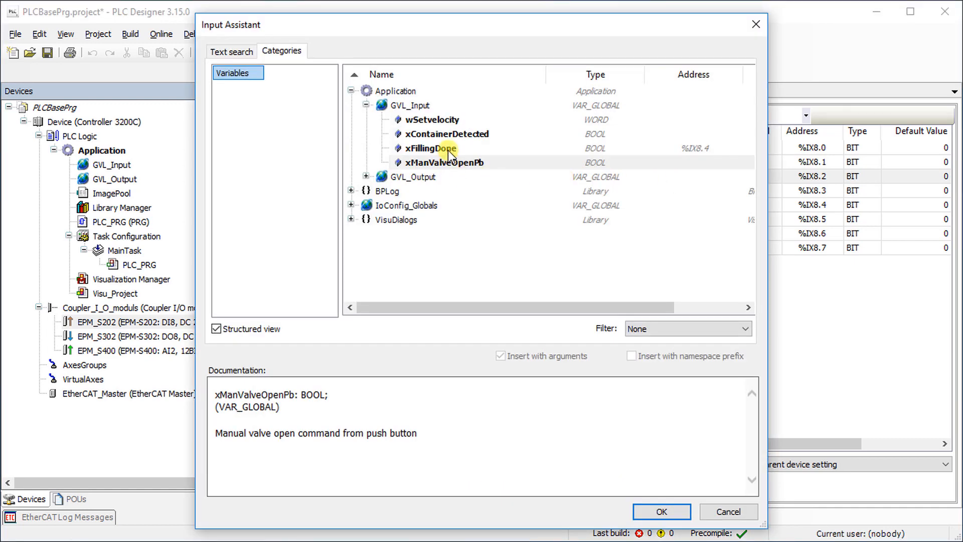
pyautogui.click(447, 134)
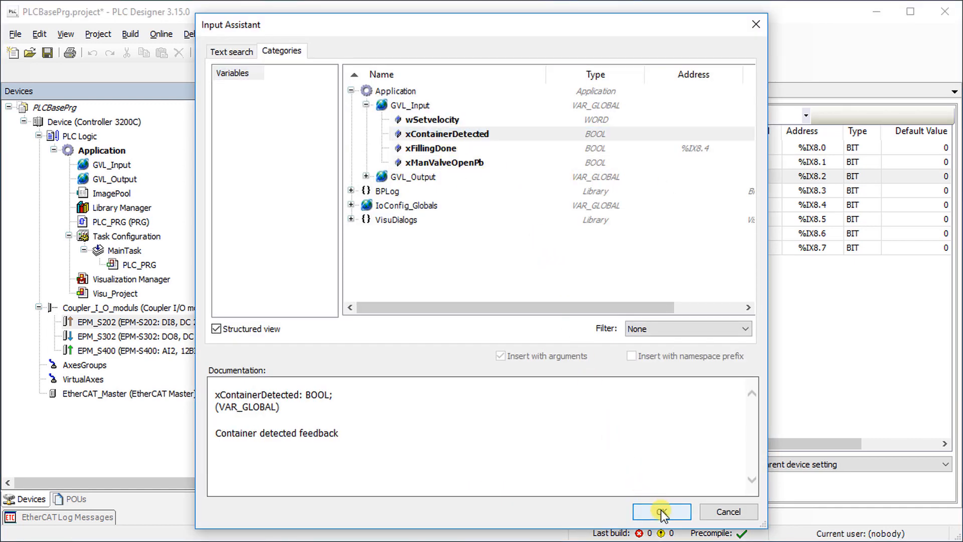
pyautogui.click(660, 512)
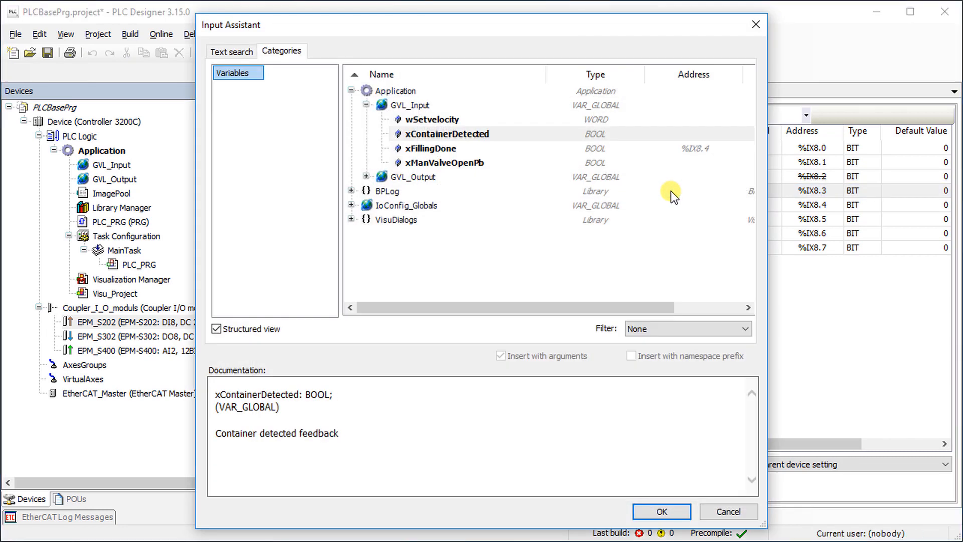
pyautogui.click(443, 163)
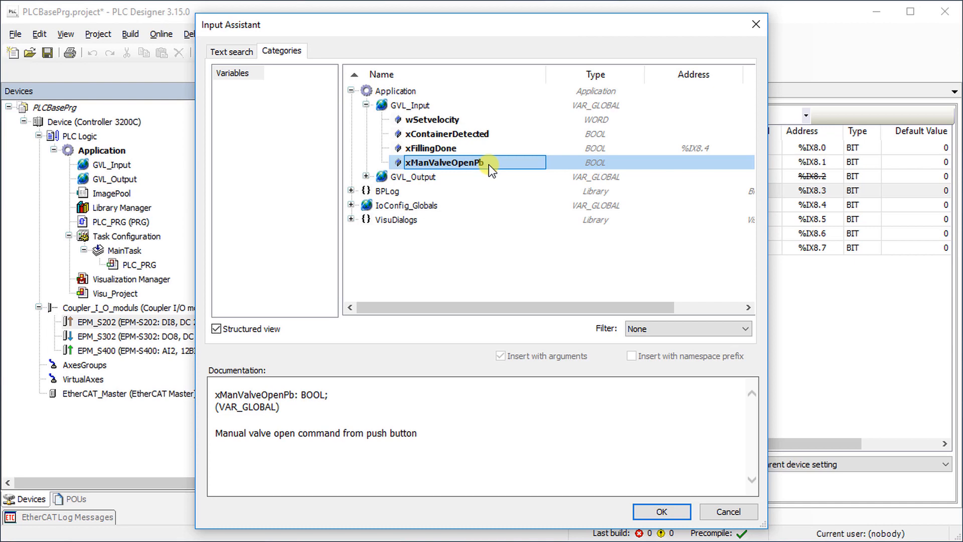
pyautogui.click(661, 510)
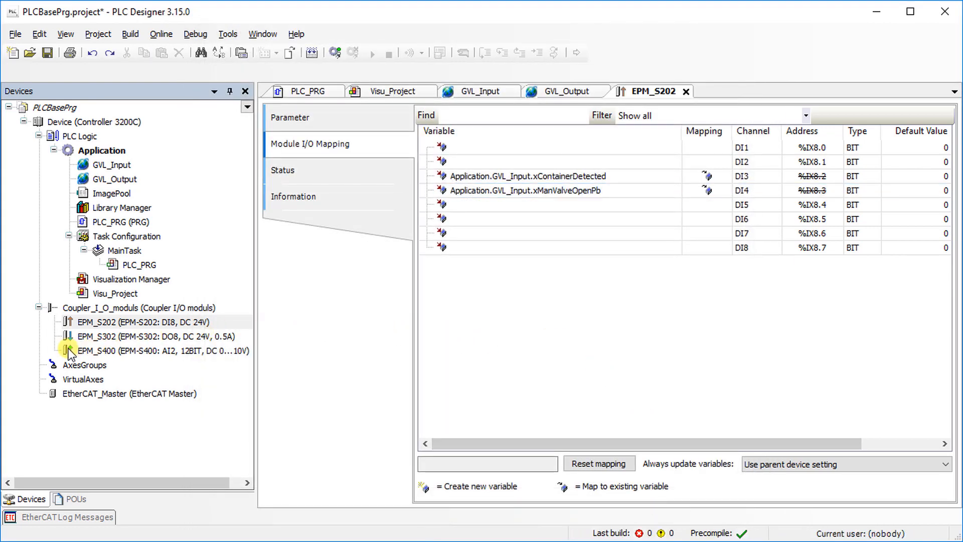
pyautogui.doubleClick(151, 350)
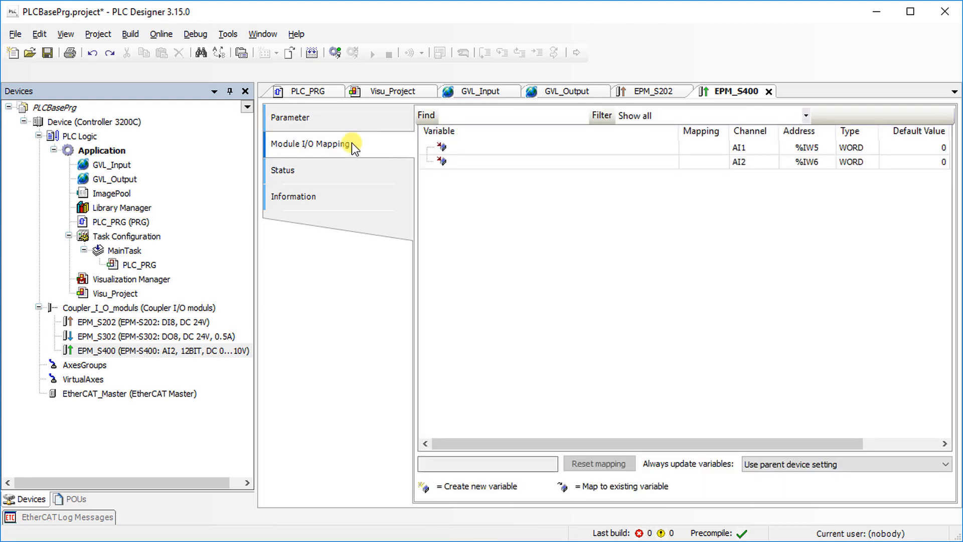
# Map the EPM_S400 analog channel AI1 to wSetvelocity.
pyautogui.click(439, 146)
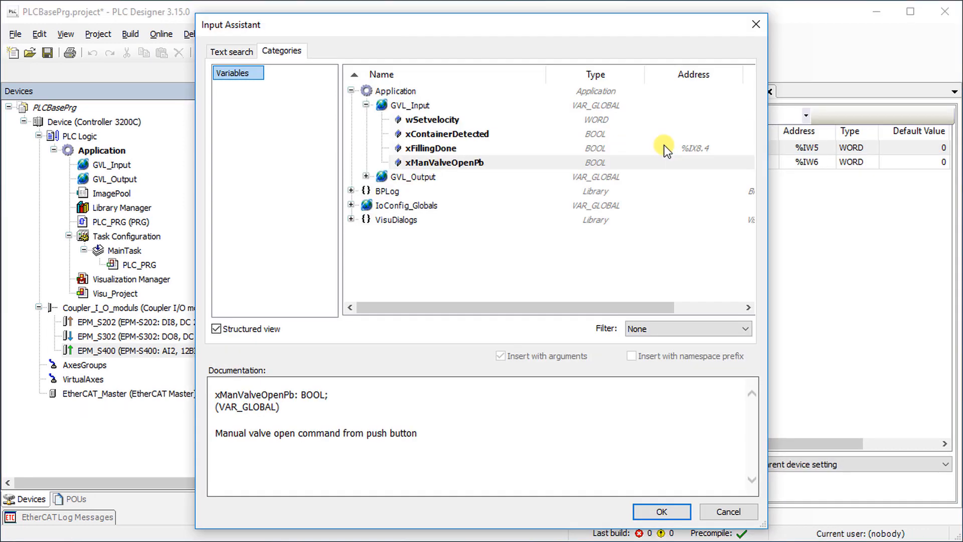
pyautogui.click(432, 120)
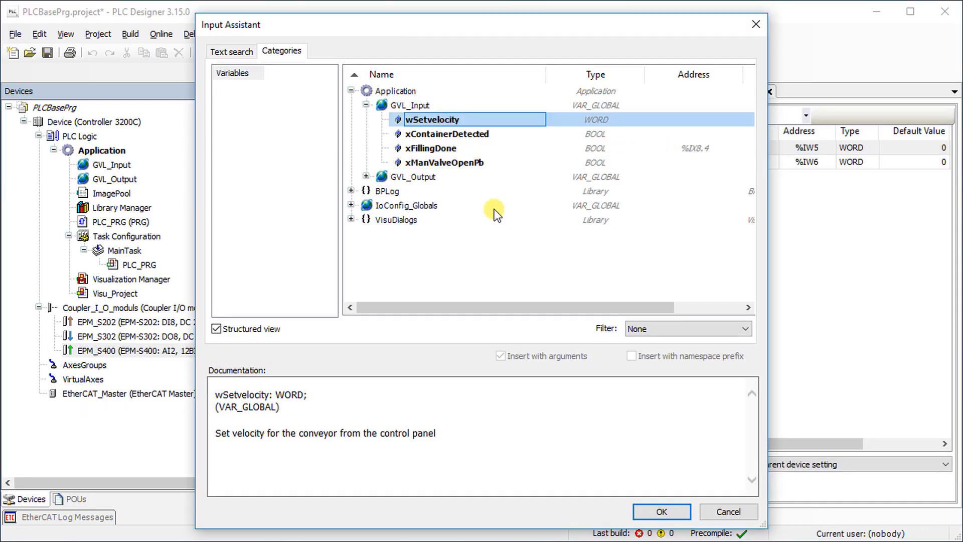
pyautogui.click(660, 510)
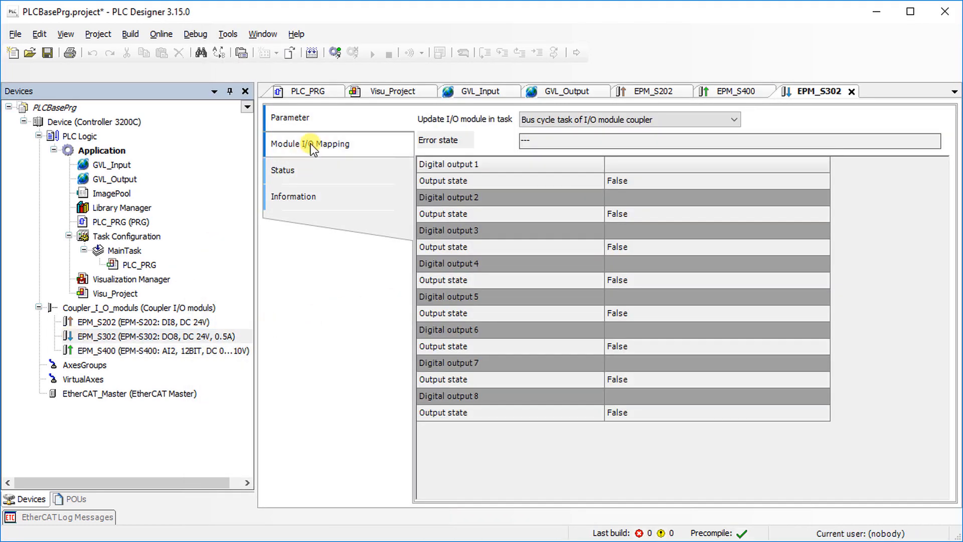
# Map EPM_S302 outputs DO3 and DO4 to xConveyorHalt and xValveOpenCmd.
pyautogui.click(310, 143)
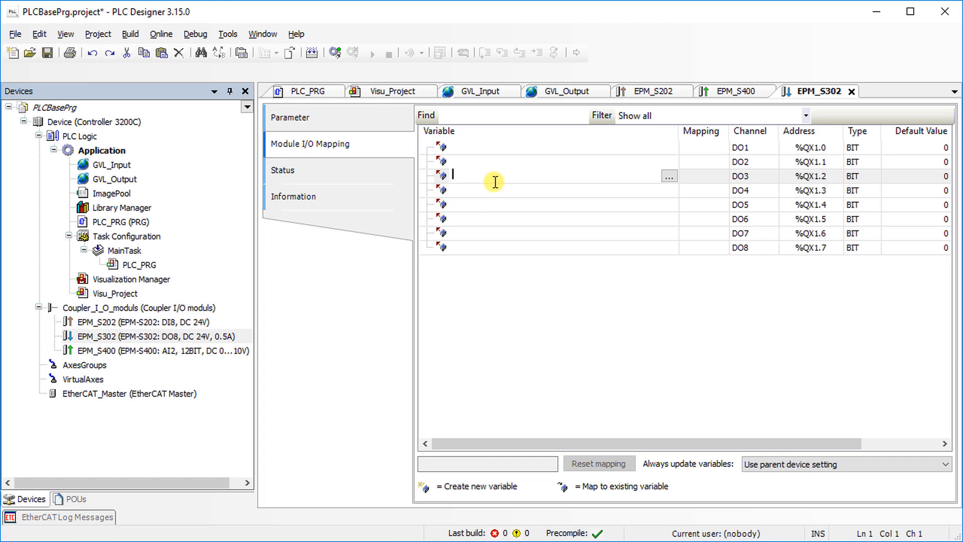
pyautogui.click(667, 176)
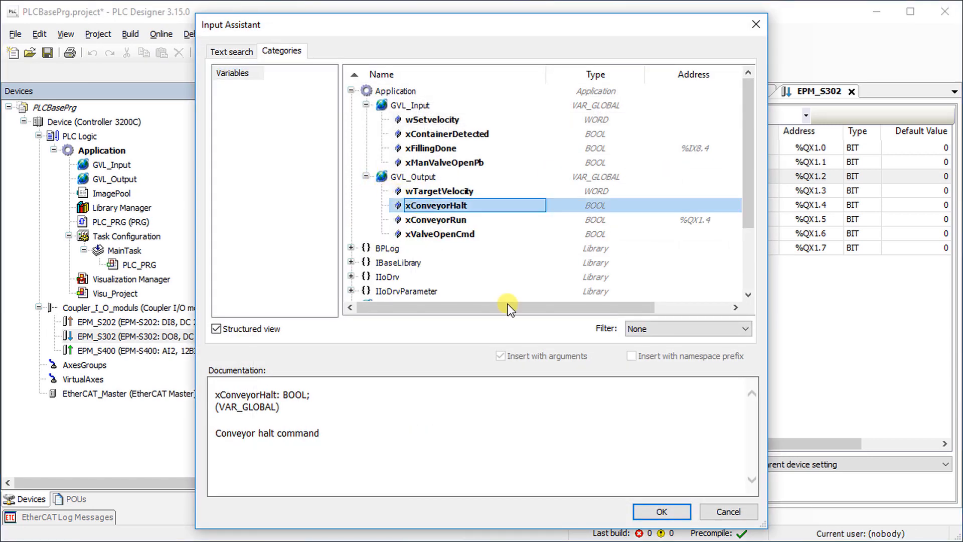
pyautogui.click(661, 512)
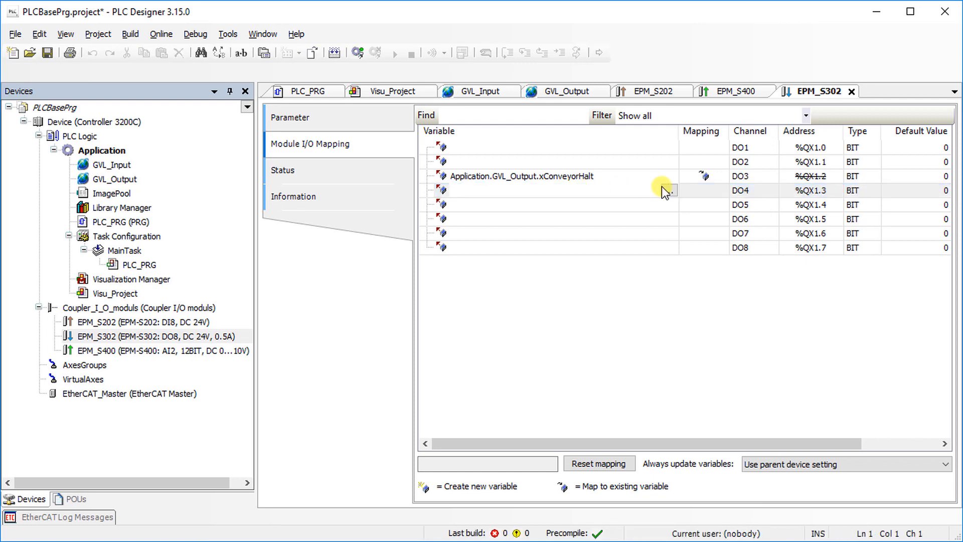
pyautogui.click(666, 191)
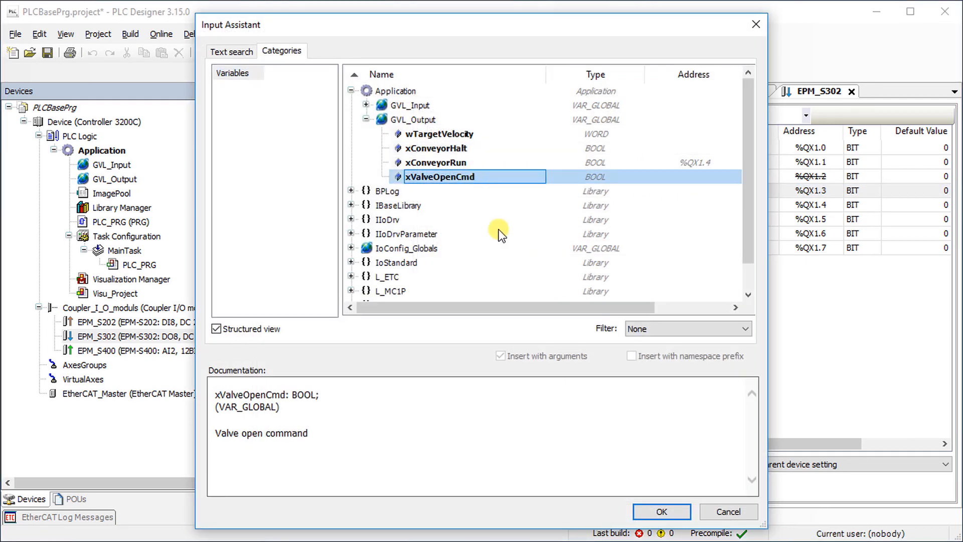
pyautogui.click(660, 511)
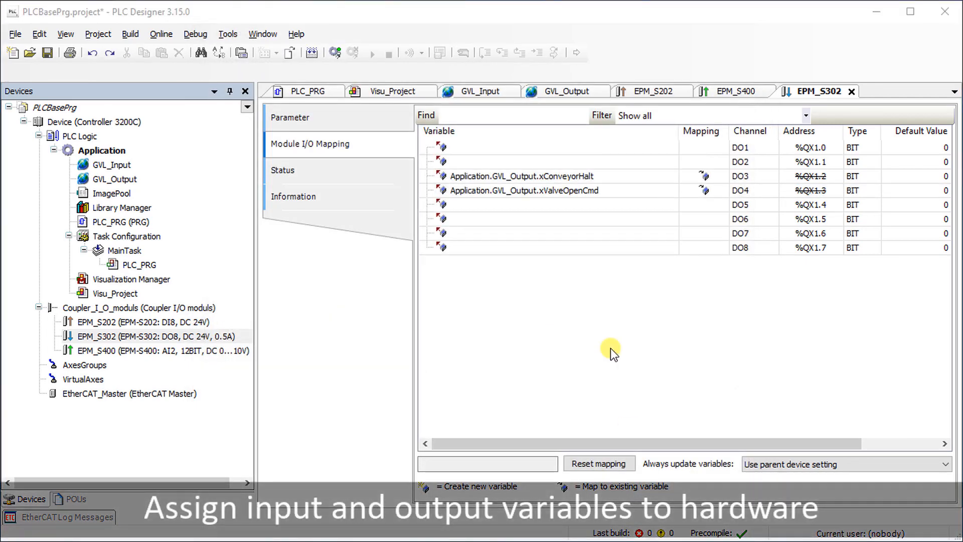
pyautogui.moveTo(166, 156)
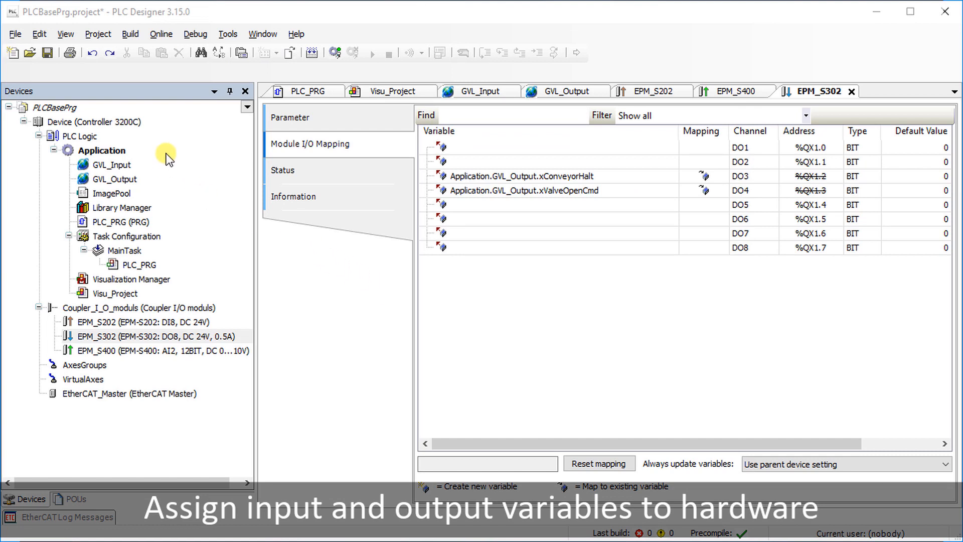
# Log in online and download the updated application to the Controller 3200C.
pyautogui.click(161, 34)
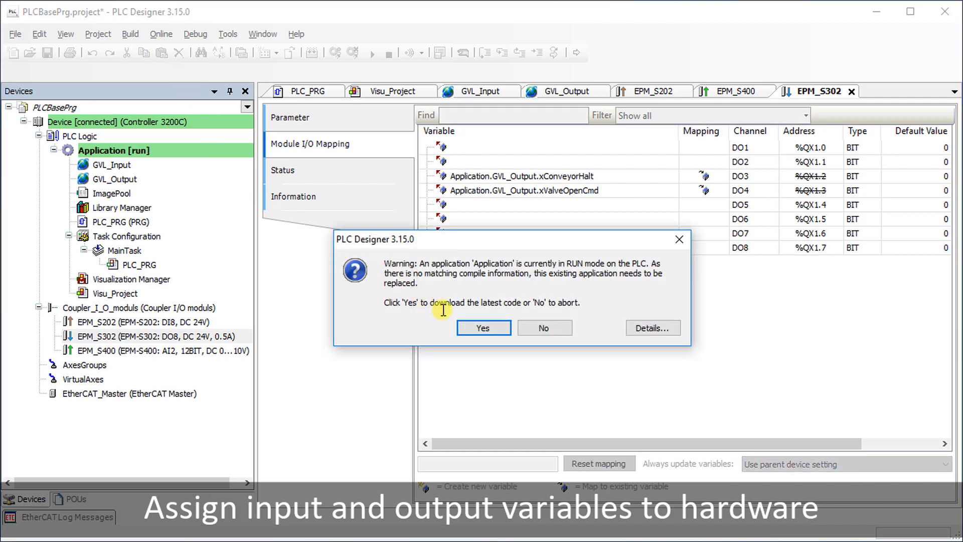
pyautogui.click(482, 327)
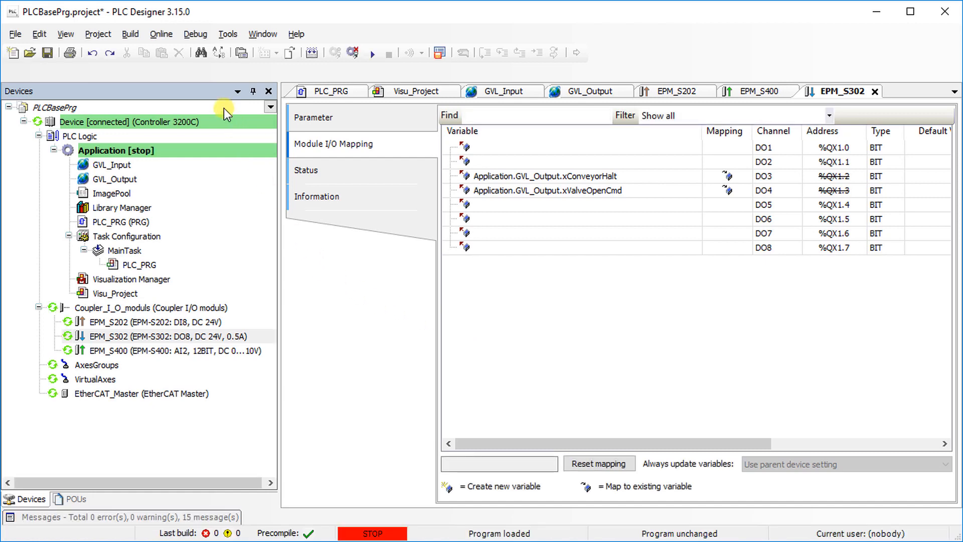
pyautogui.click(195, 34)
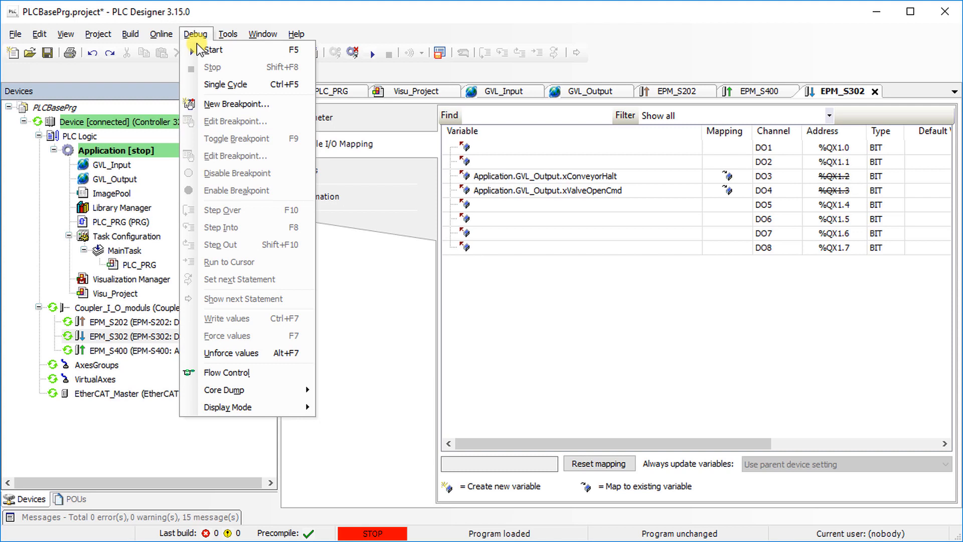
# Start the application and monitor GVL_Input online: xContainerDetected TRUE, wSetvelocity 14400.
pyautogui.click(211, 50)
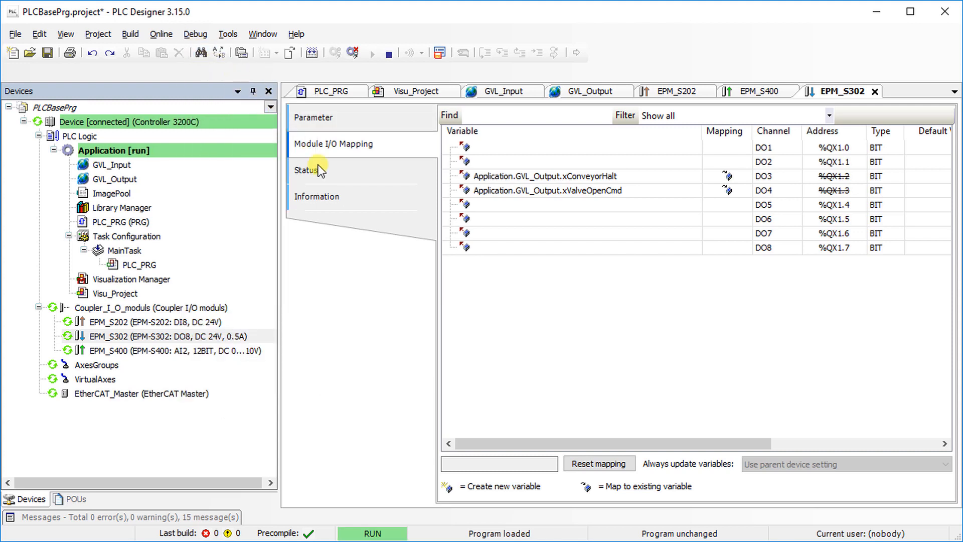
pyautogui.moveTo(482, 263)
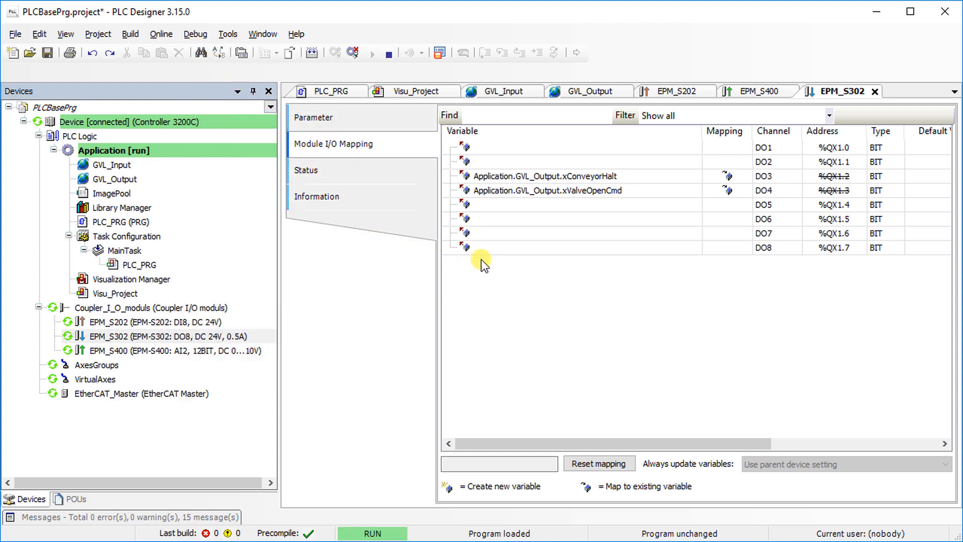
pyautogui.moveTo(478, 109)
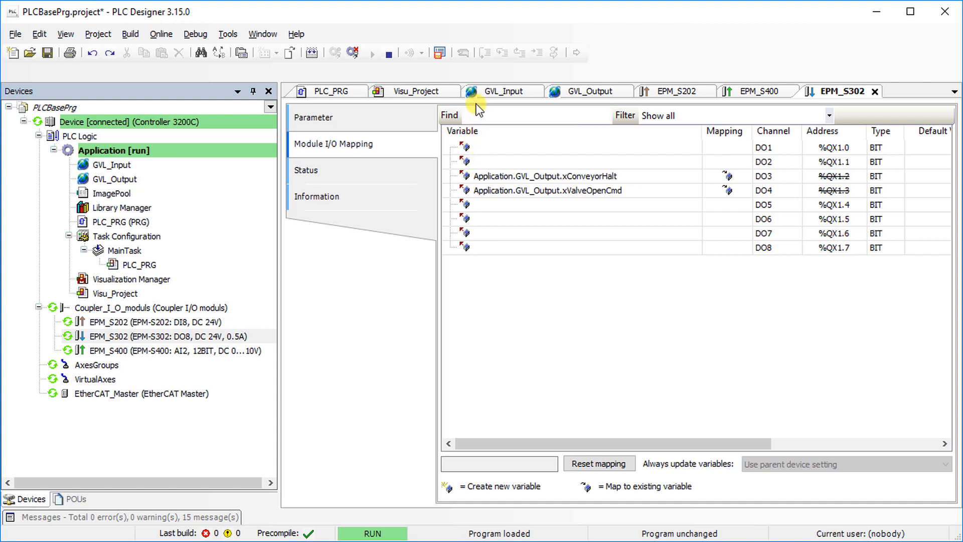
pyautogui.moveTo(497, 91)
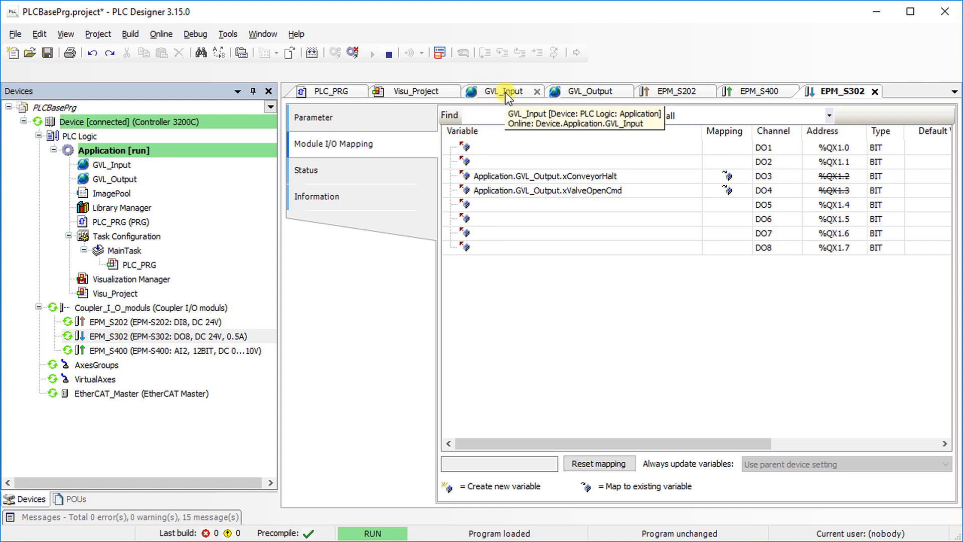
pyautogui.click(503, 91)
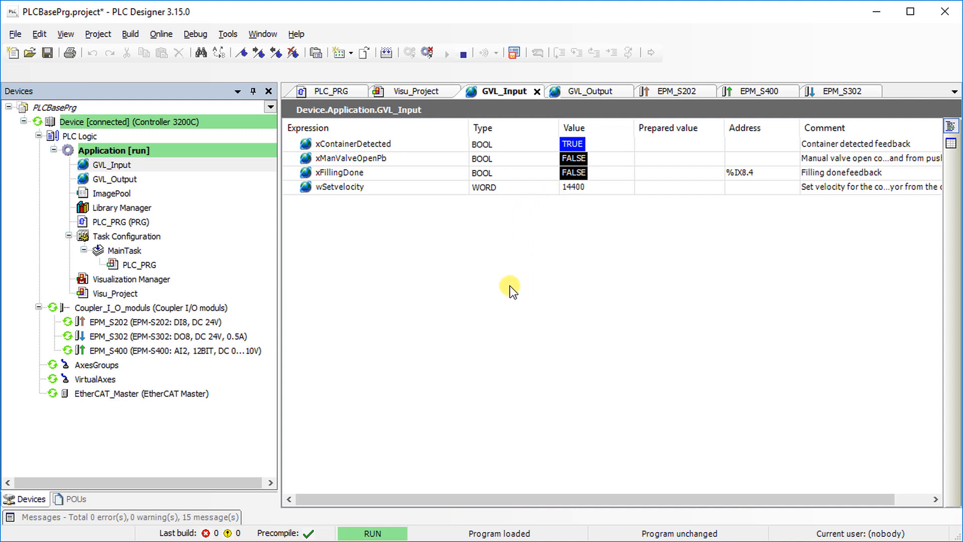
pyautogui.moveTo(191, 81)
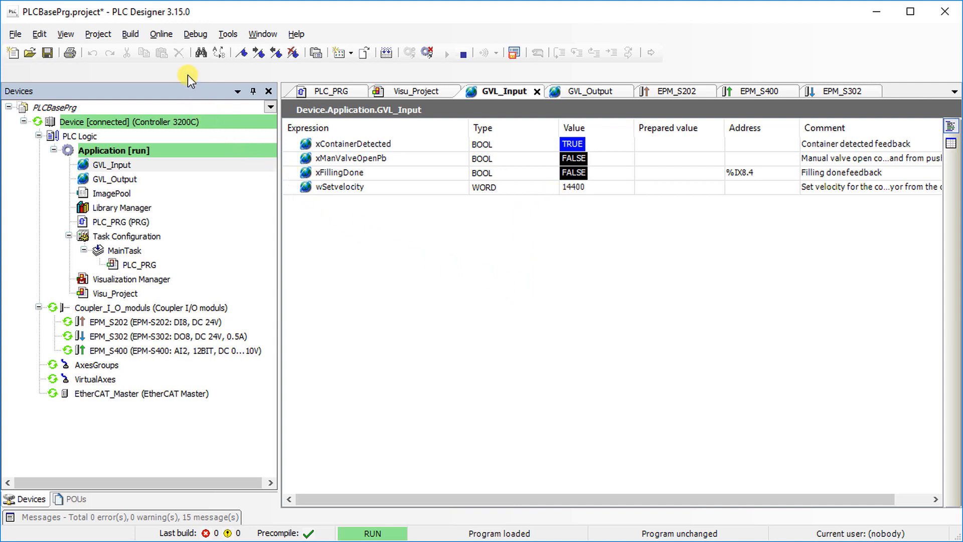
# Log out from the Controller 3200C and save the PLCBasePrg project.
pyautogui.click(161, 34)
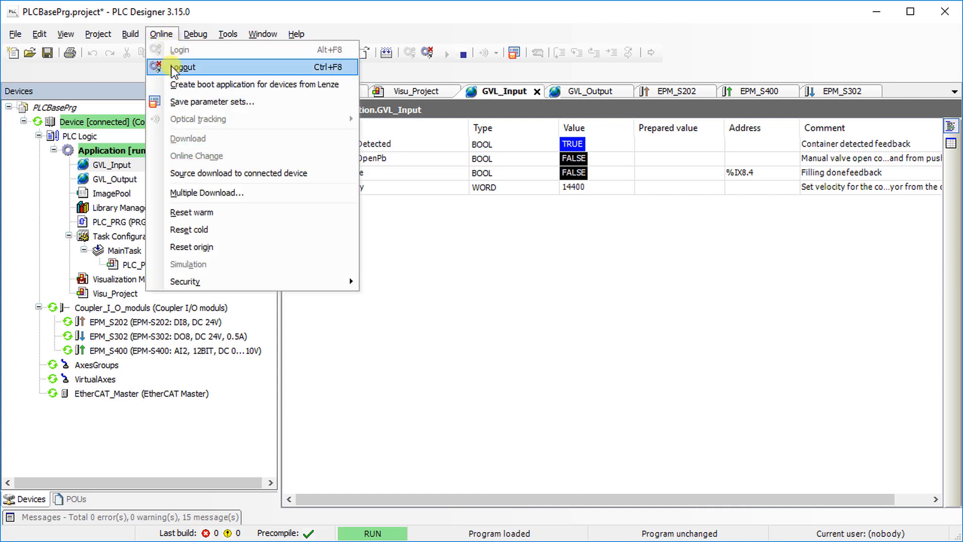
pyautogui.click(184, 67)
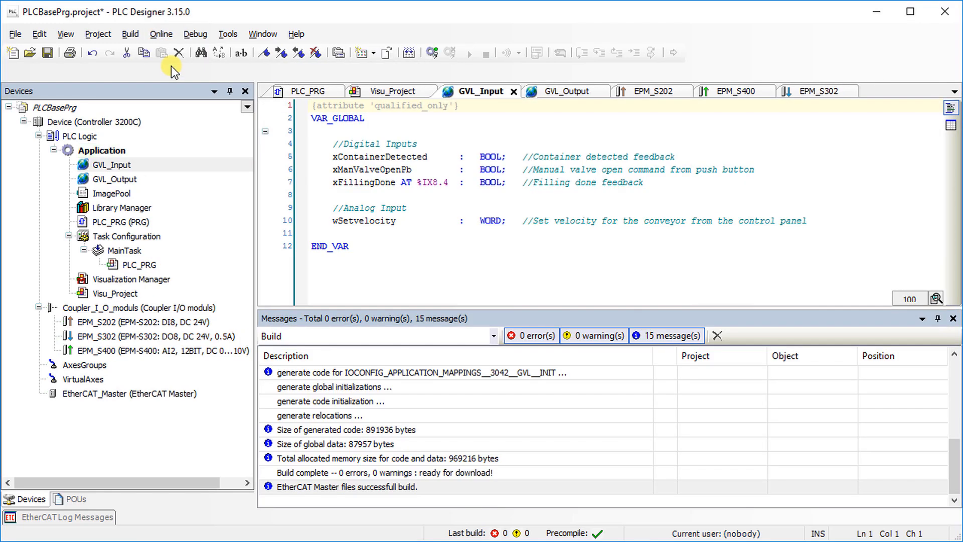
pyautogui.moveTo(175, 172)
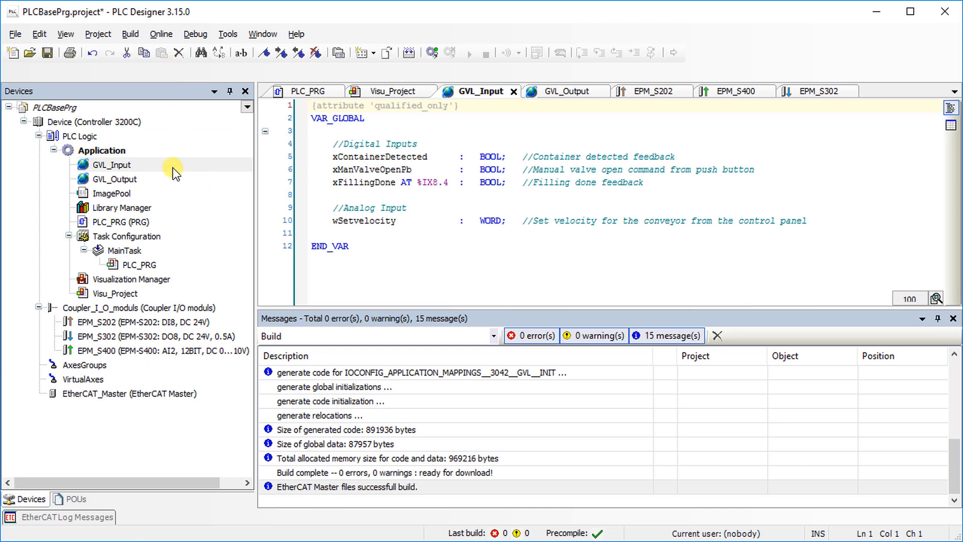
pyautogui.click(16, 34)
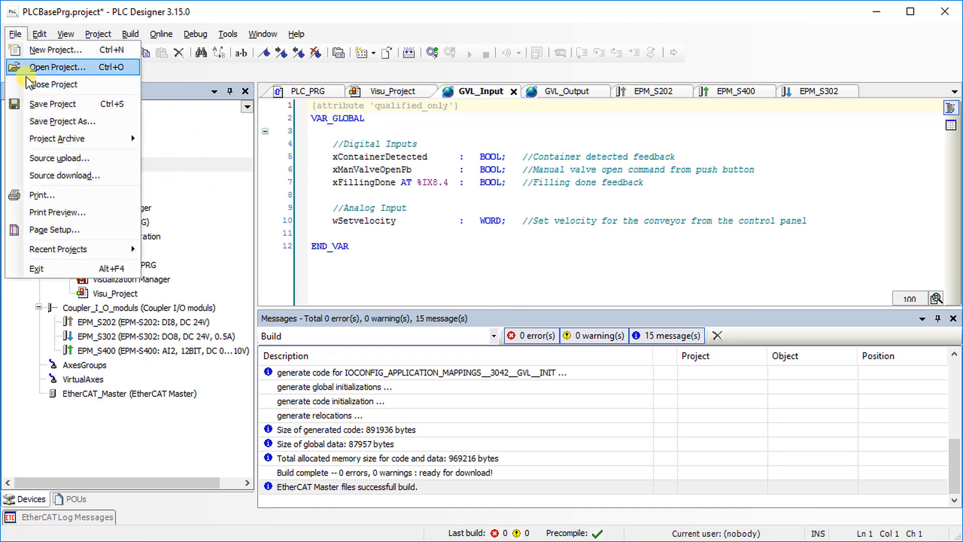
pyautogui.click(53, 104)
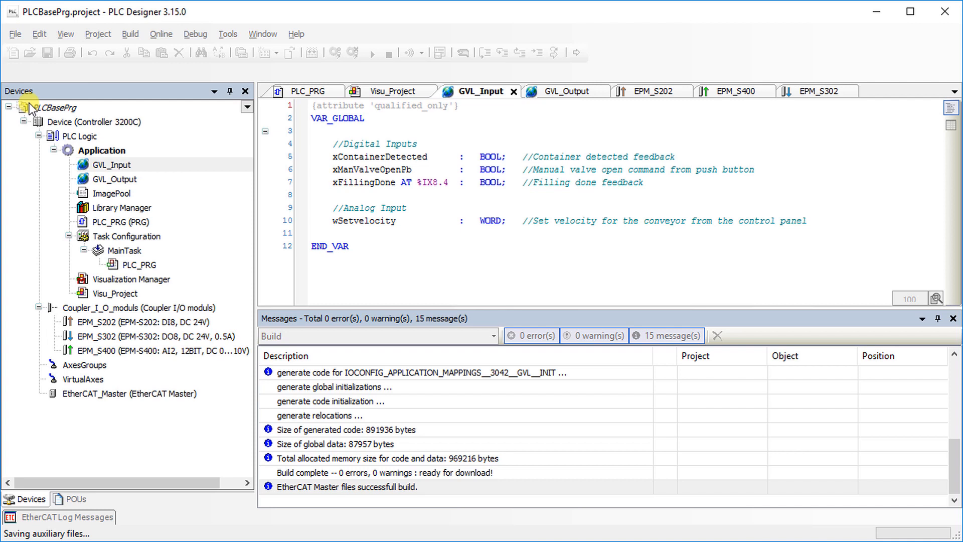
pyautogui.moveTo(382, 278)
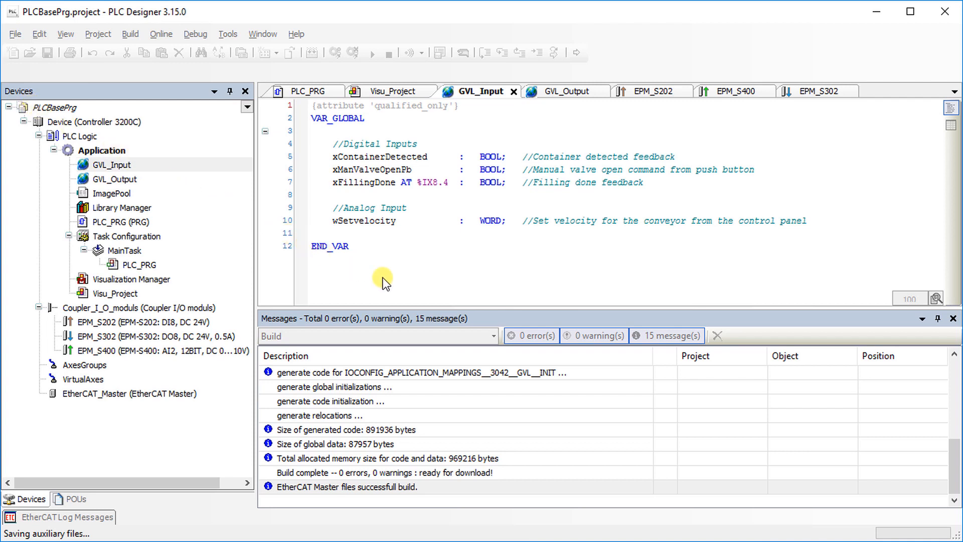